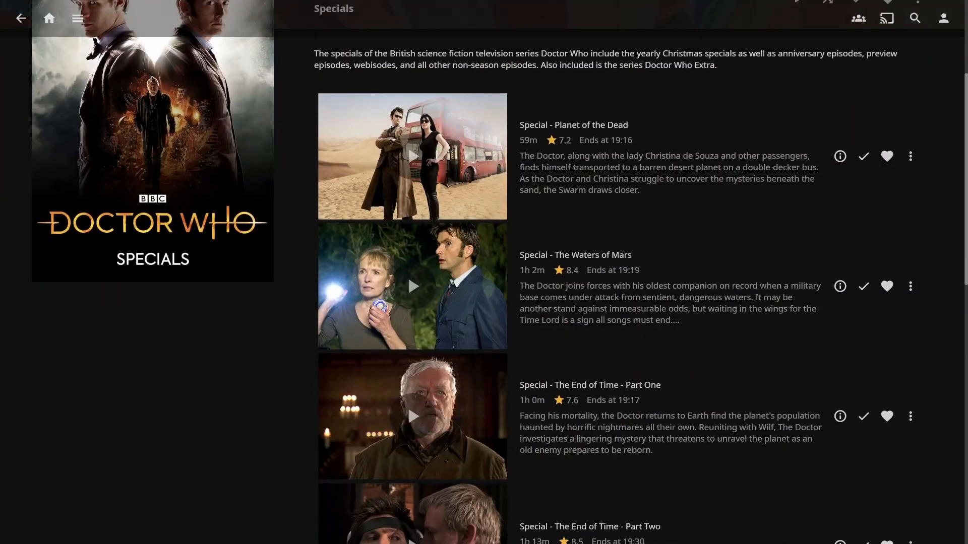
Step: Scroll the Doctor Who Specials list and return to the Jellyfin home screen
scroll(down, 3)
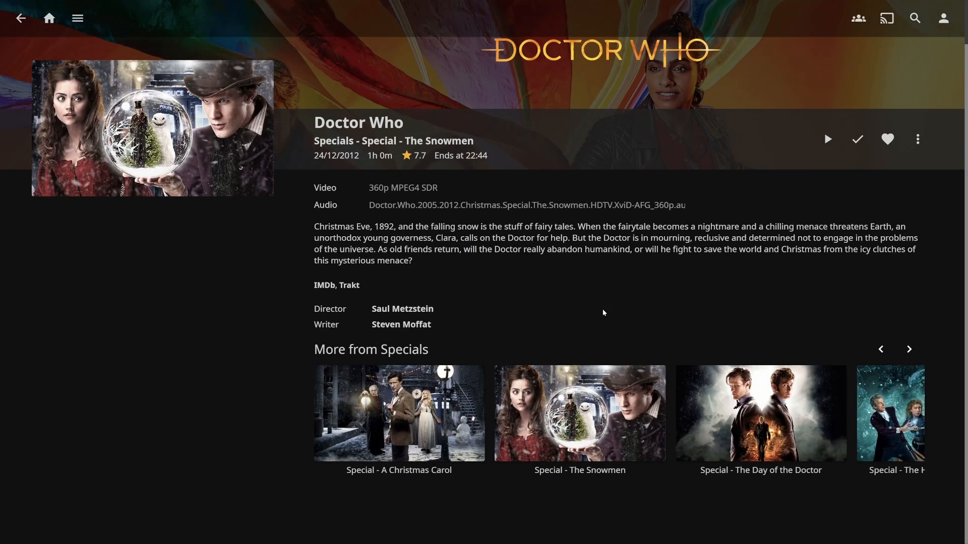
click(20, 18)
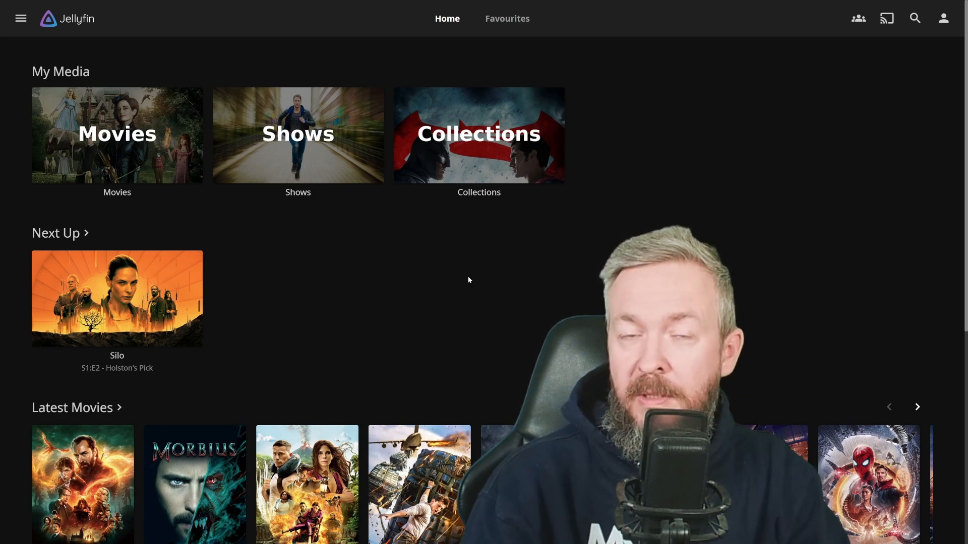
mouse_move(458, 290)
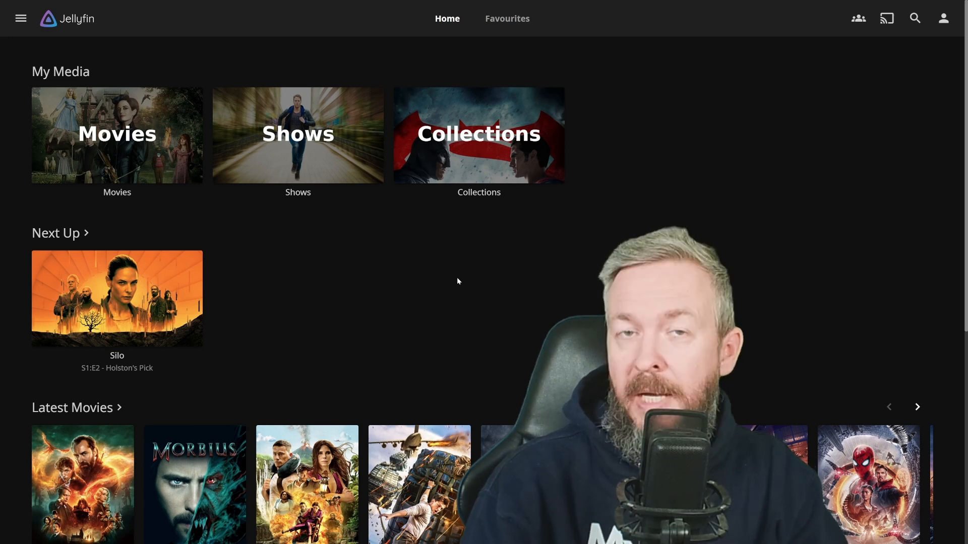
mouse_move(396, 263)
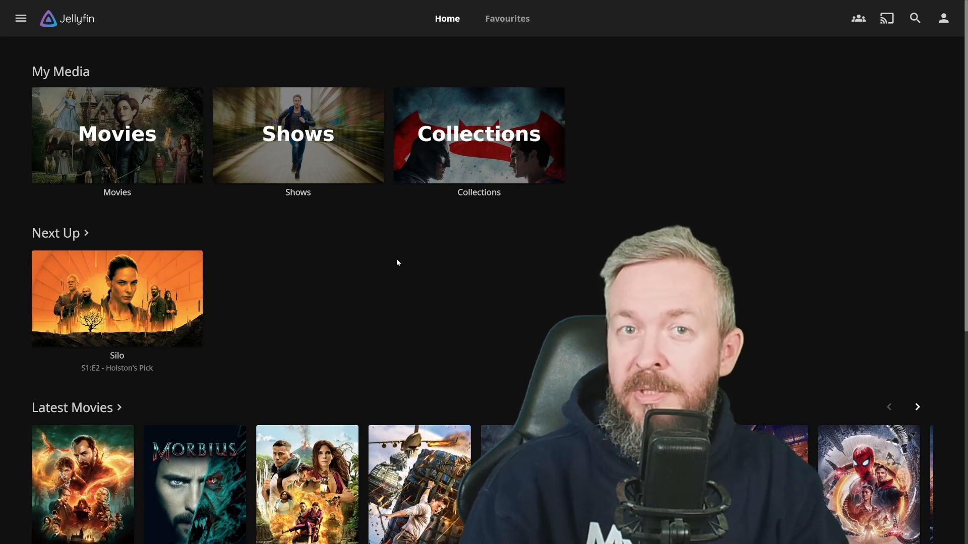
mouse_move(401, 253)
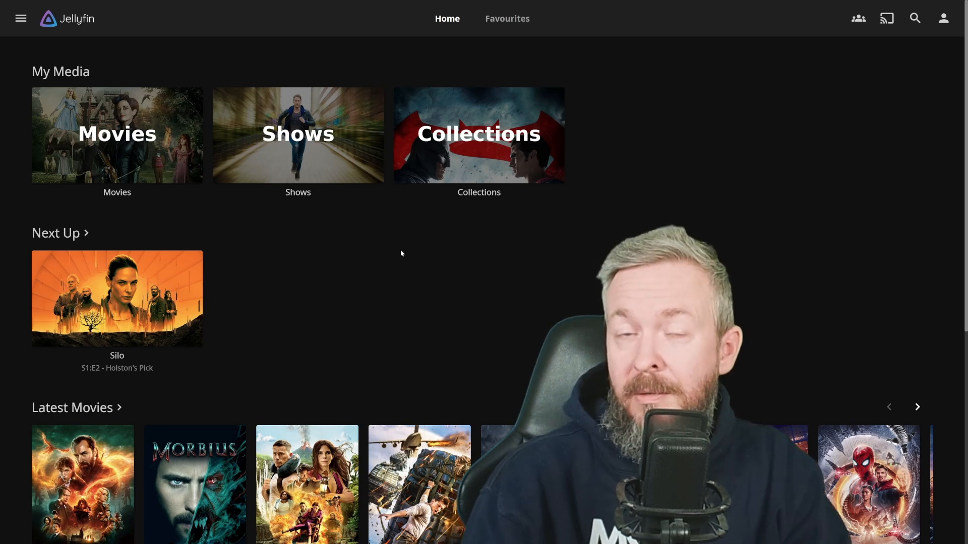
Step: Open Wayward Pines Season 1 and scroll through its episode list
click(297, 135)
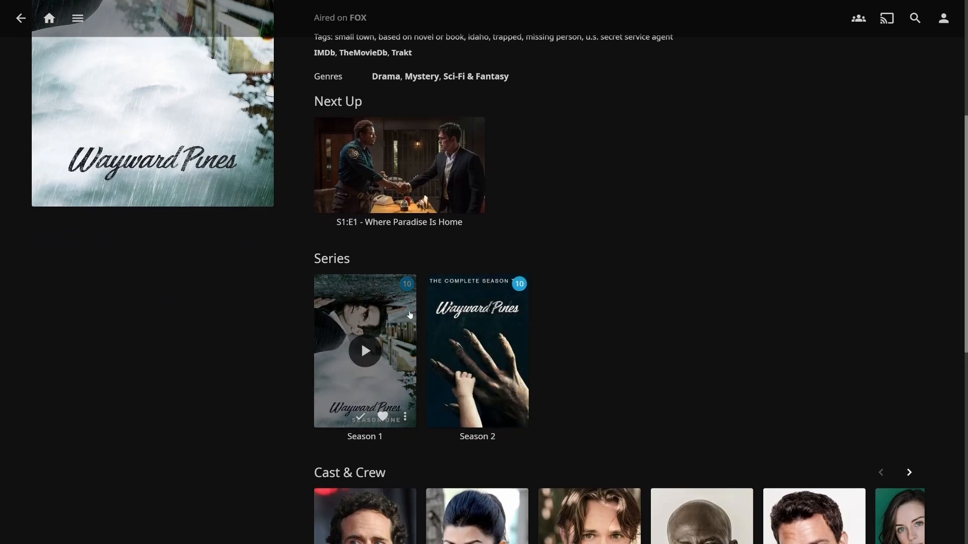
click(363, 351)
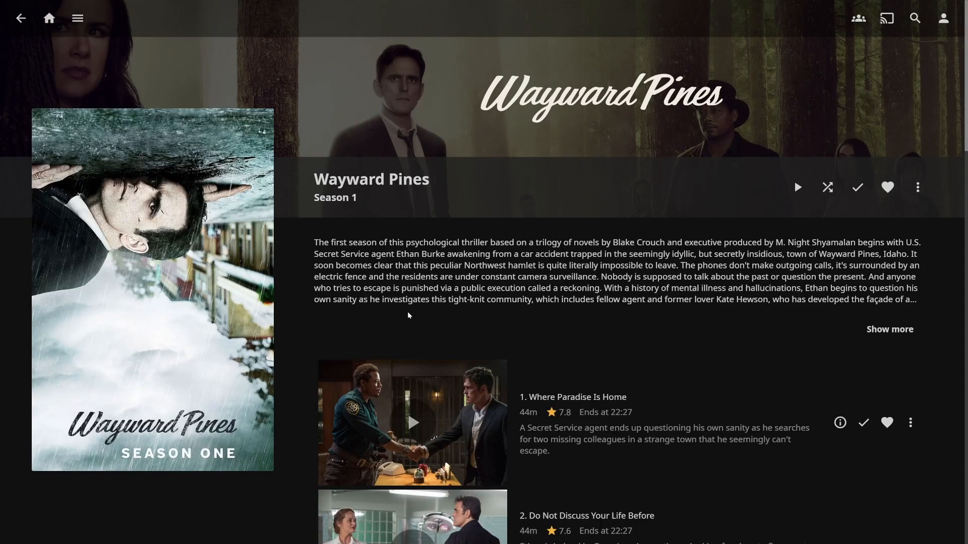
scroll(down, 3)
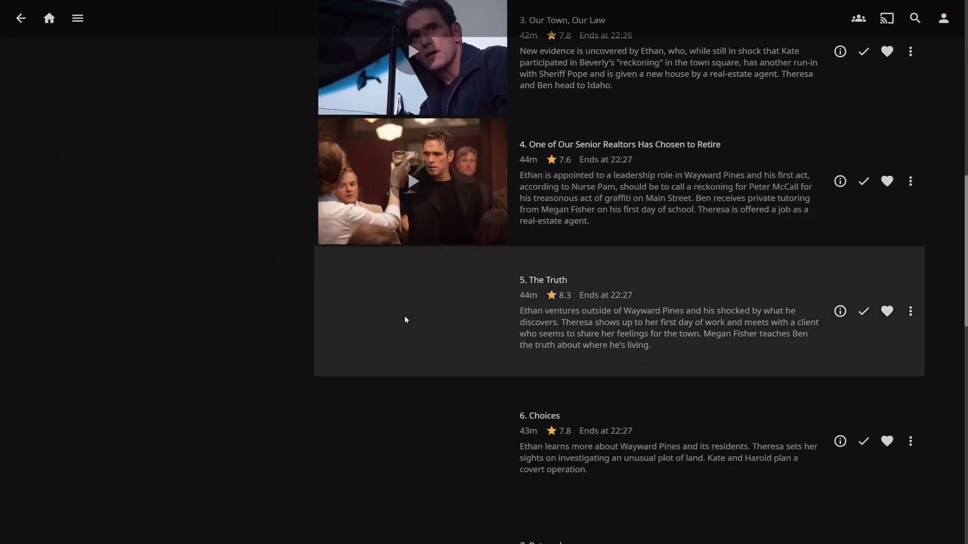
scroll(down, 3)
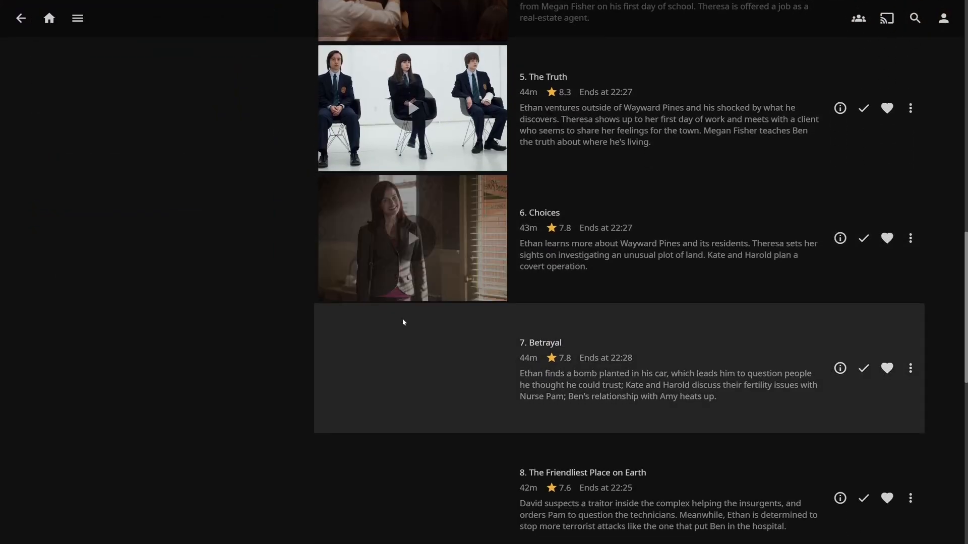
scroll(down, 3)
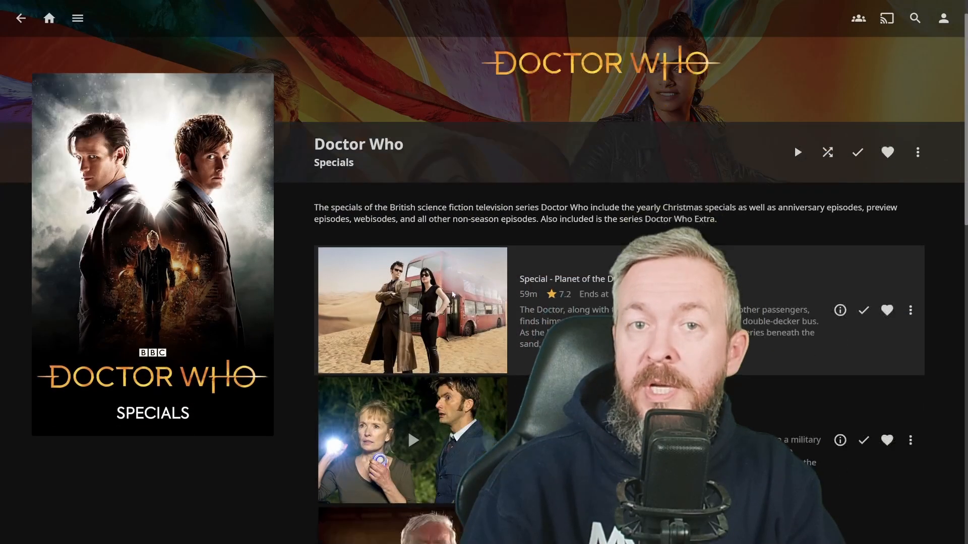
scroll(down, 3)
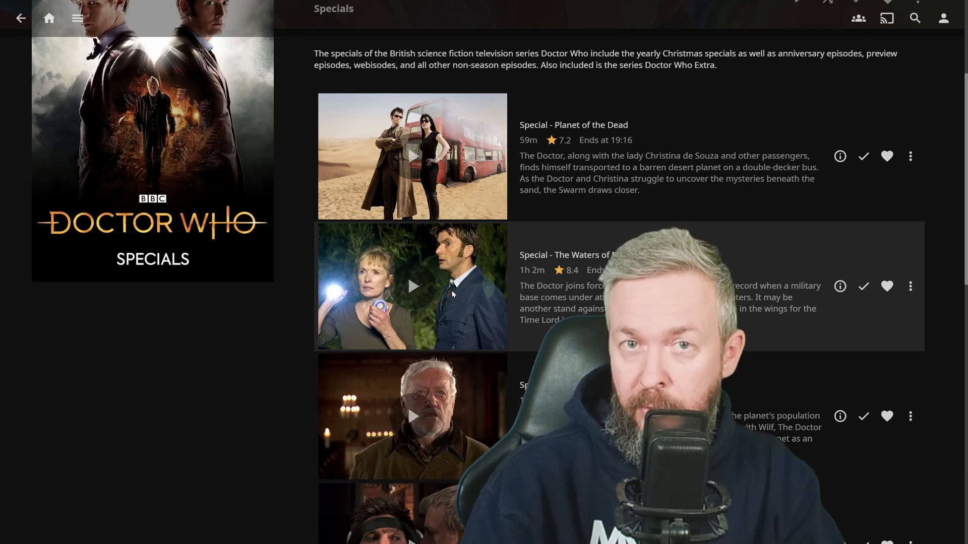
scroll(up, 3)
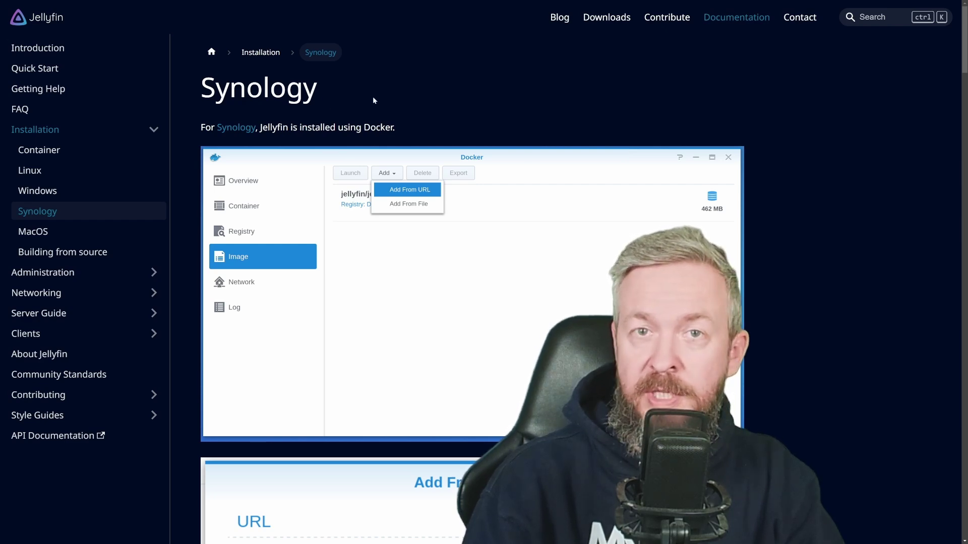
Step: Open the Container installation page from the sidebar and scroll to the docker run command
scroll(down, 3)
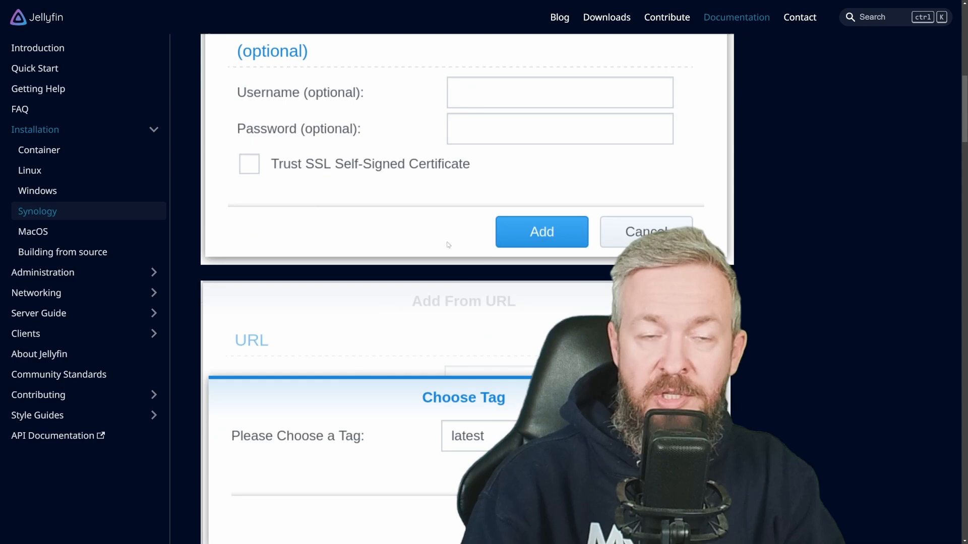
scroll(down, 3)
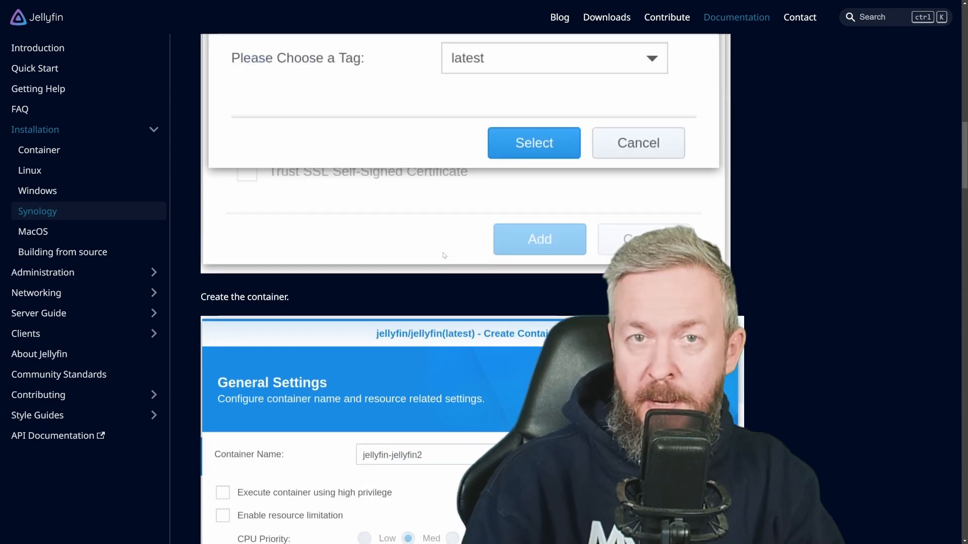
click(39, 149)
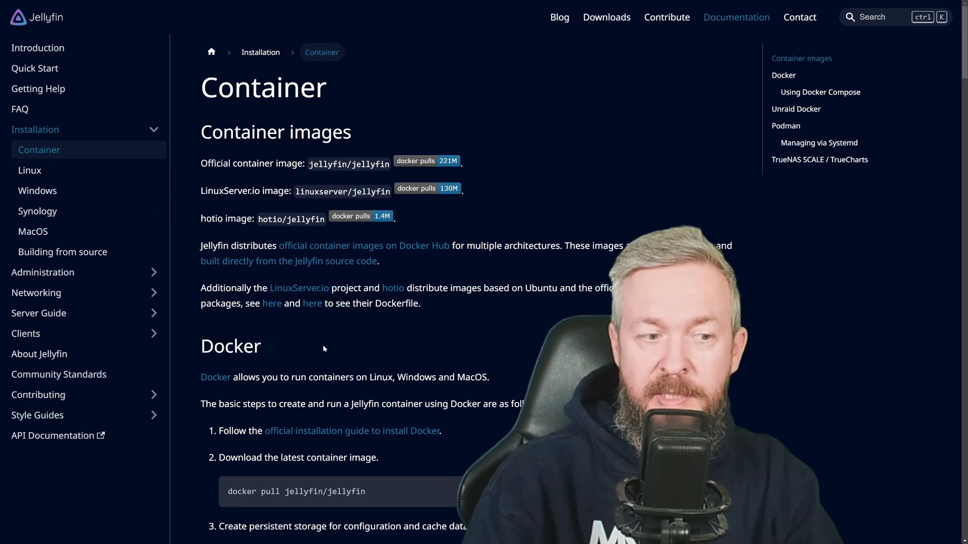
scroll(down, 3)
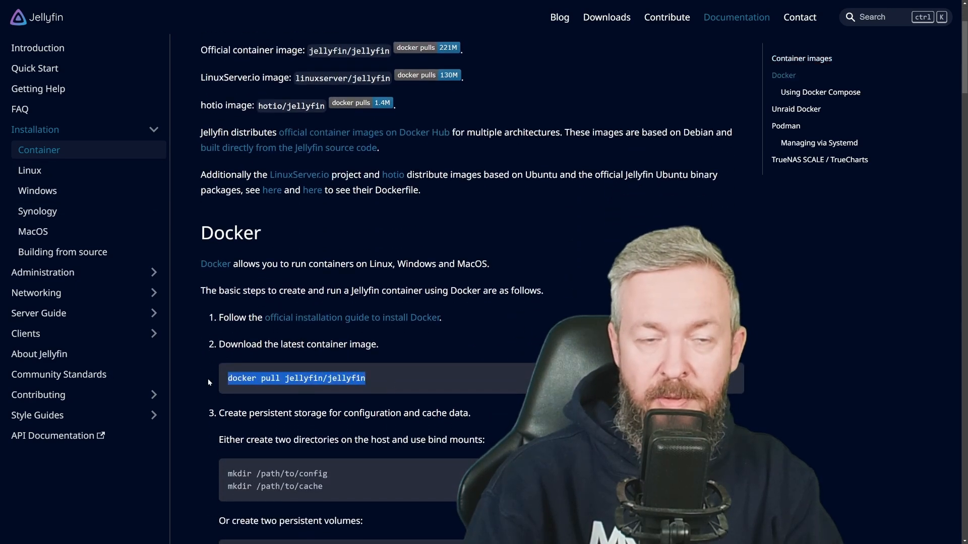
scroll(down, 3)
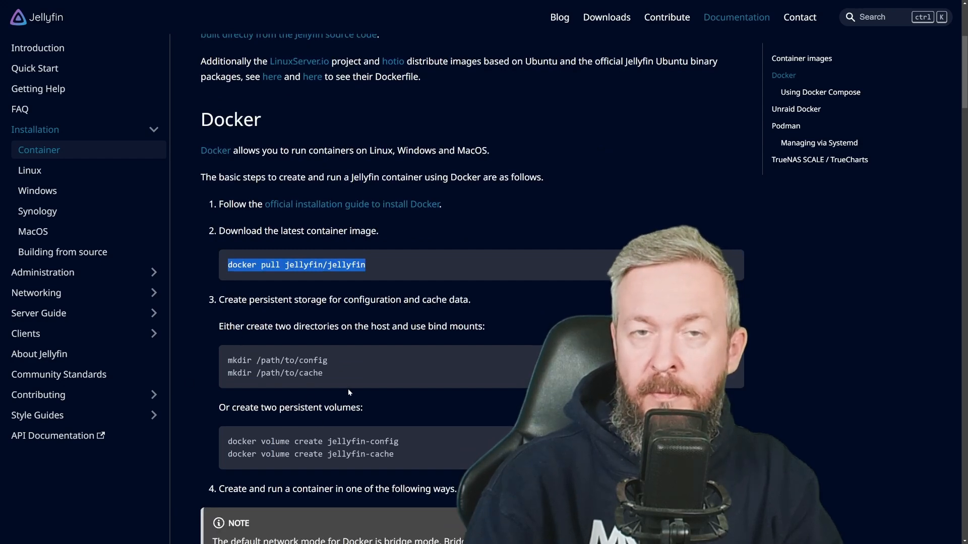
mouse_move(326, 355)
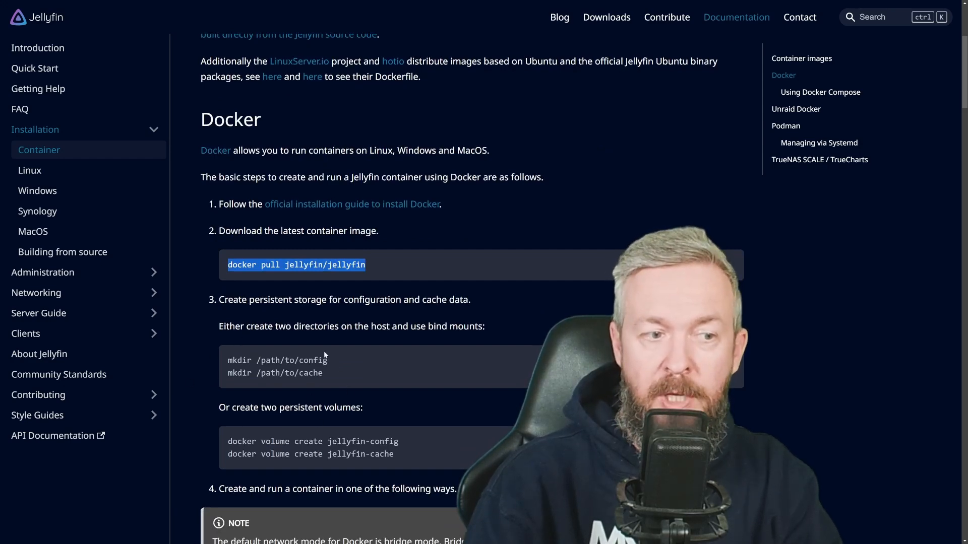
scroll(down, 3)
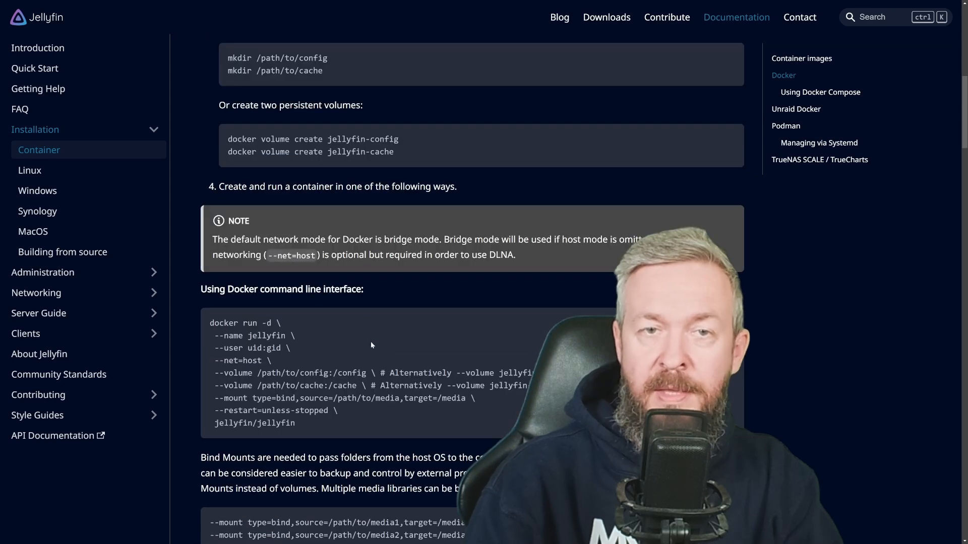
mouse_move(247, 400)
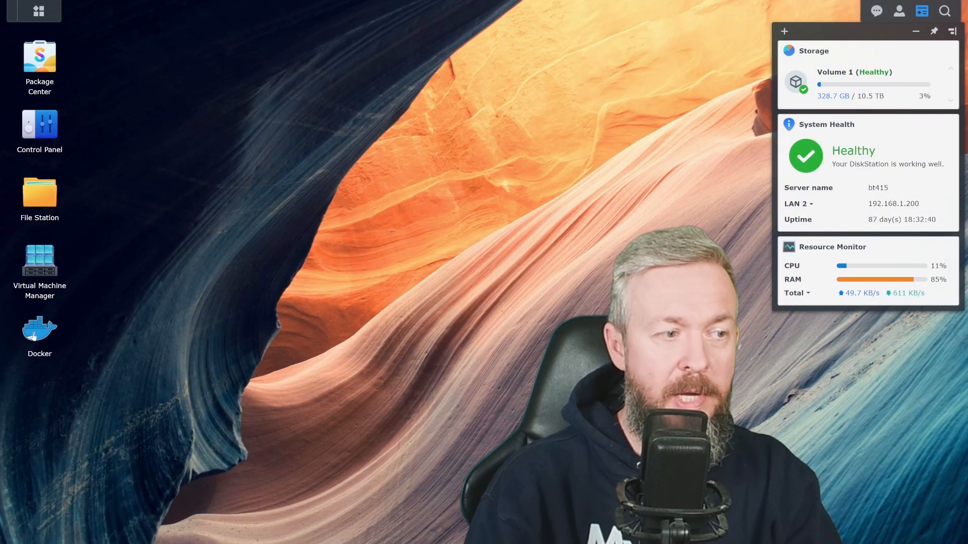
Step: Launch Docker, select the jellyfin/jellyfin registry image, then minimize Docker
double_click(39, 328)
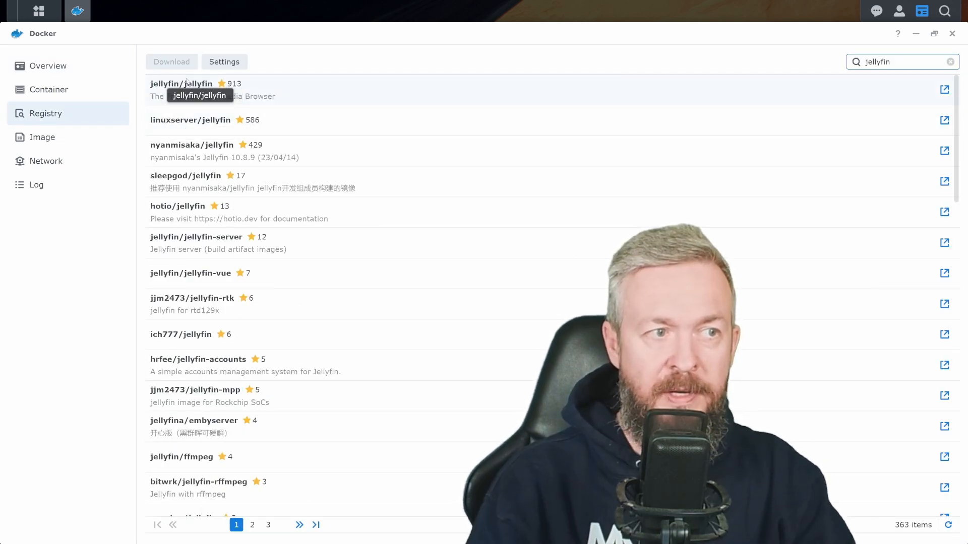
mouse_move(252, 88)
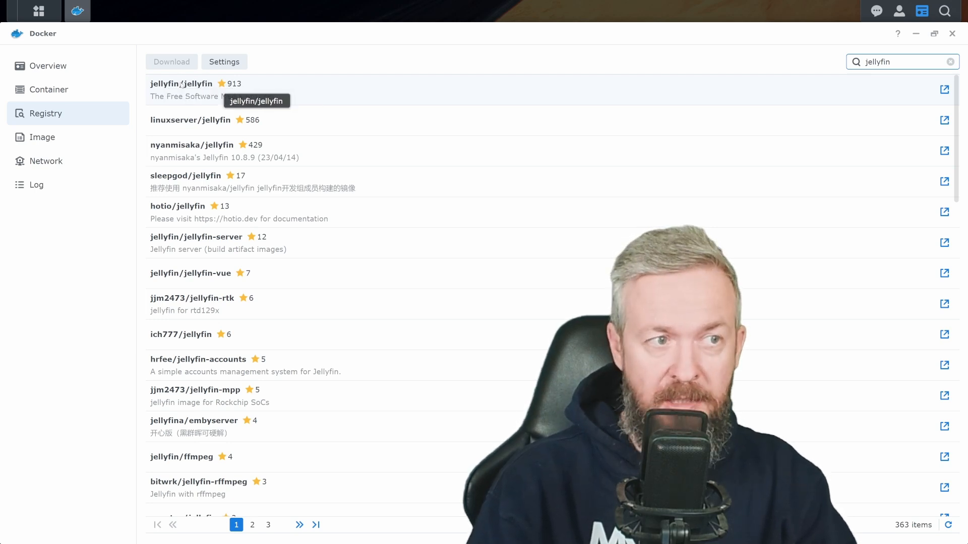
click(181, 83)
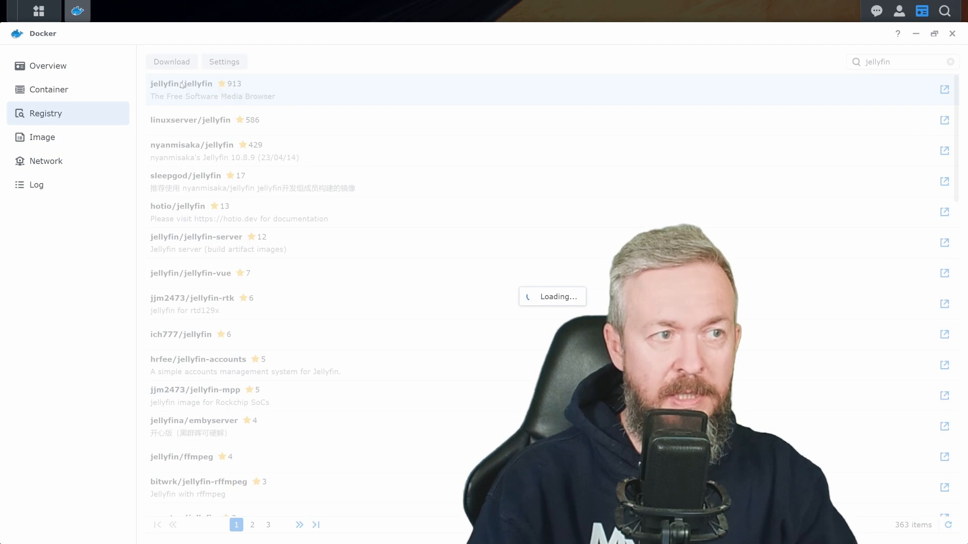
mouse_move(534, 266)
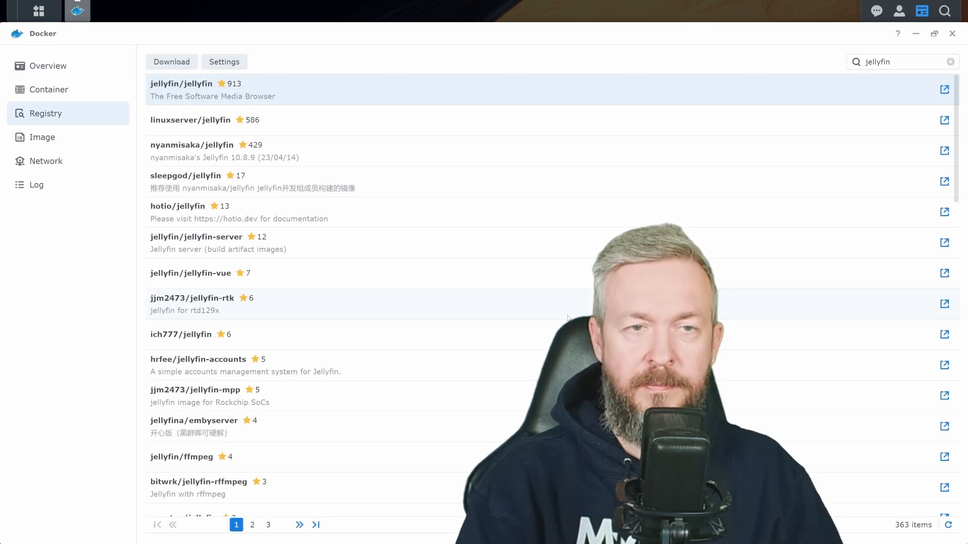
click(42, 137)
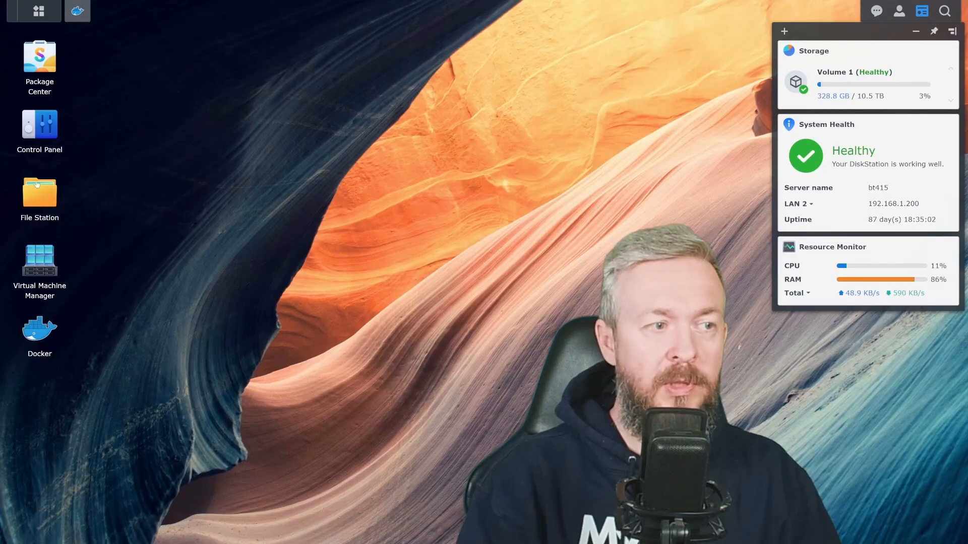
Step: Open File Station, expand the media share, and show the Create dropdown
click(39, 191)
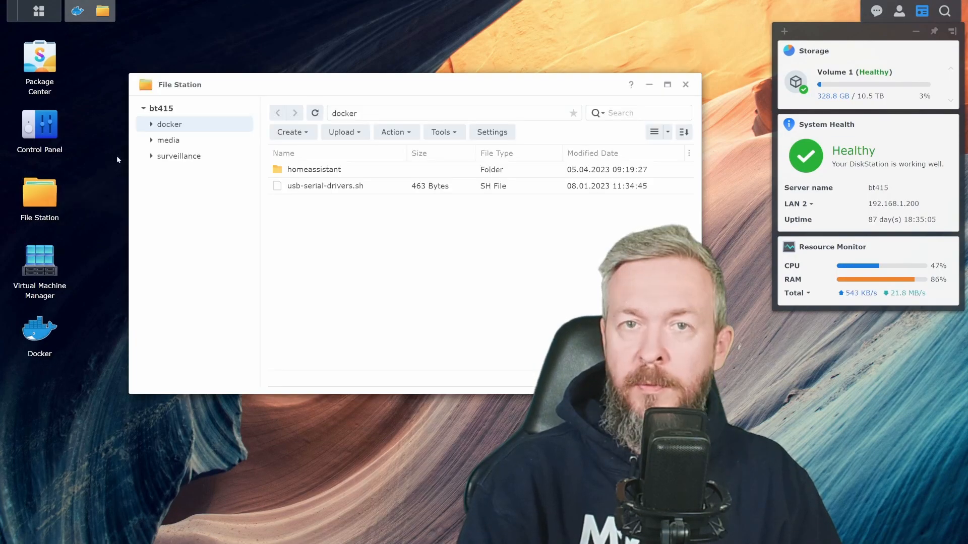
mouse_move(168, 140)
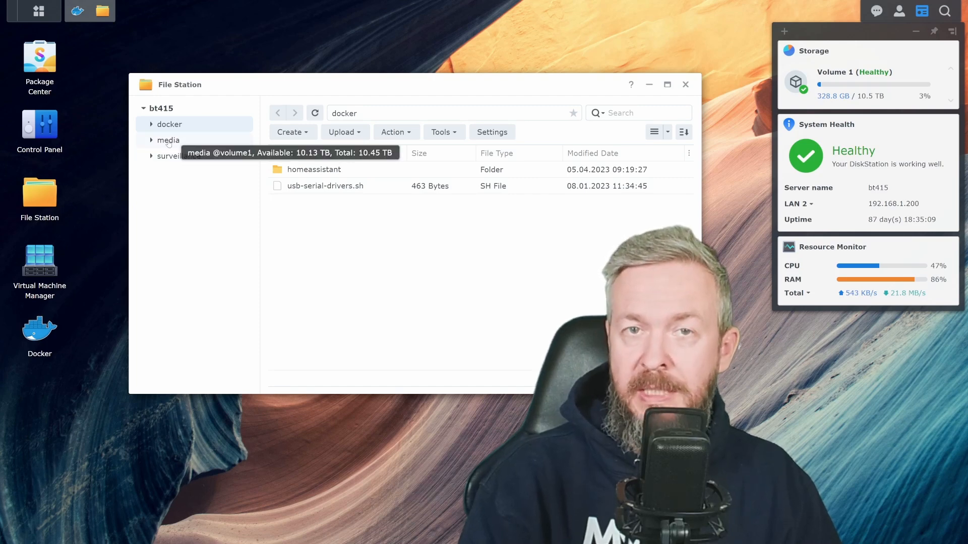
mouse_move(179, 156)
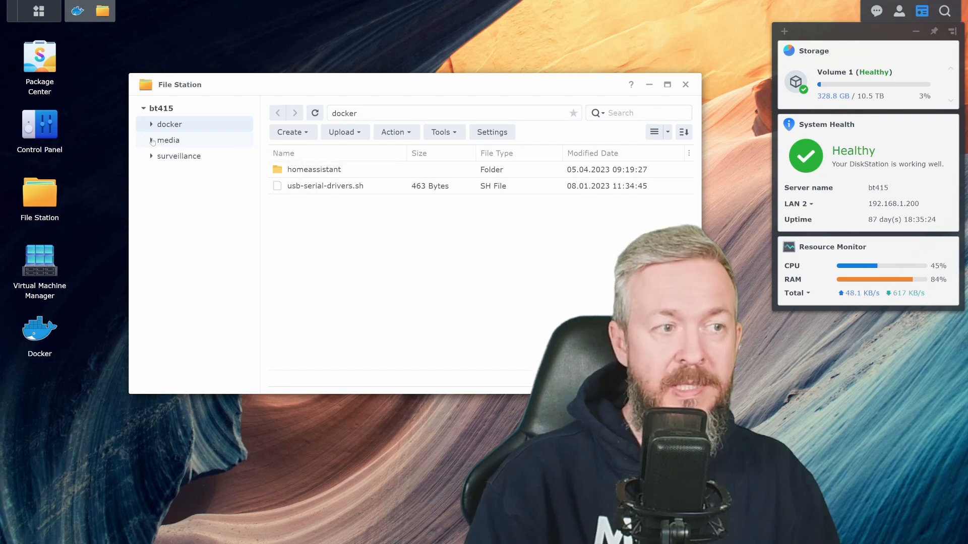
click(168, 140)
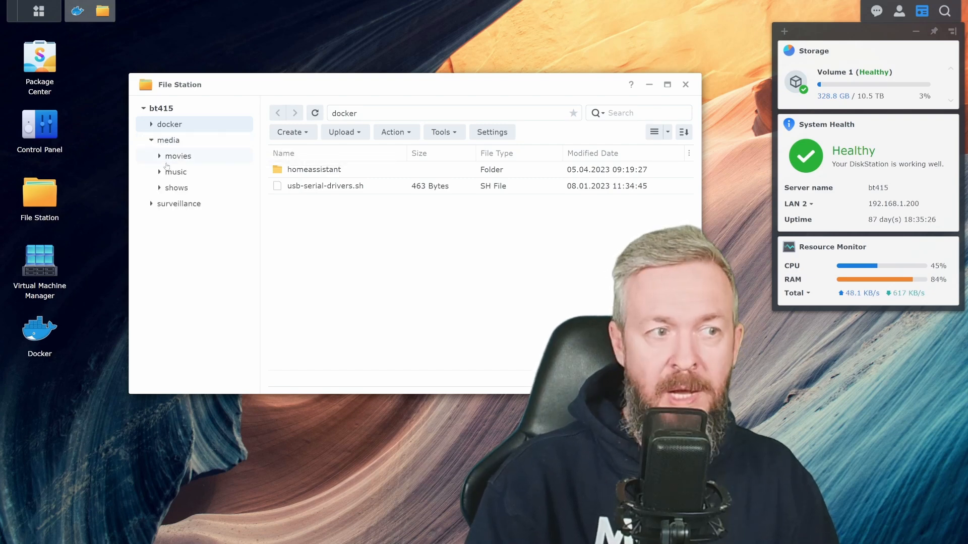
mouse_move(176, 188)
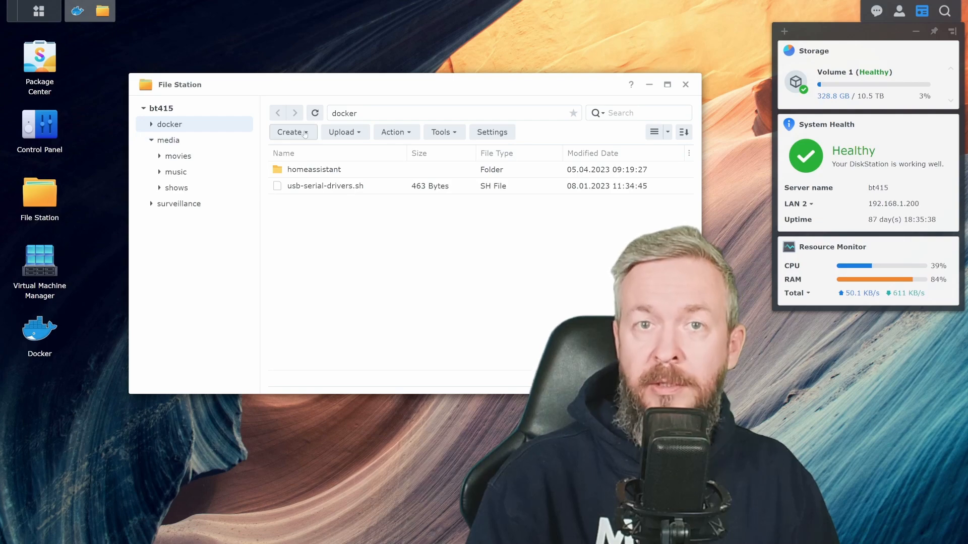
click(293, 131)
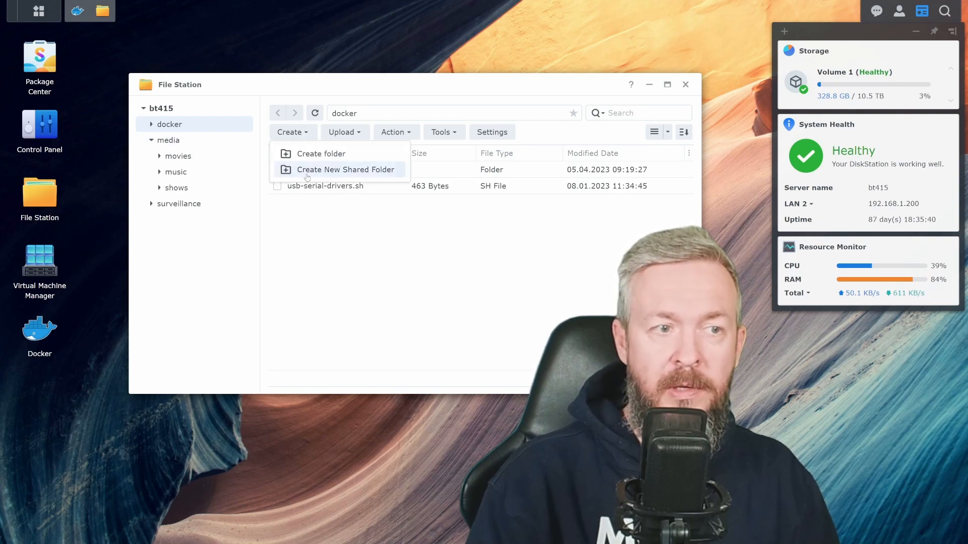
Step: Create shared folder media2 described as 'Media folder' and apply its permissions
click(346, 169)
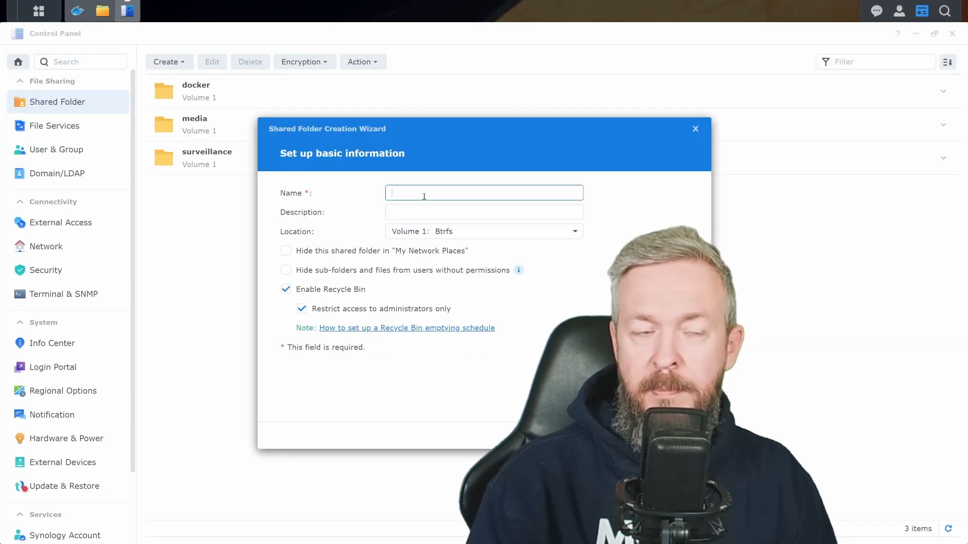
text(meda)
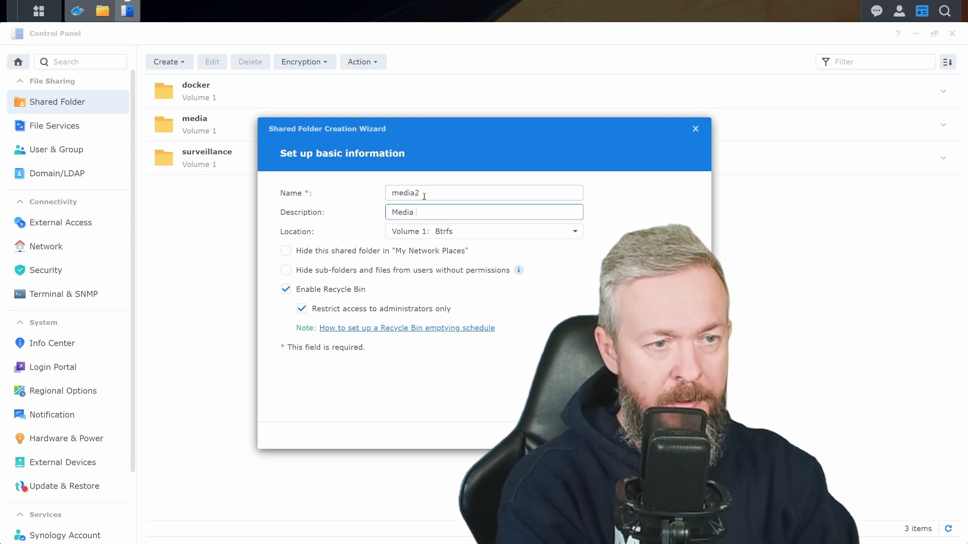
text(folder)
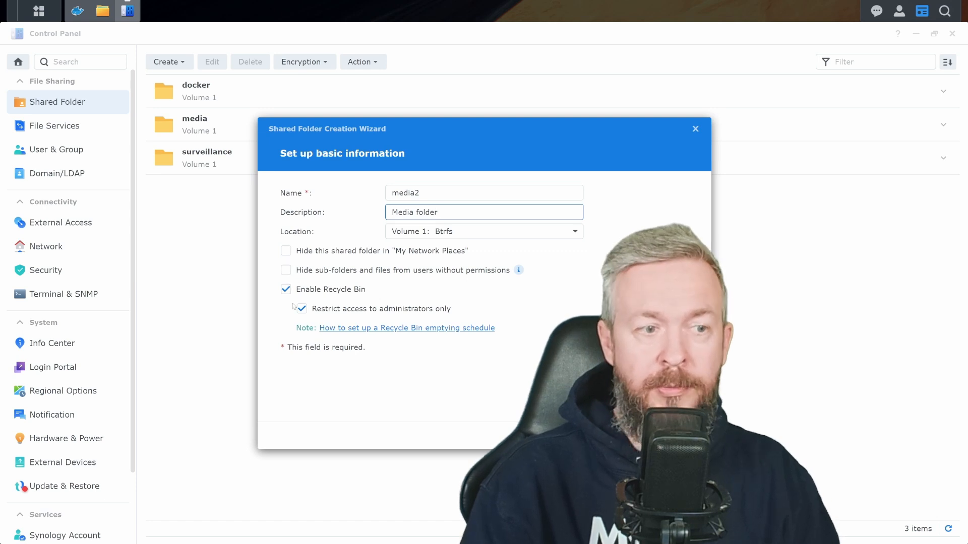
click(285, 289)
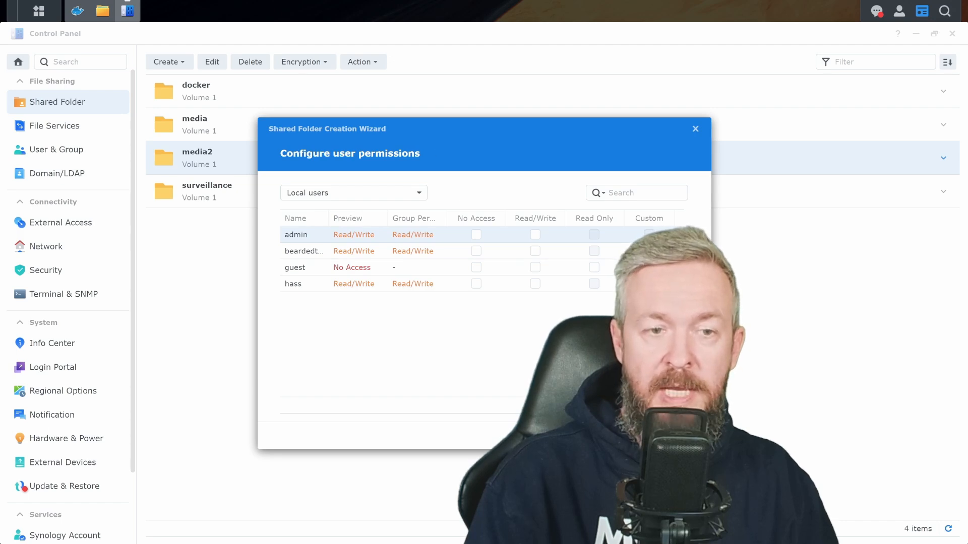
click(695, 129)
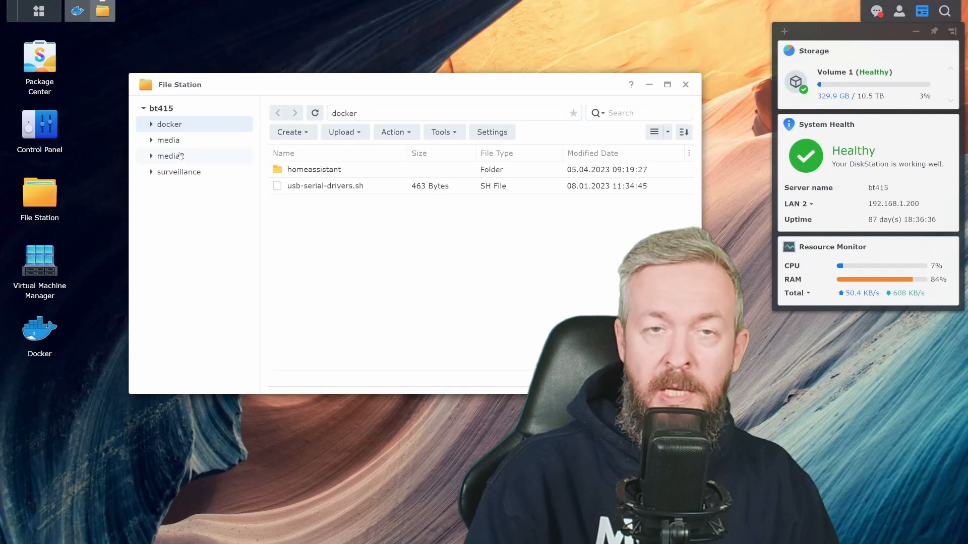
Step: Open media2 and create the music, movies and books folders inside it
click(171, 156)
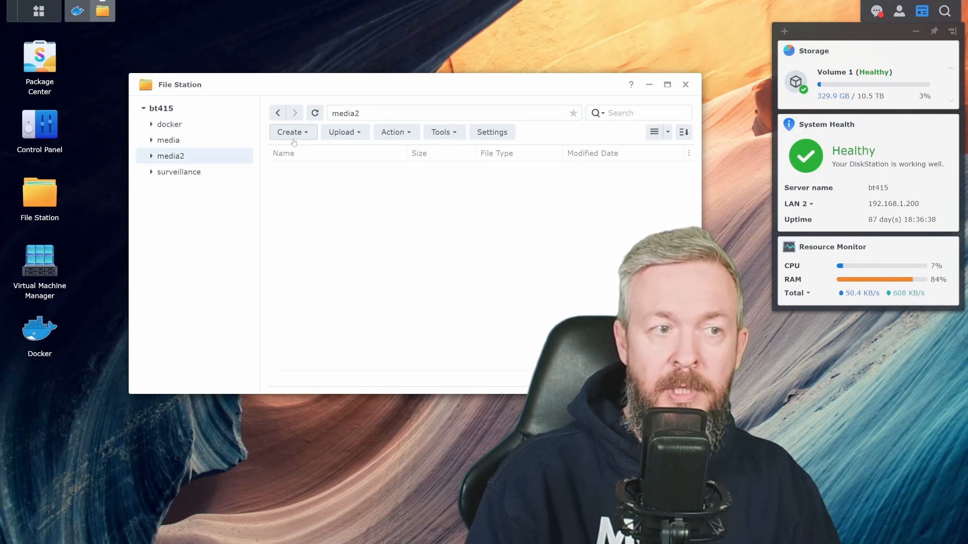
click(292, 132)
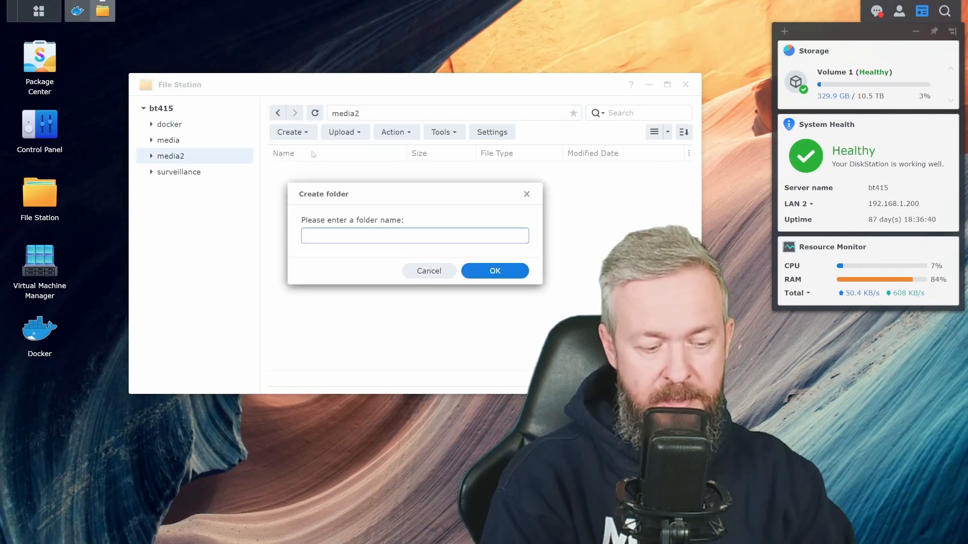
click(292, 132)
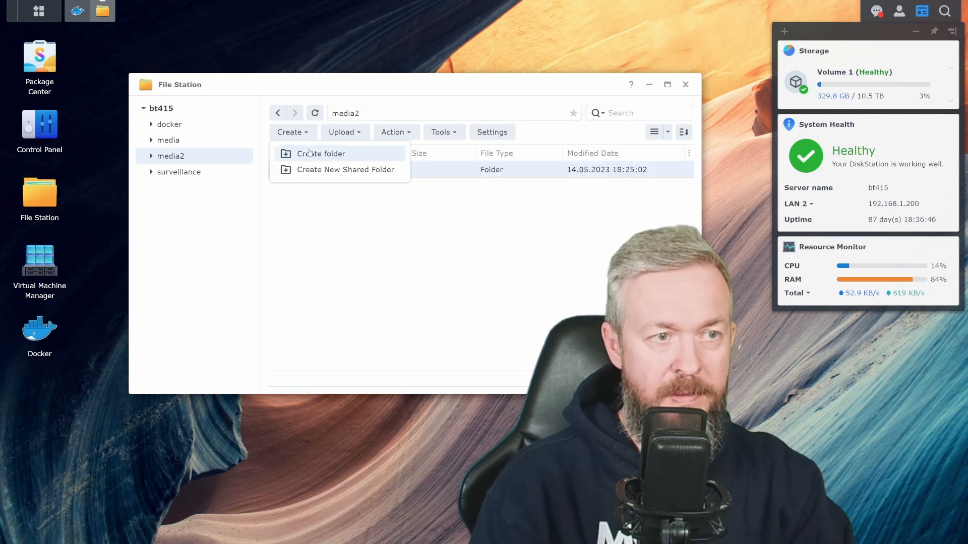
click(321, 154)
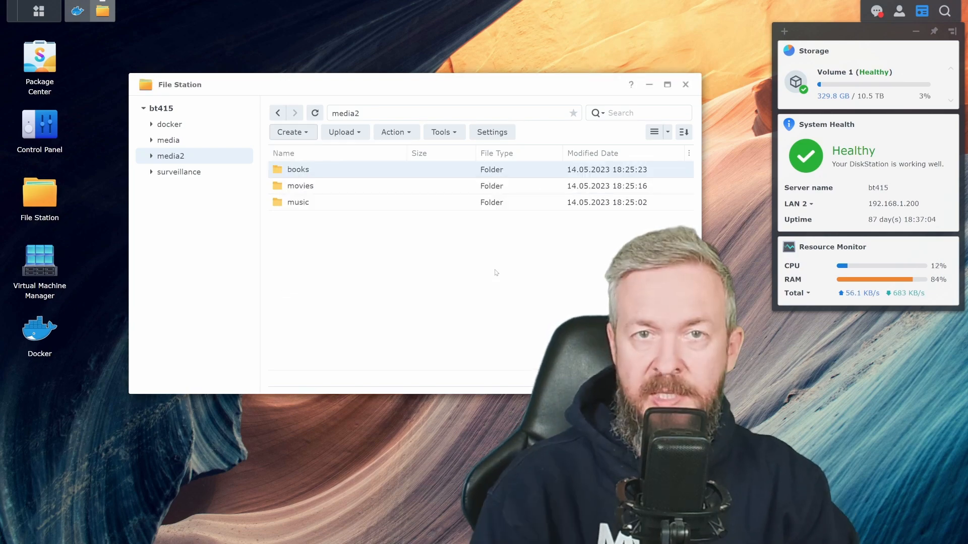
Step: Expand the media folder and its movies and music subfolders for comparison
click(152, 140)
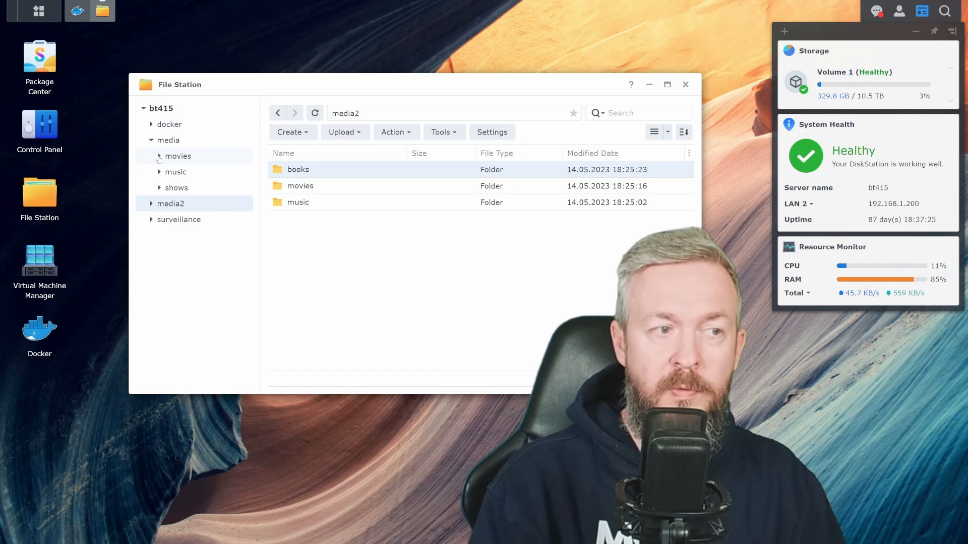
click(160, 156)
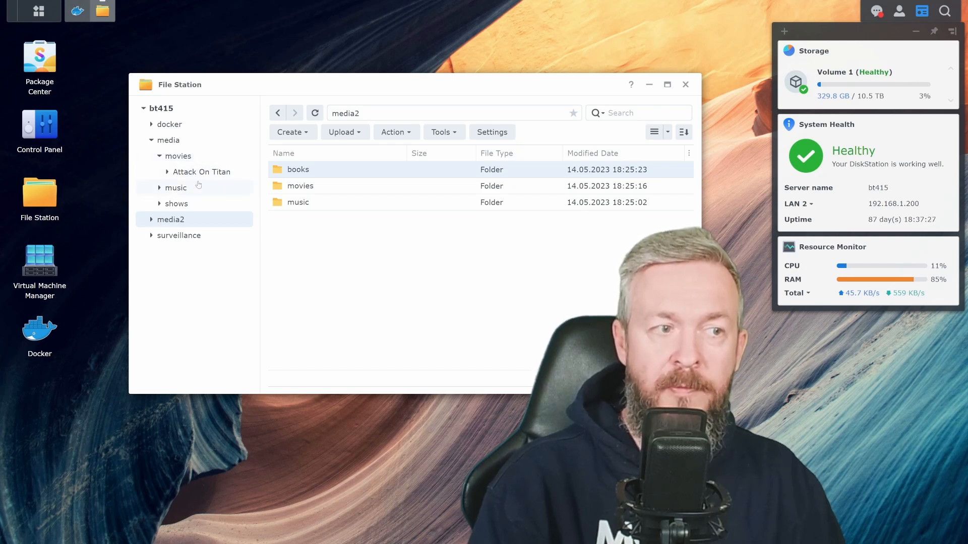
click(159, 188)
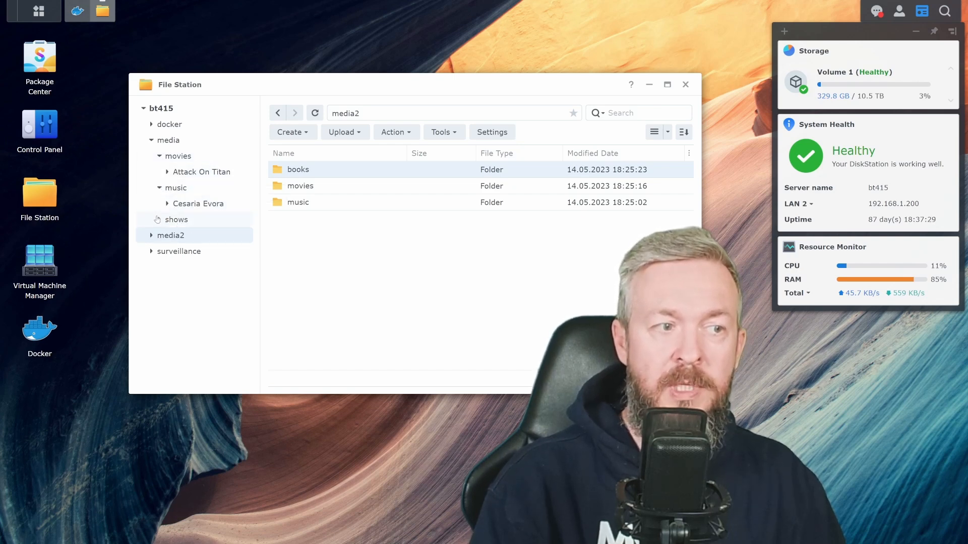
click(175, 220)
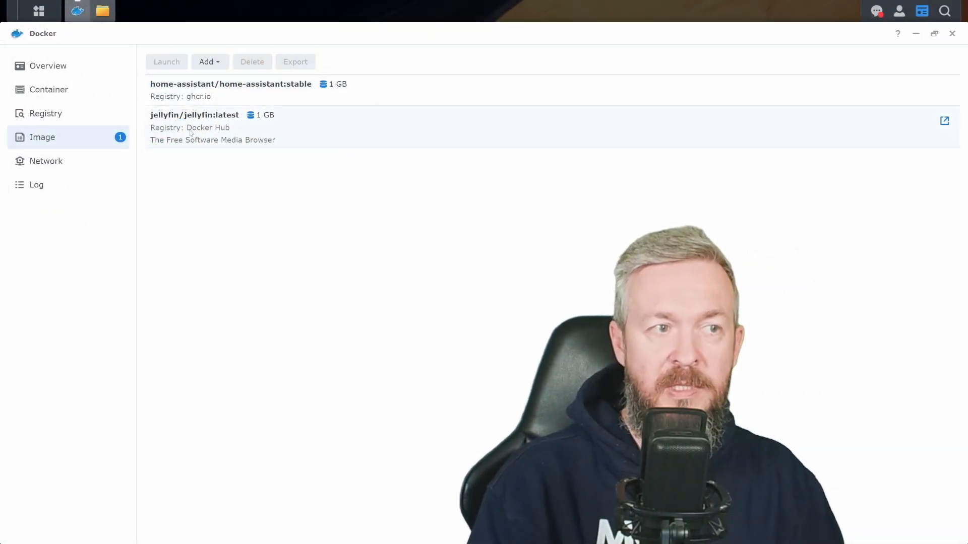
Step: Launch a container from jellyfin/jellyfin:latest named jellyfin-jellyfin and open Advanced Settings
click(212, 127)
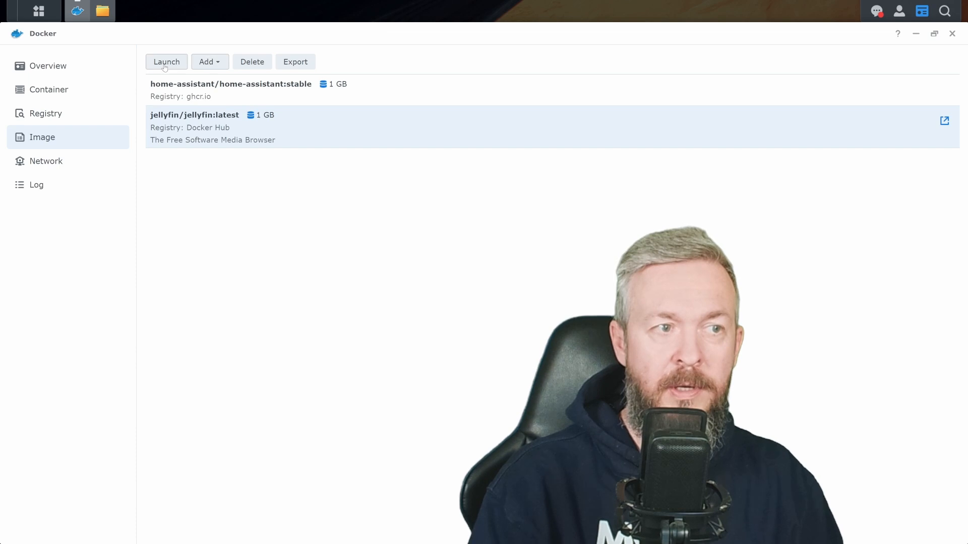
click(166, 62)
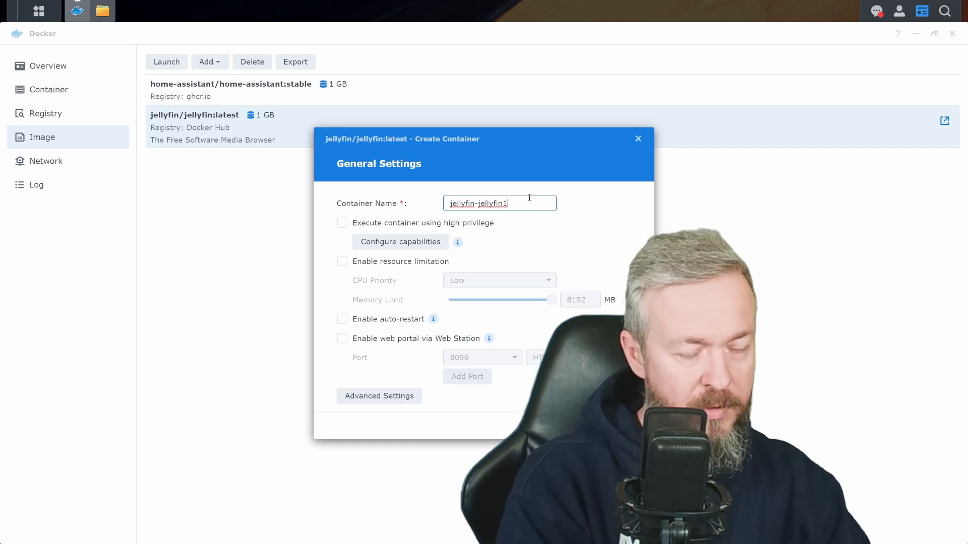
key(Backspace)
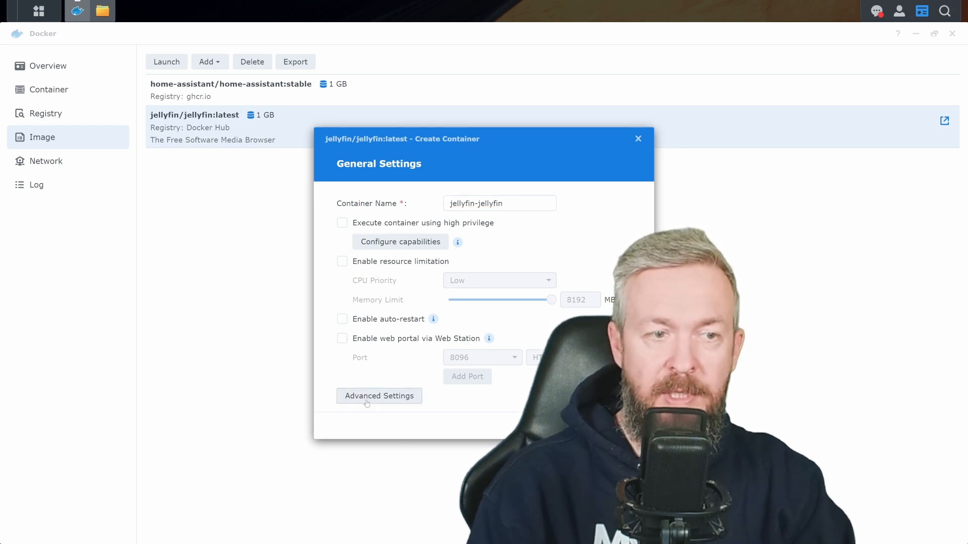
click(378, 396)
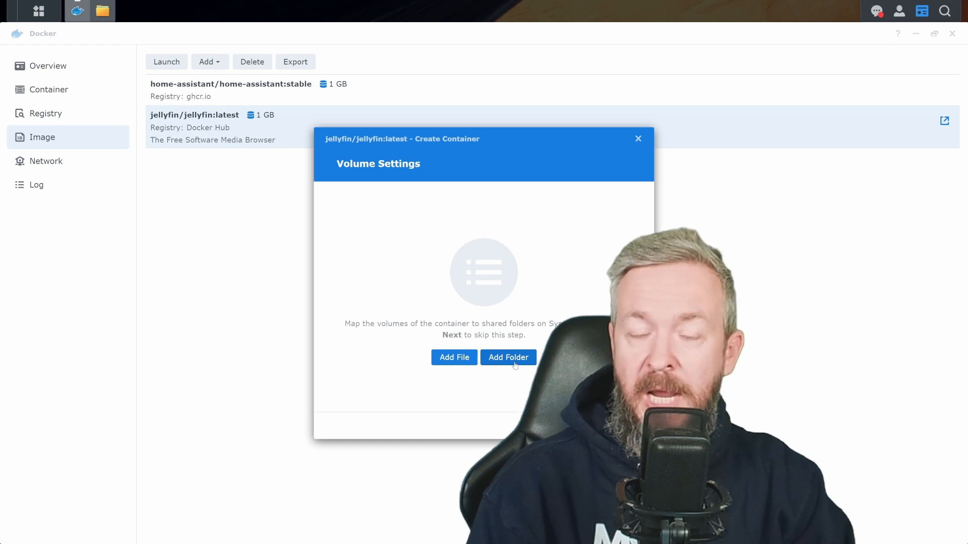
Step: Mount the media folder at /media and finish creating the container
click(508, 358)
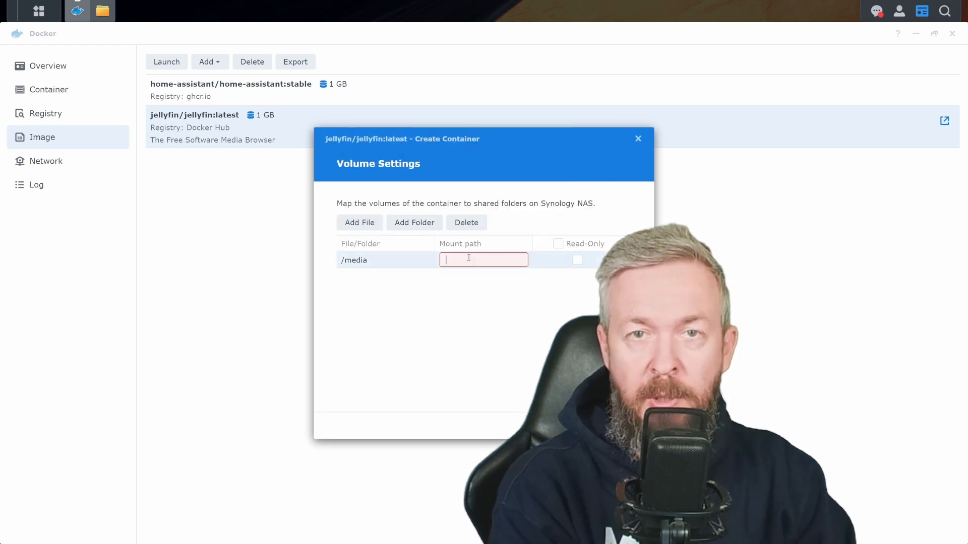
text(/media)
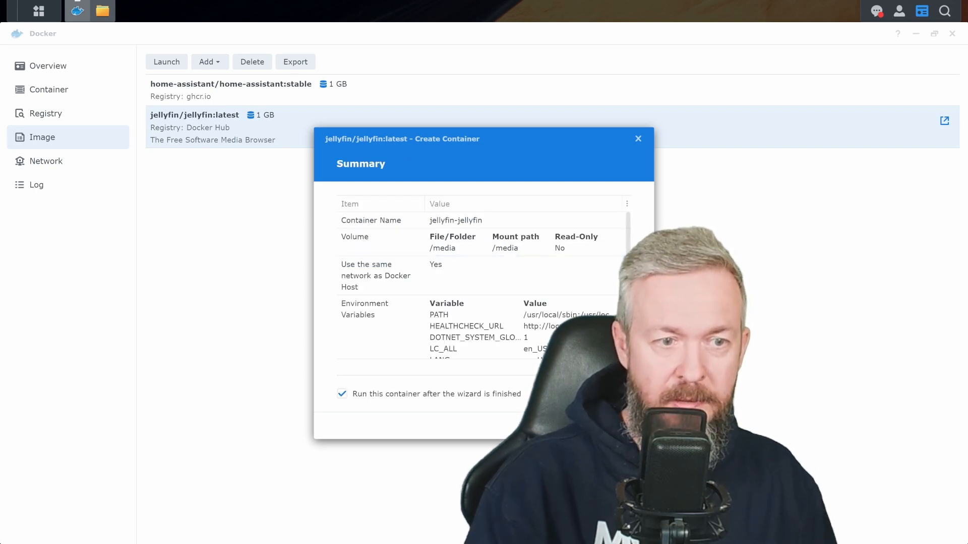
scroll(down, 3)
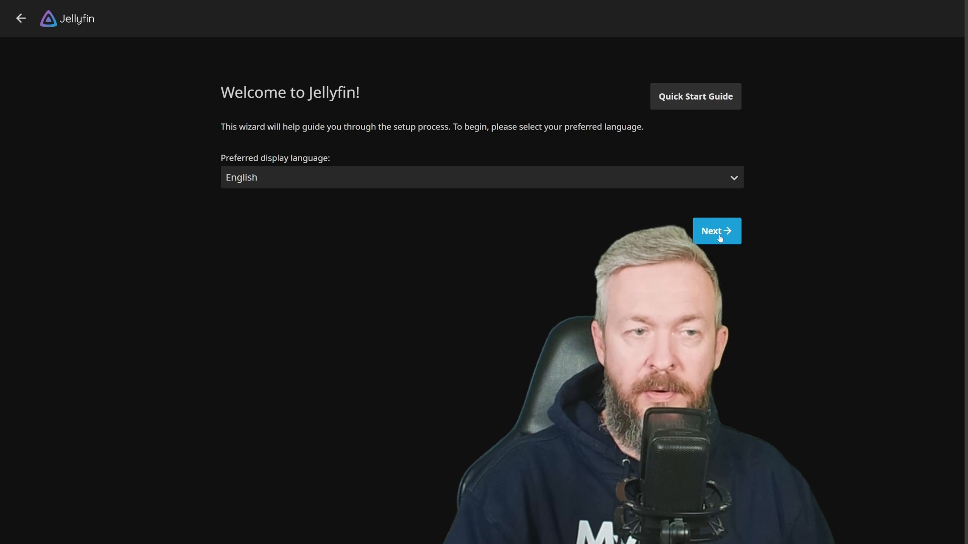
Step: Keep English, create the root admin account with a password, and continue
click(716, 231)
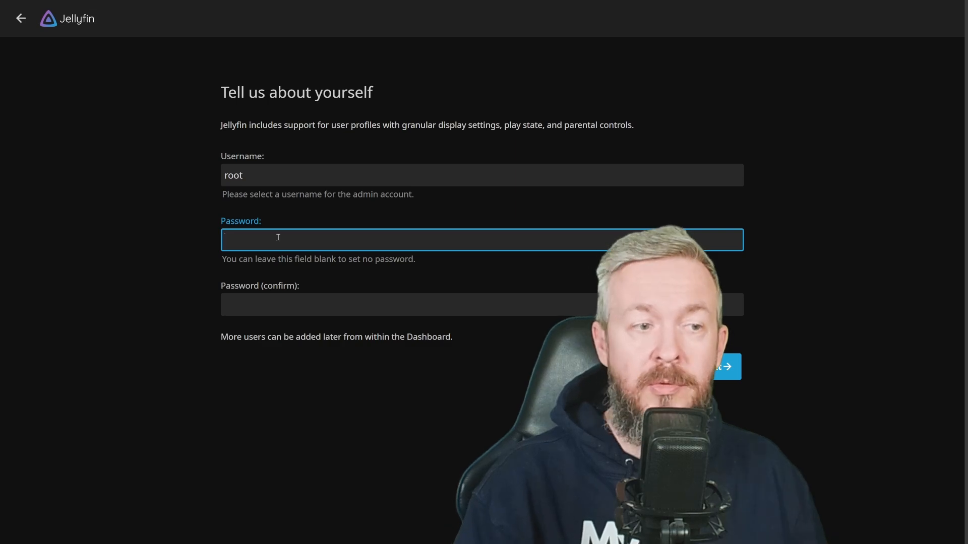
text(password)
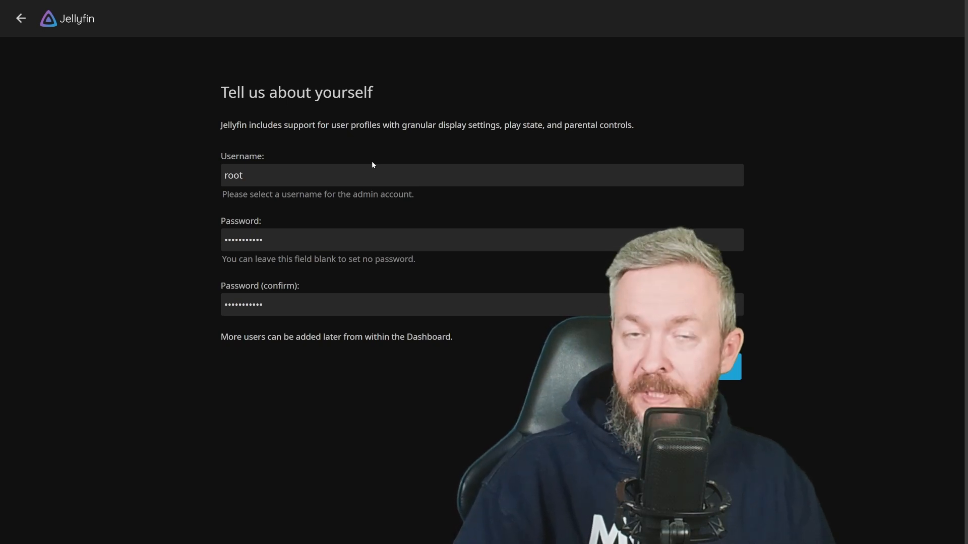
mouse_move(393, 158)
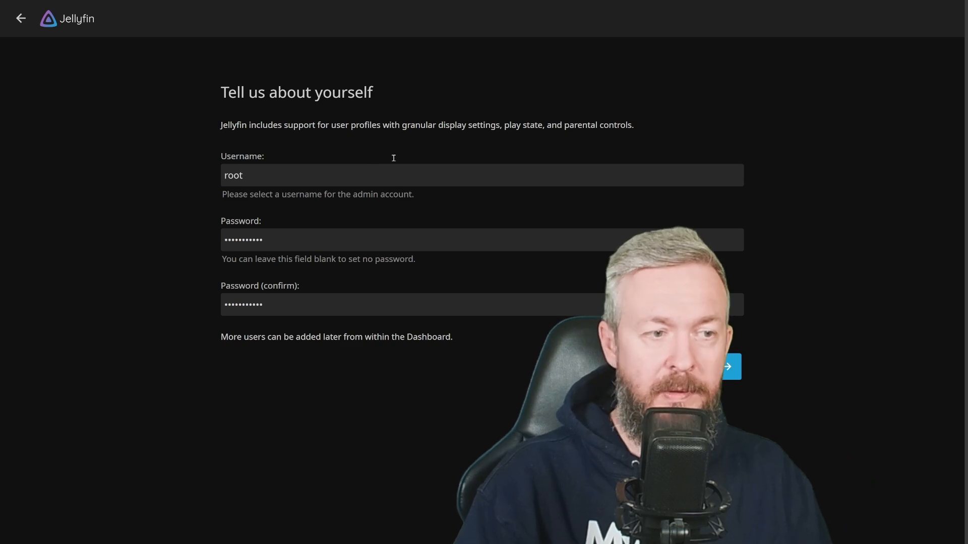
click(728, 366)
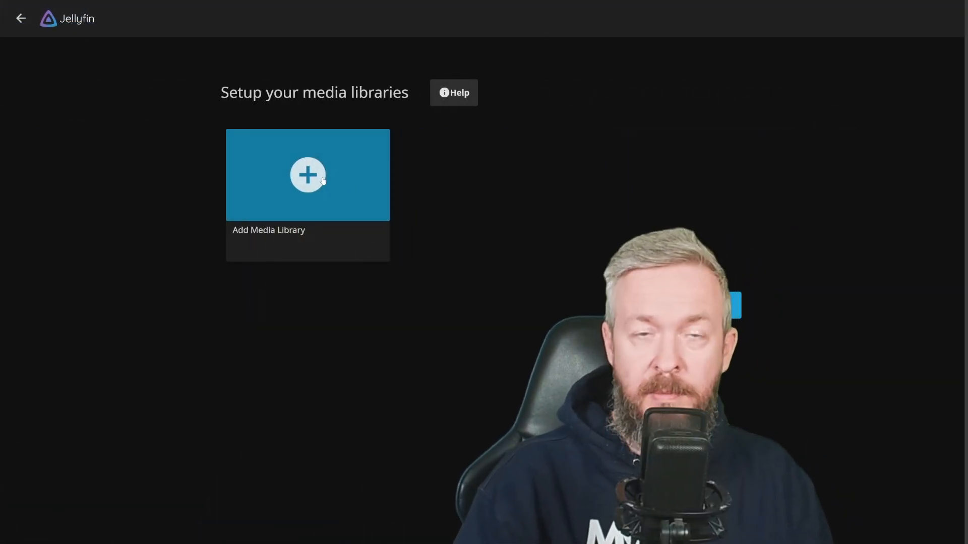
Step: Start a new Movies library and open the folder chooser to add /media/movies
click(307, 175)
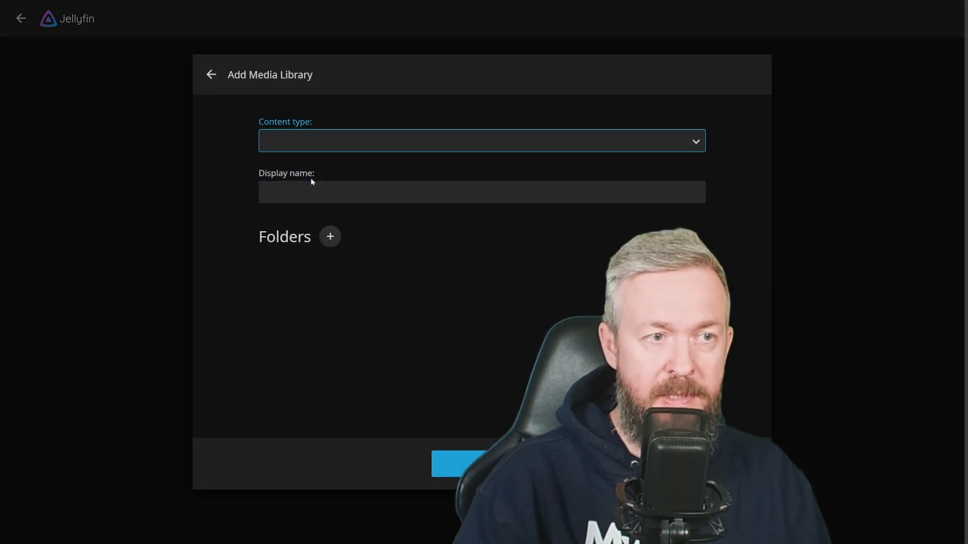
mouse_move(407, 137)
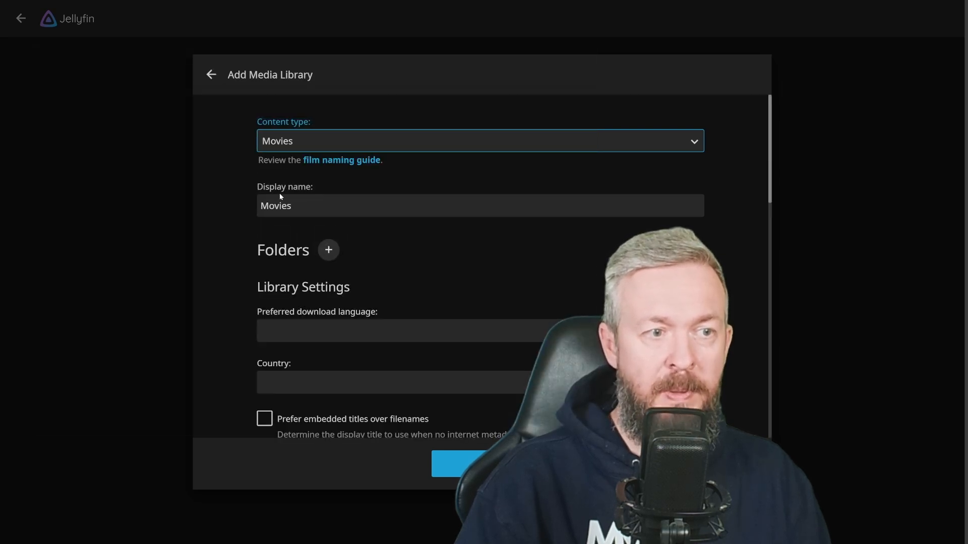
mouse_move(328, 250)
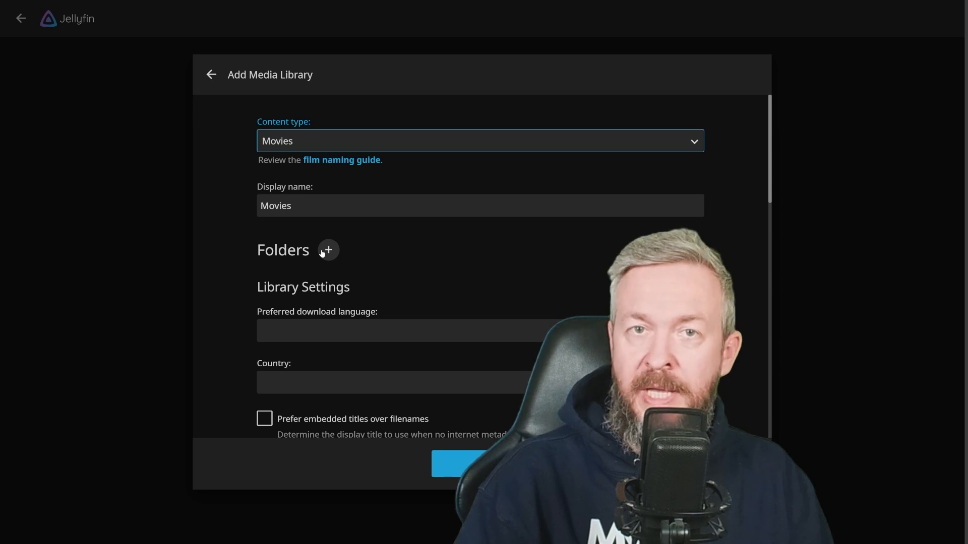
click(328, 250)
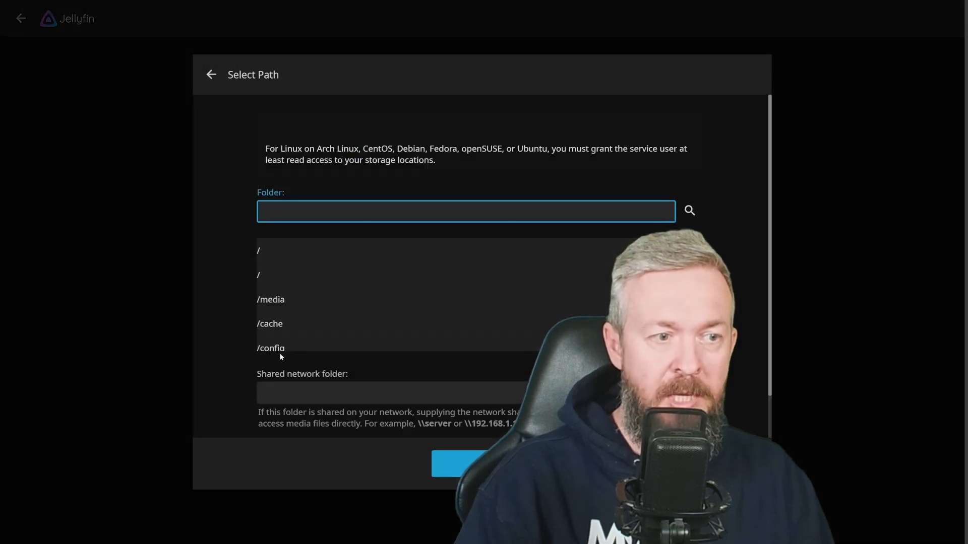
mouse_move(299, 303)
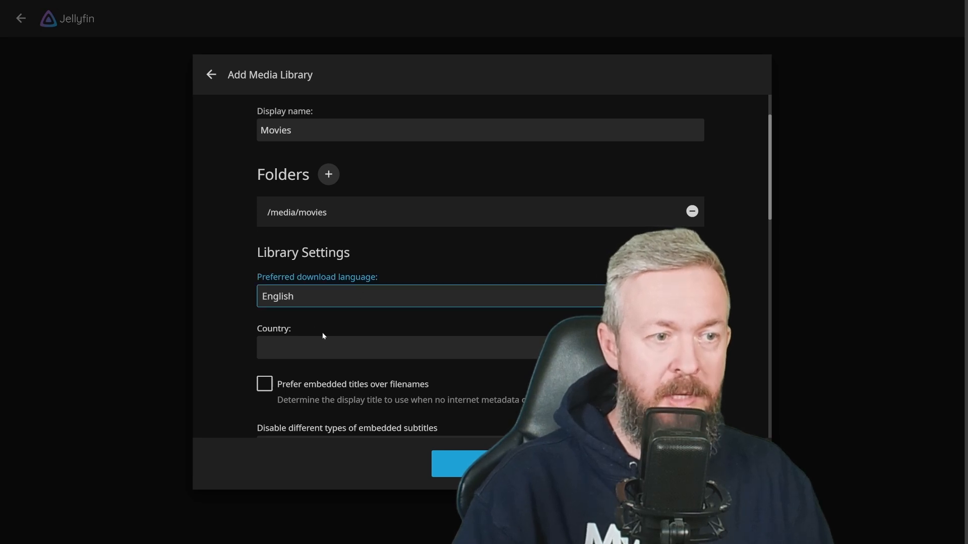
Step: Scroll through the Movies library options and set metadata refresh to every 30 days
scroll(down, 3)
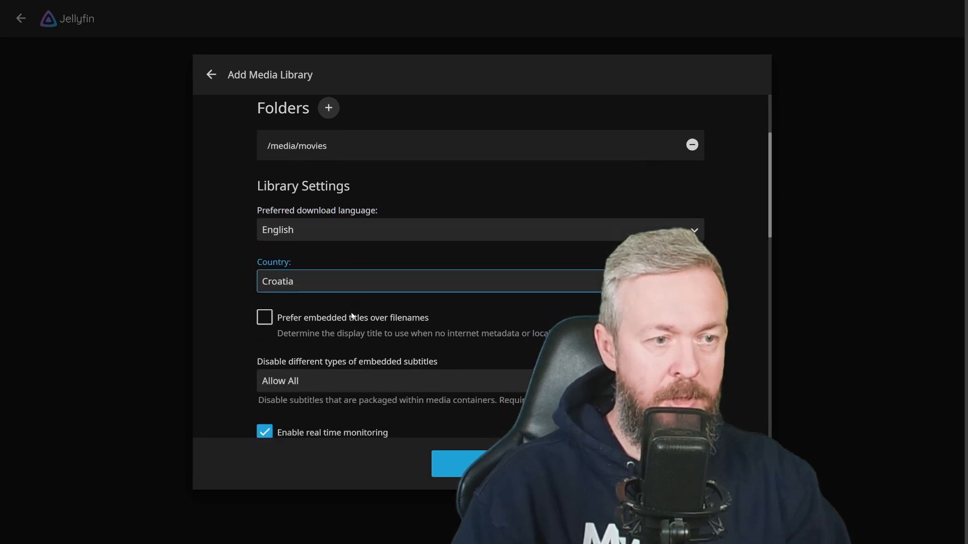
scroll(down, 3)
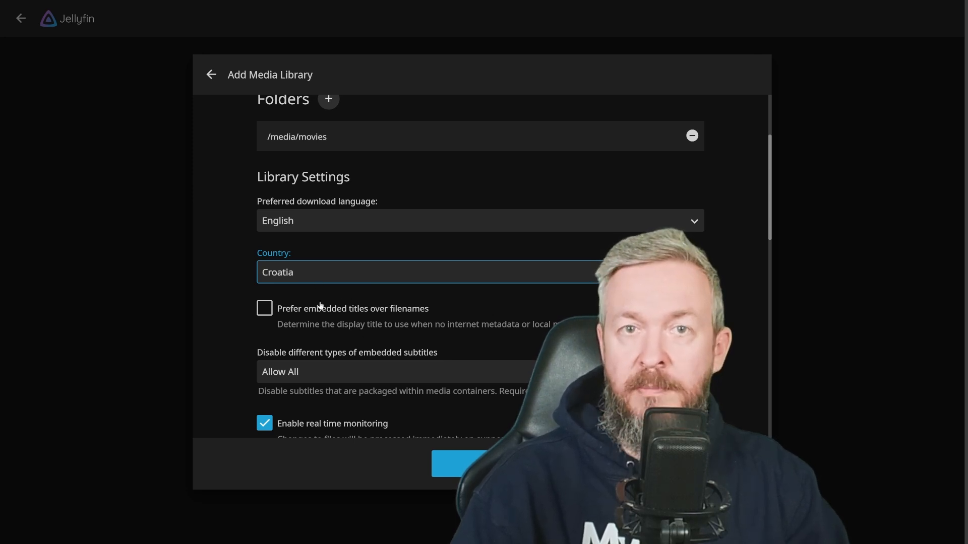
scroll(down, 3)
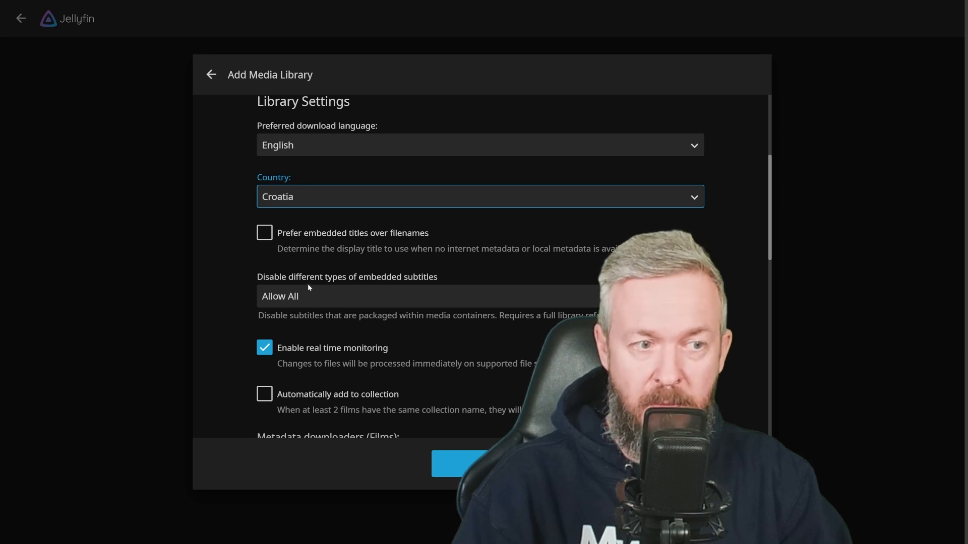
scroll(down, 3)
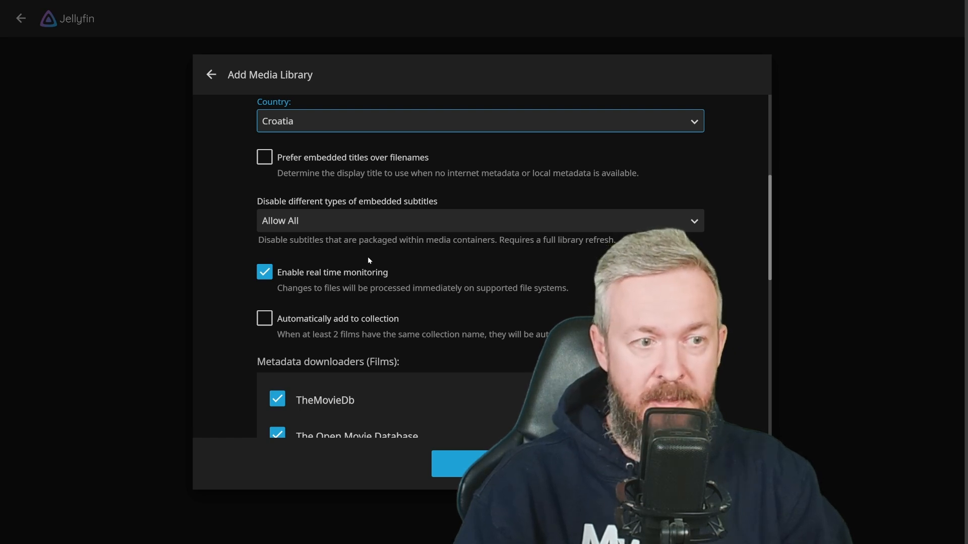
mouse_move(345, 352)
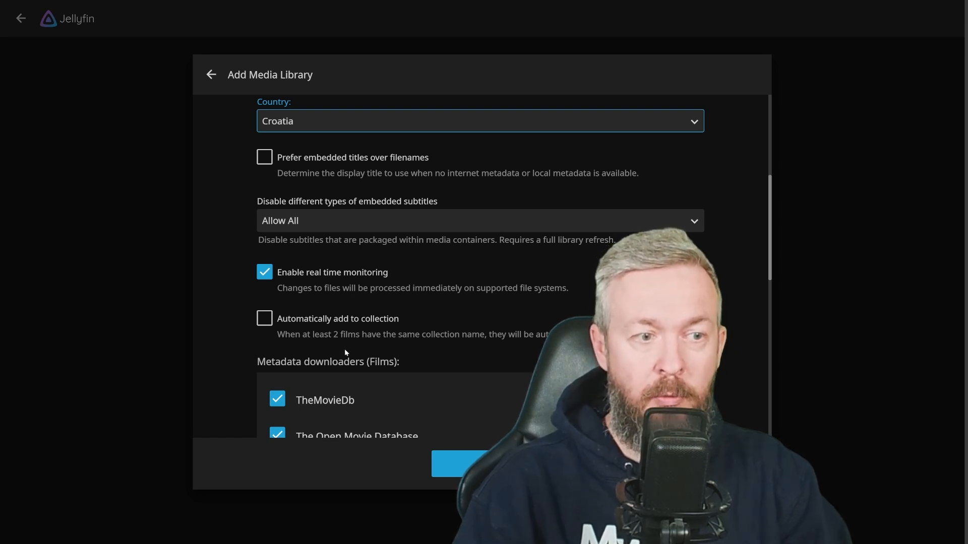
scroll(down, 3)
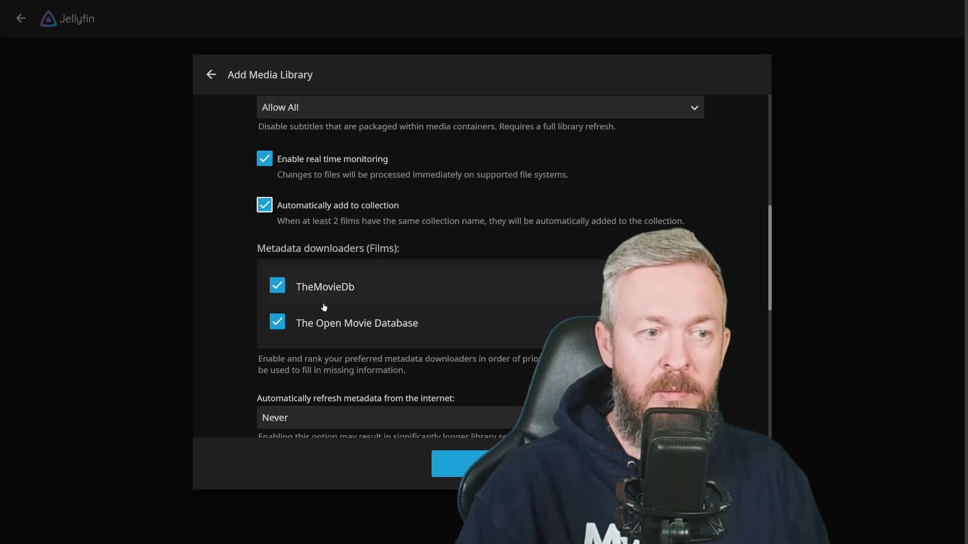
scroll(down, 3)
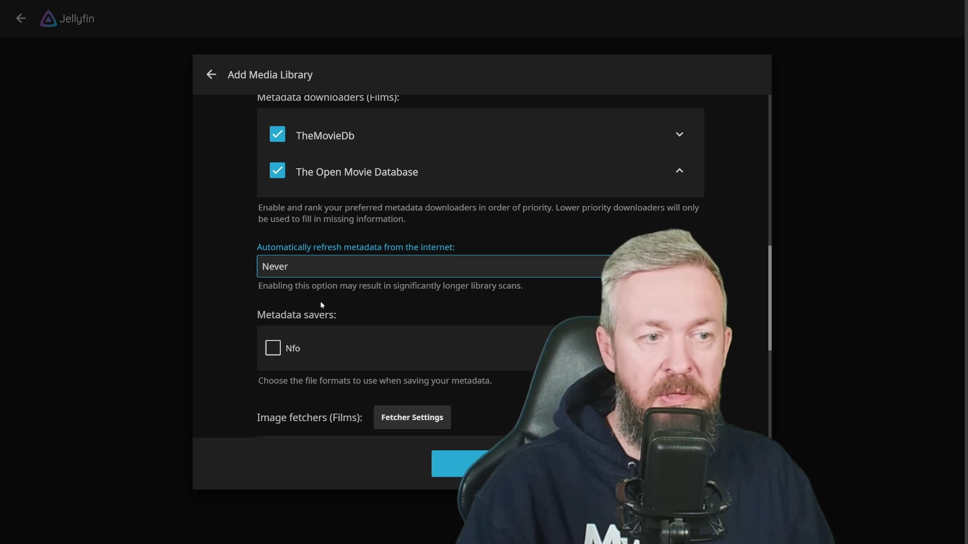
click(432, 266)
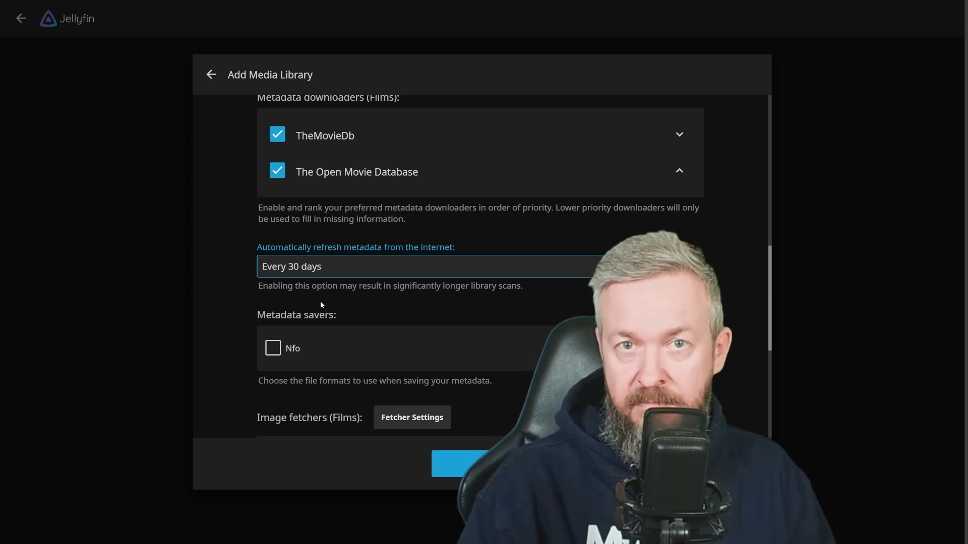
Step: Enable both chapter image extraction options and save the Movies library
scroll(down, 3)
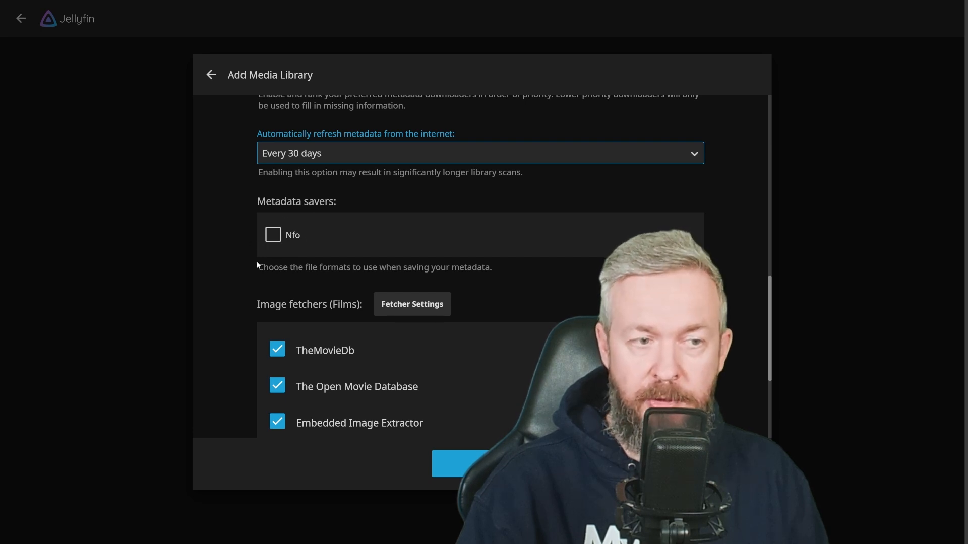
scroll(down, 3)
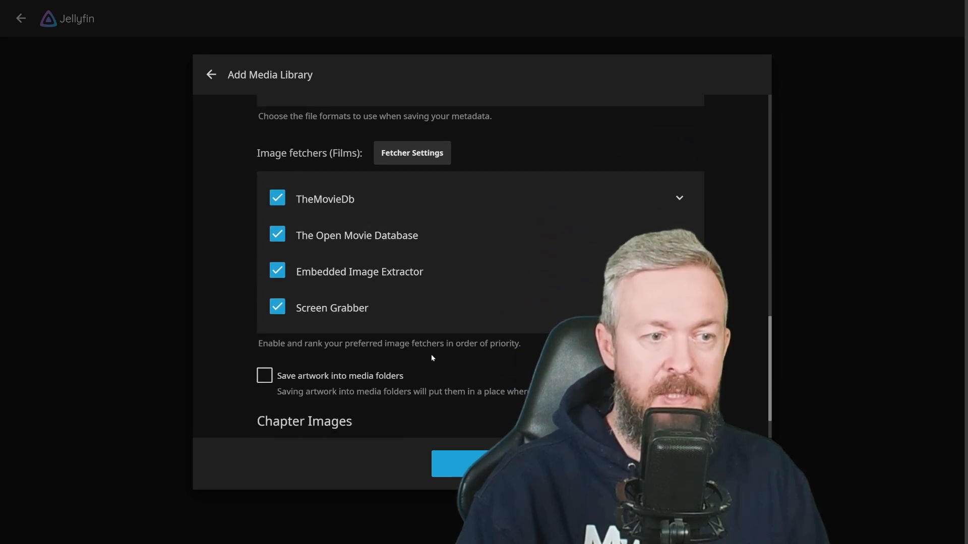
scroll(down, 3)
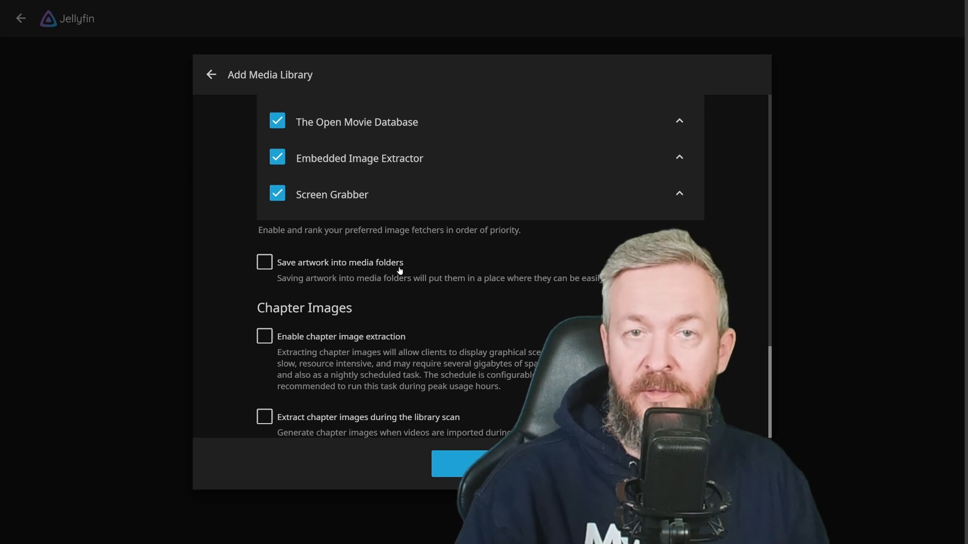
scroll(down, 3)
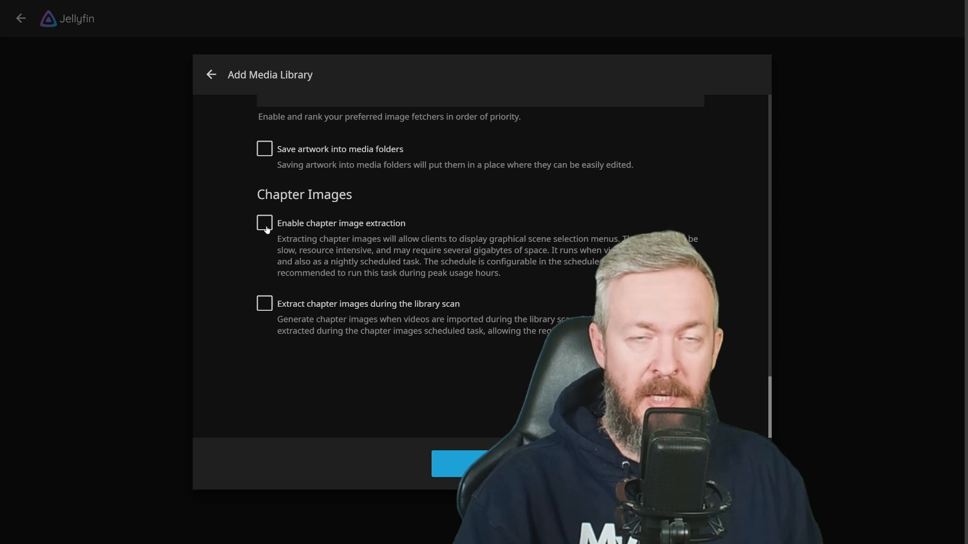
click(264, 223)
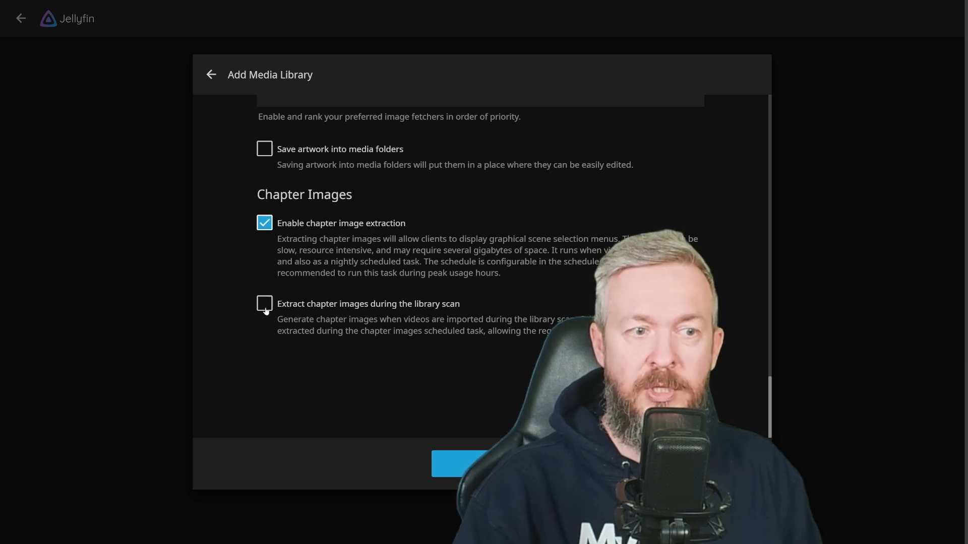
click(265, 304)
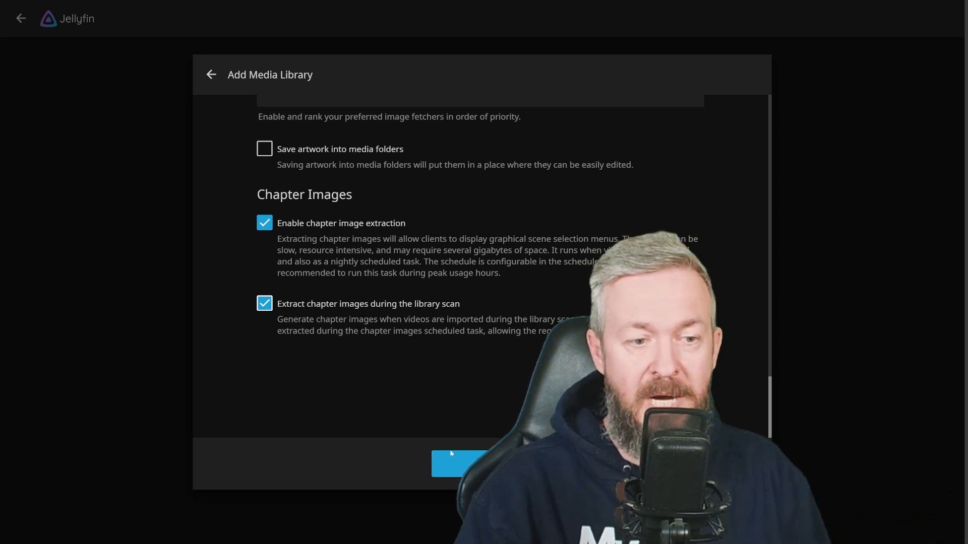
click(460, 463)
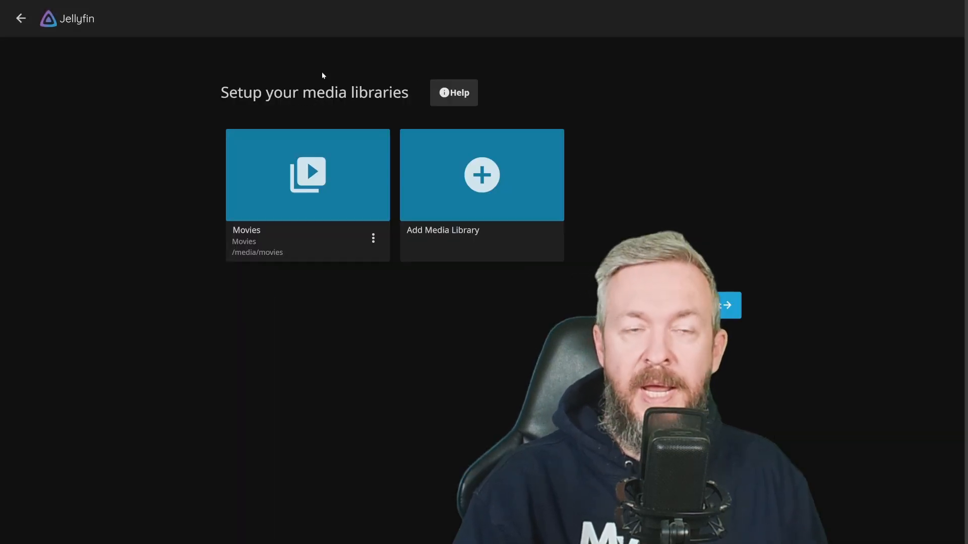
mouse_move(472, 300)
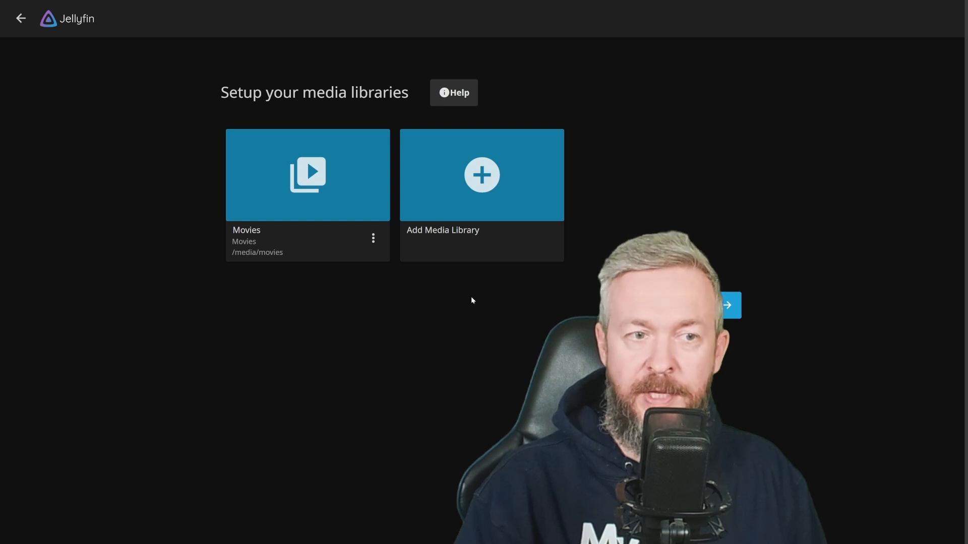
Step: Add another media library for TV programmes and save it
click(481, 174)
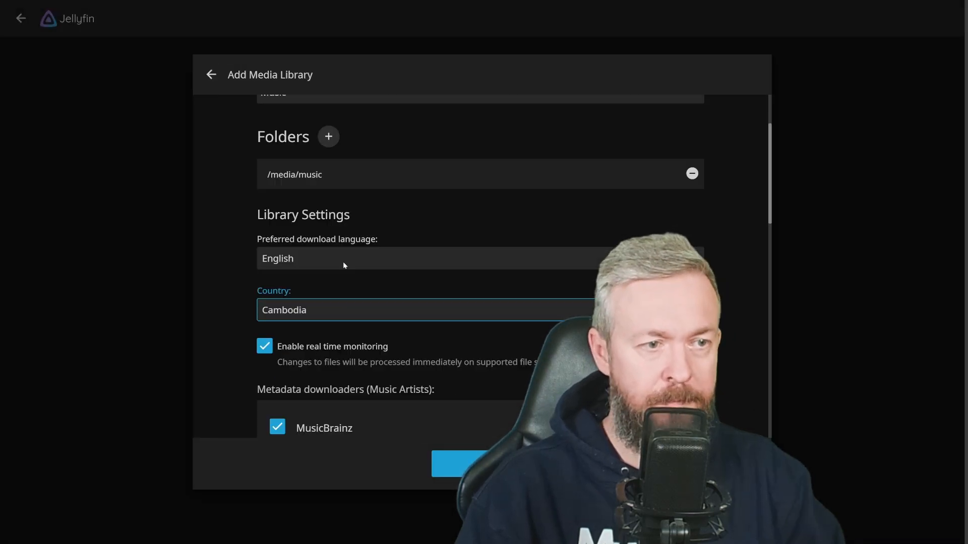
scroll(down, 3)
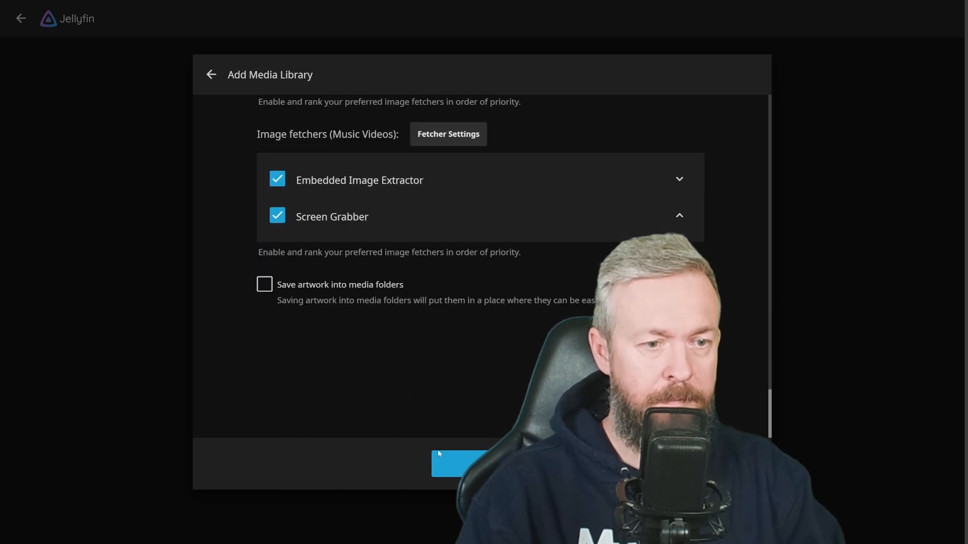
scroll(up, 3)
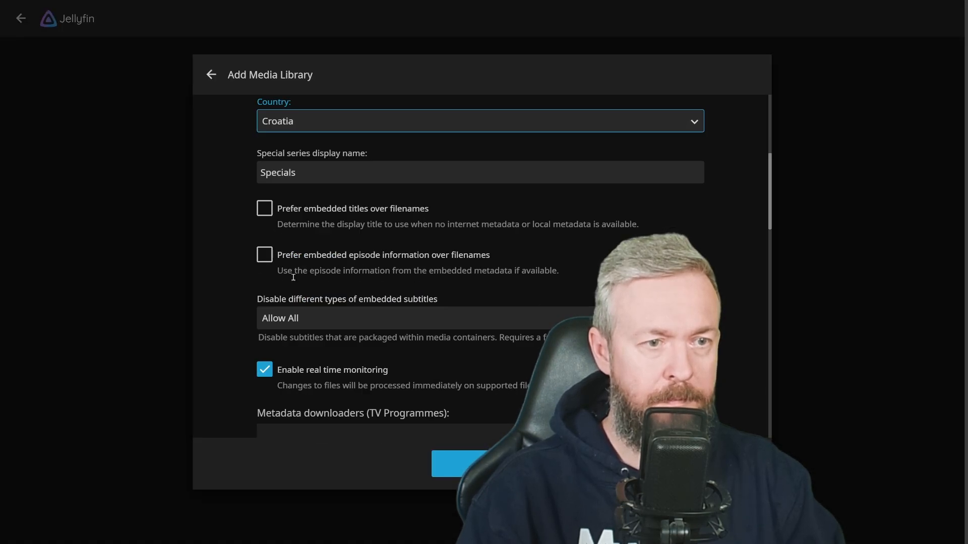
scroll(down, 3)
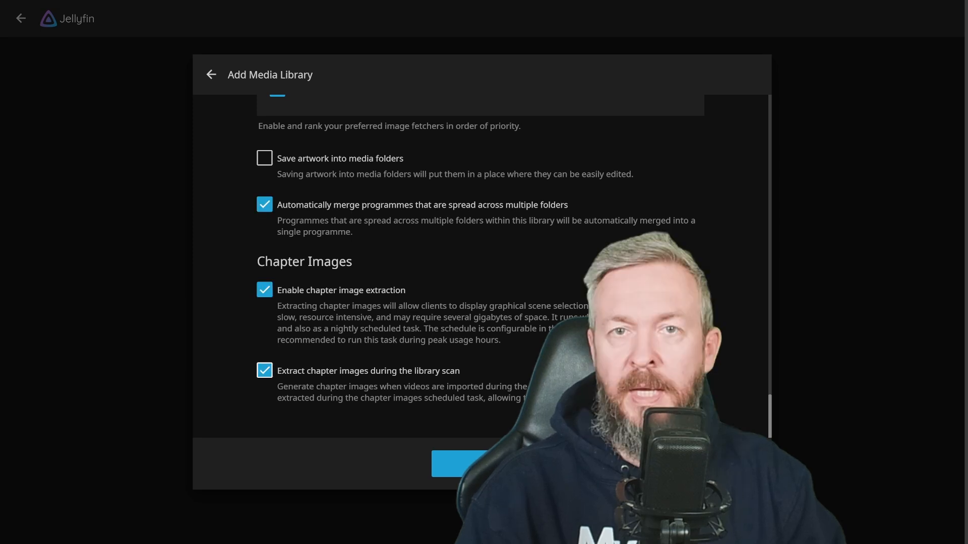
click(460, 464)
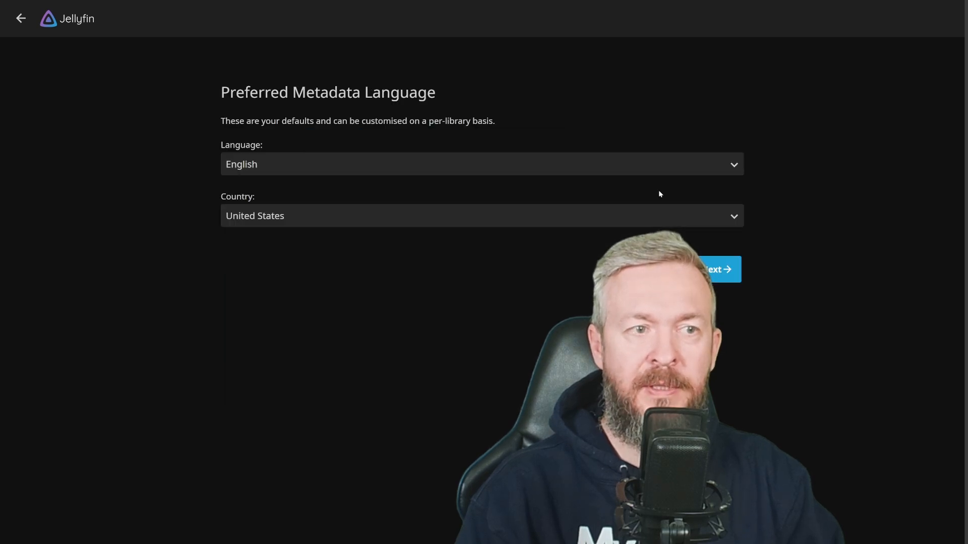
mouse_move(490, 226)
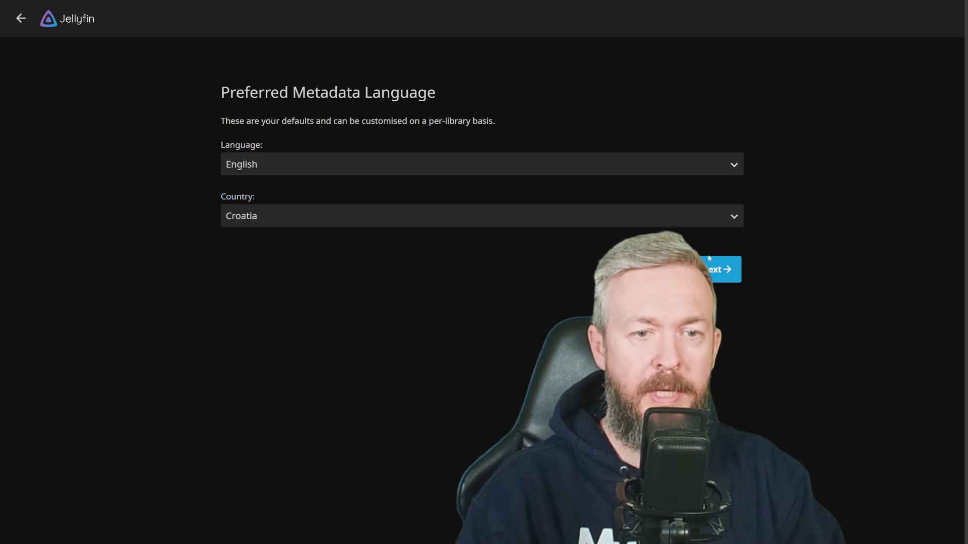
Step: Accept Croatia as metadata country, keep remote connections allowed, and finish the wizard
click(716, 269)
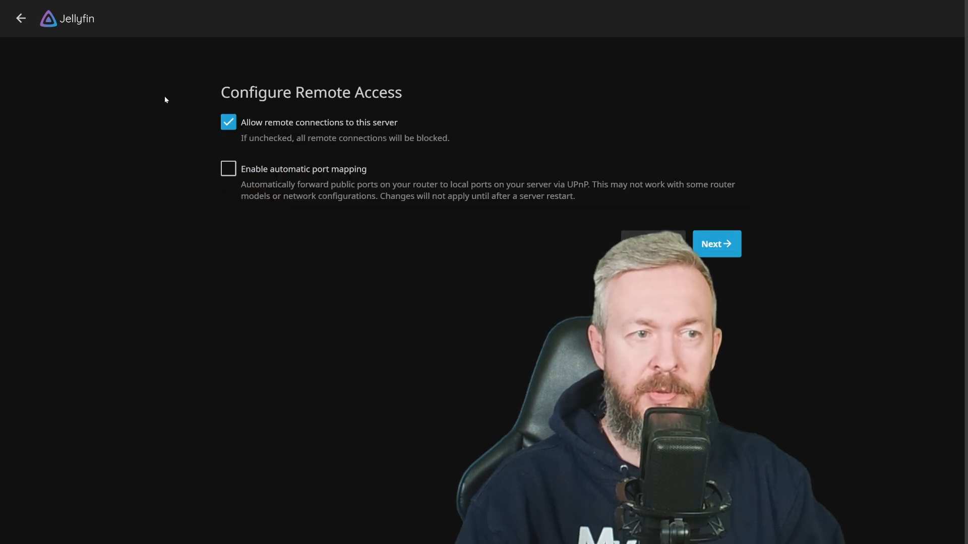
mouse_move(467, 148)
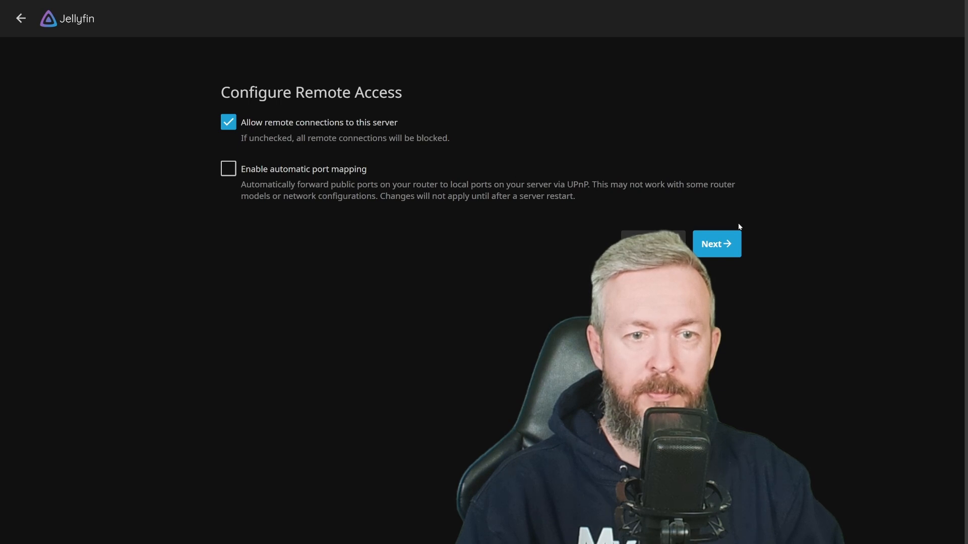
click(715, 243)
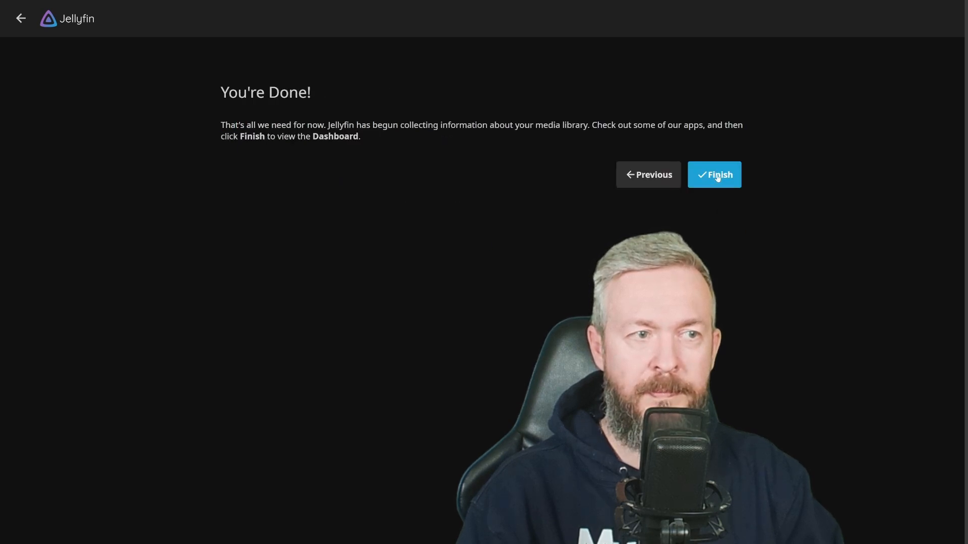
click(713, 175)
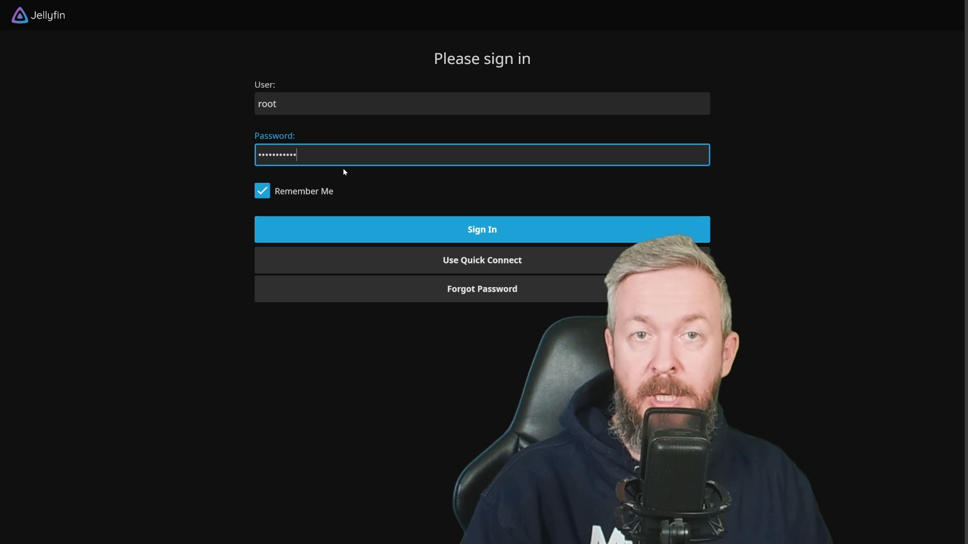
mouse_move(395, 203)
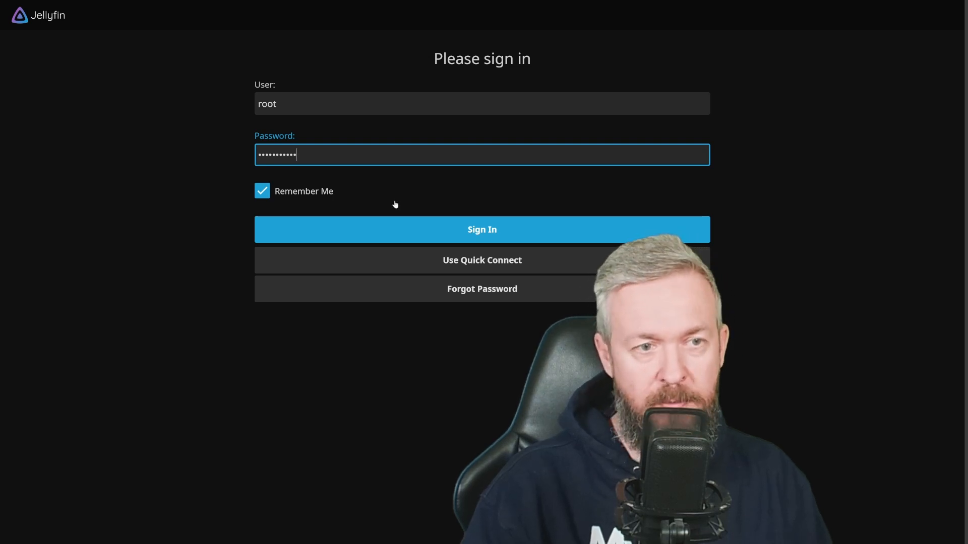
Step: Sign in to Jellyfin as root with Remember Me checked
click(481, 229)
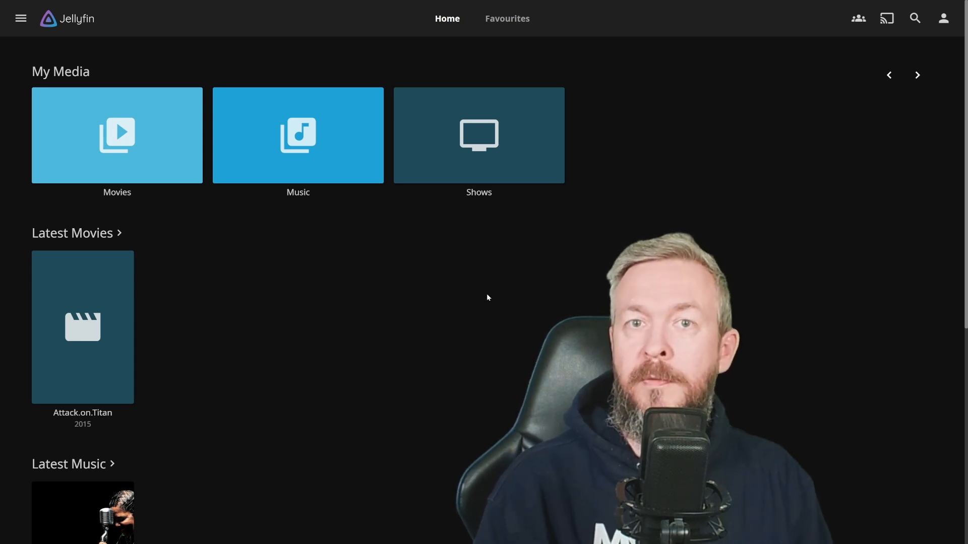
mouse_move(19, 18)
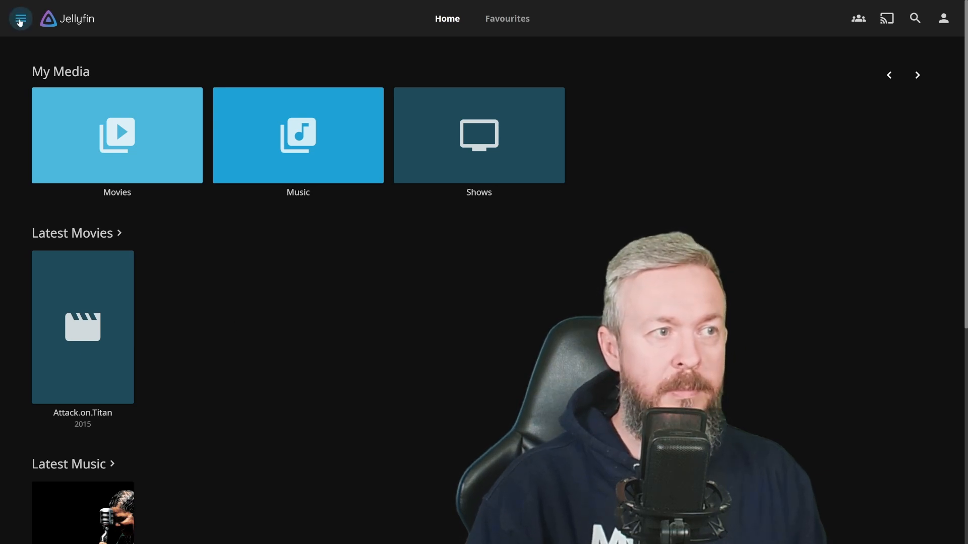
Step: Open the Administration Dashboard from the main navigation menu
click(20, 18)
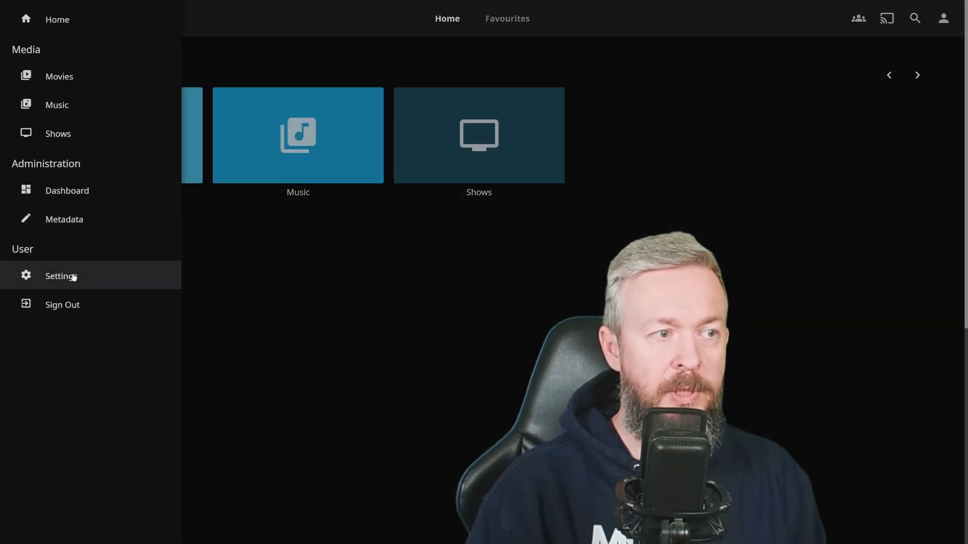
click(66, 190)
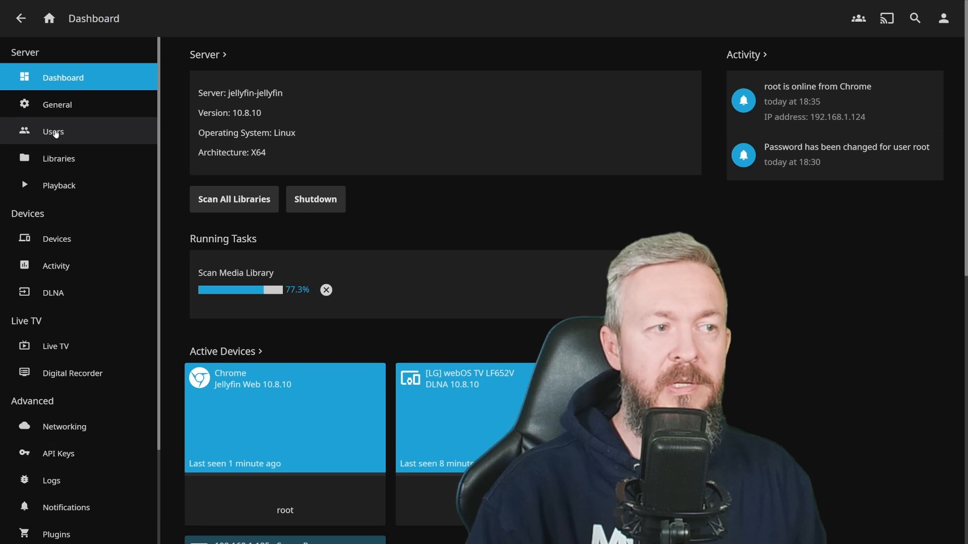
Step: Add user 'bearded' with a password and access to all libraries, and save
click(53, 131)
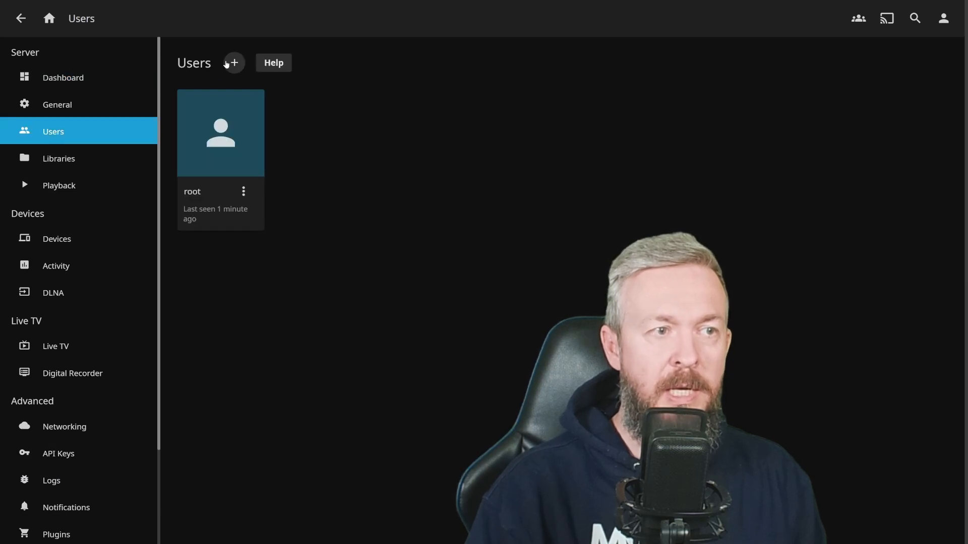
click(233, 62)
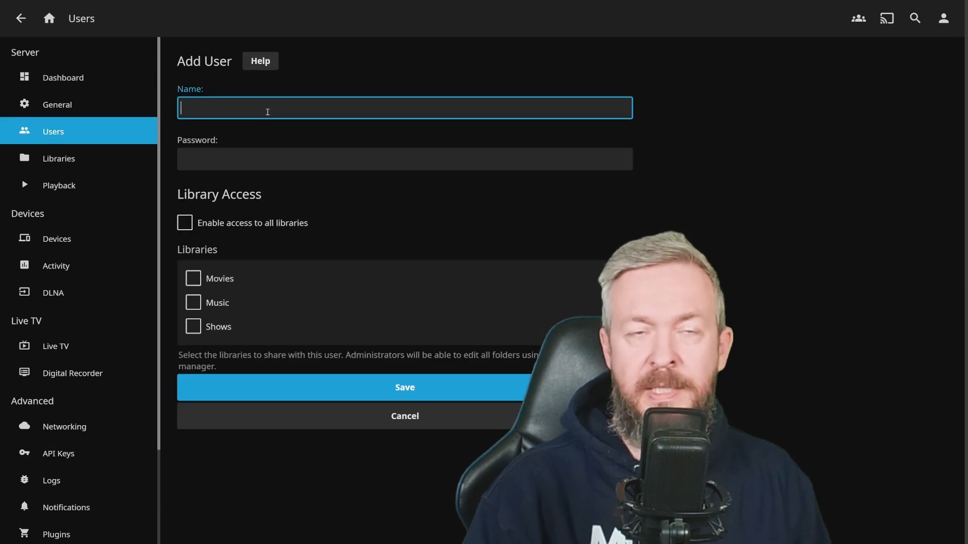
text(bearded)
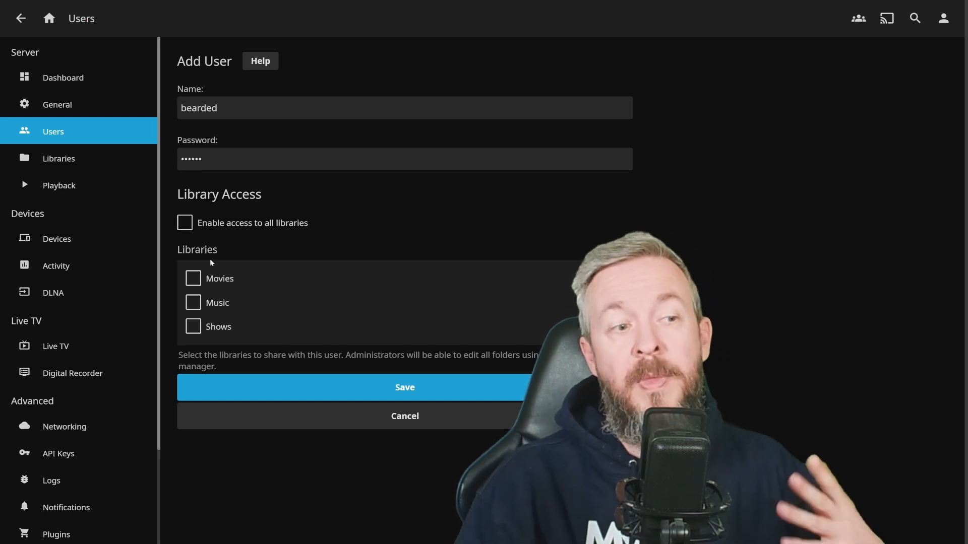
mouse_move(207, 246)
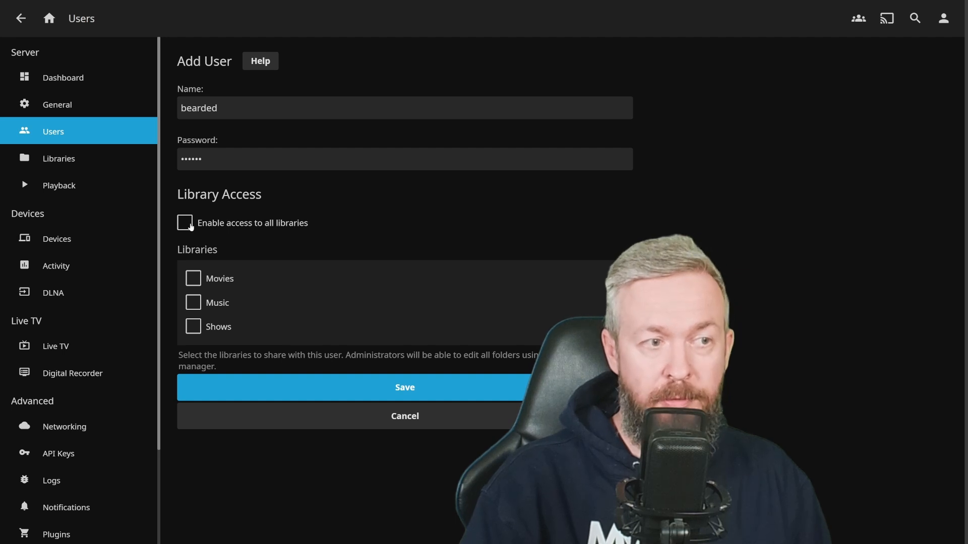
click(185, 222)
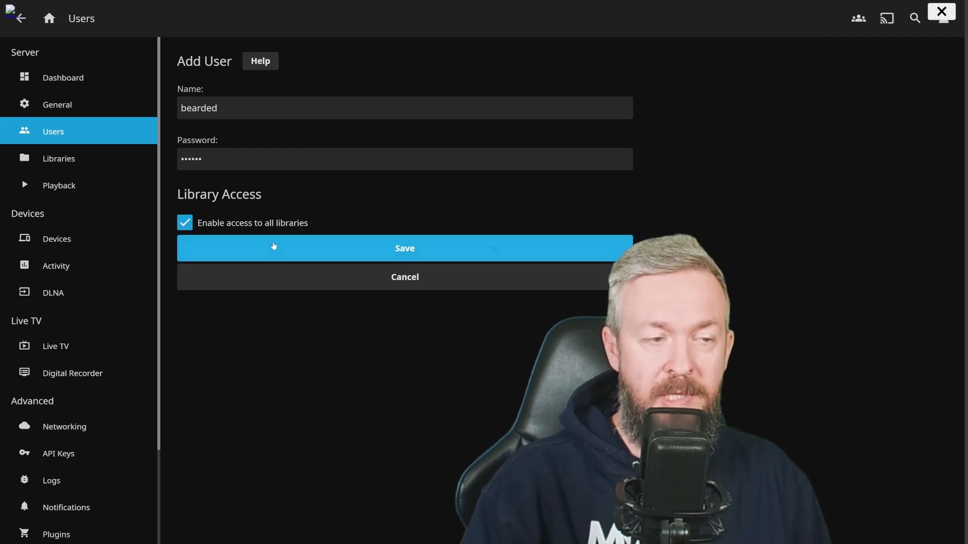
click(404, 248)
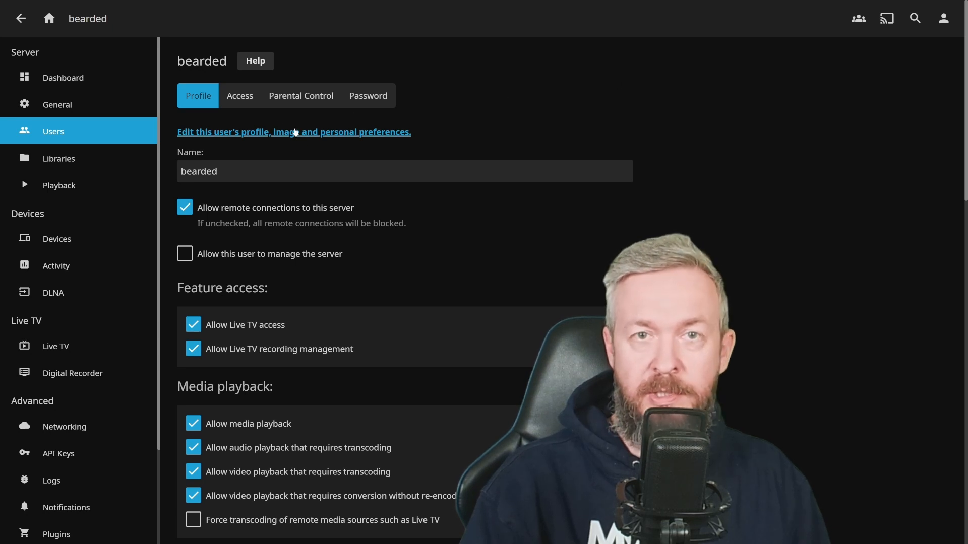
mouse_move(423, 96)
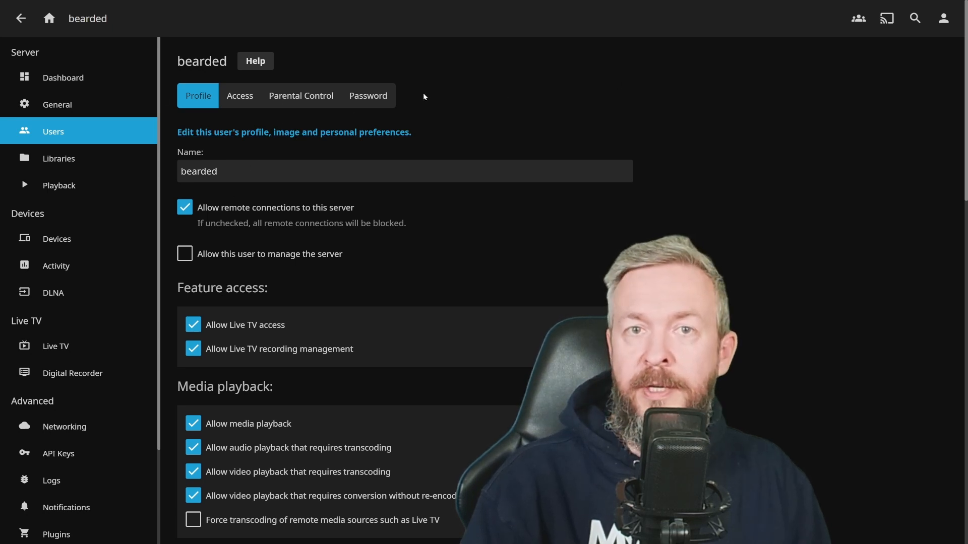
mouse_move(296, 95)
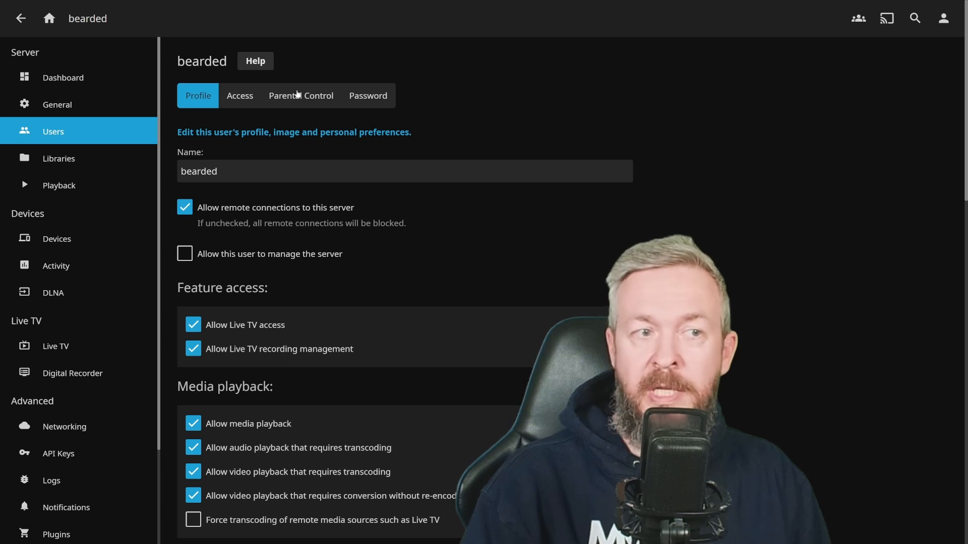
mouse_move(356, 209)
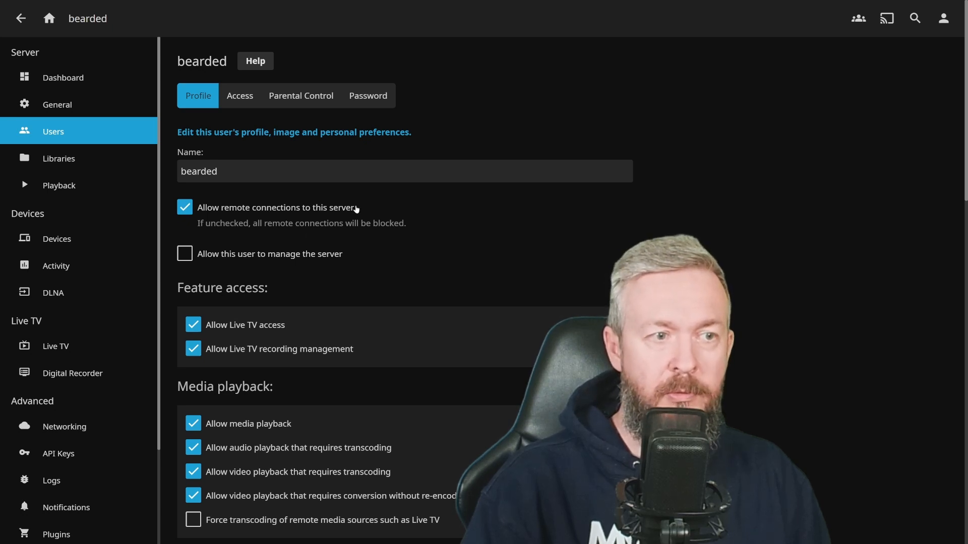
Step: Review bearded's profile settings and set the failed login lockout field to -1
scroll(down, 3)
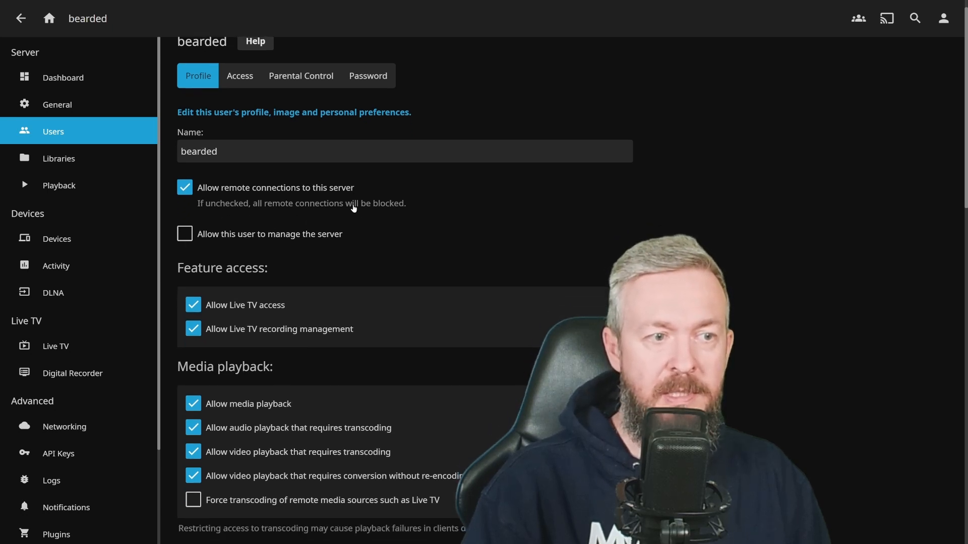
scroll(down, 3)
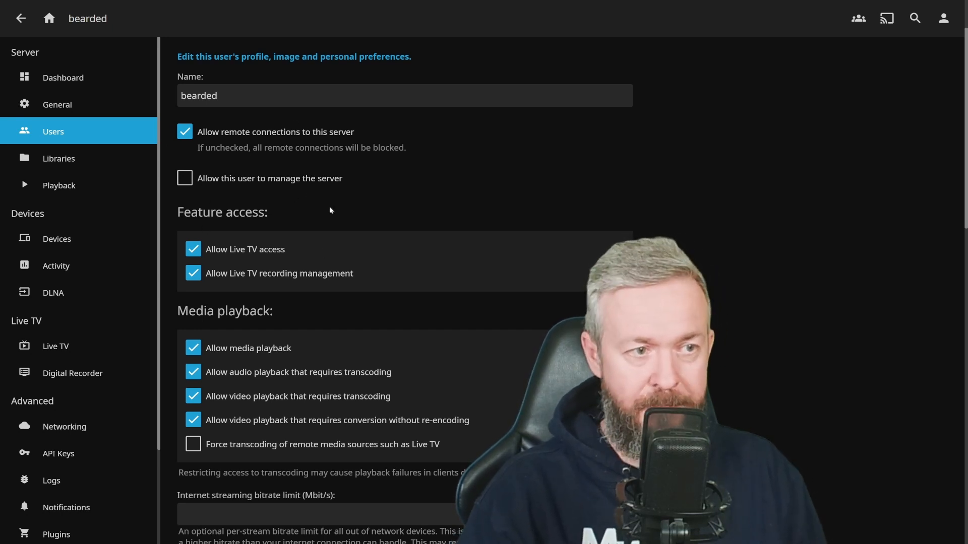
scroll(down, 3)
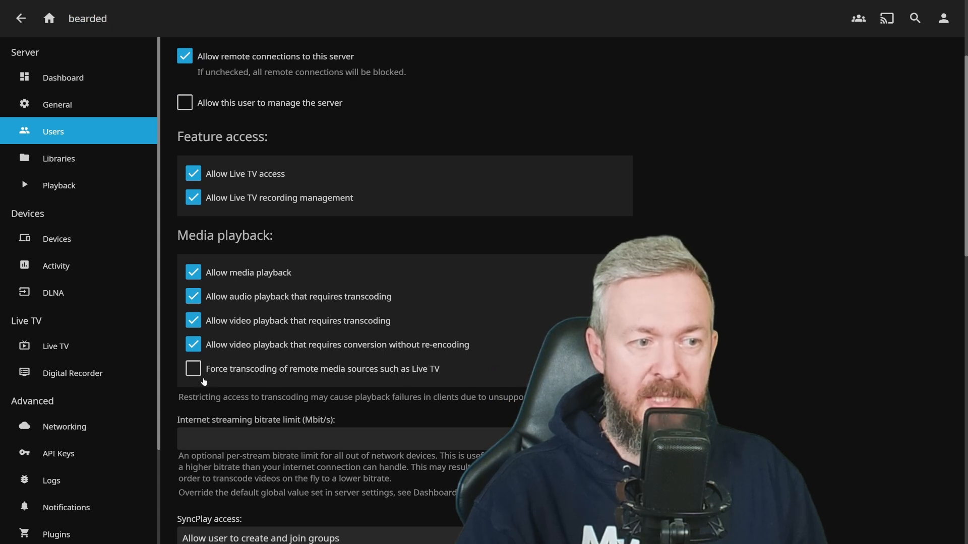
scroll(down, 3)
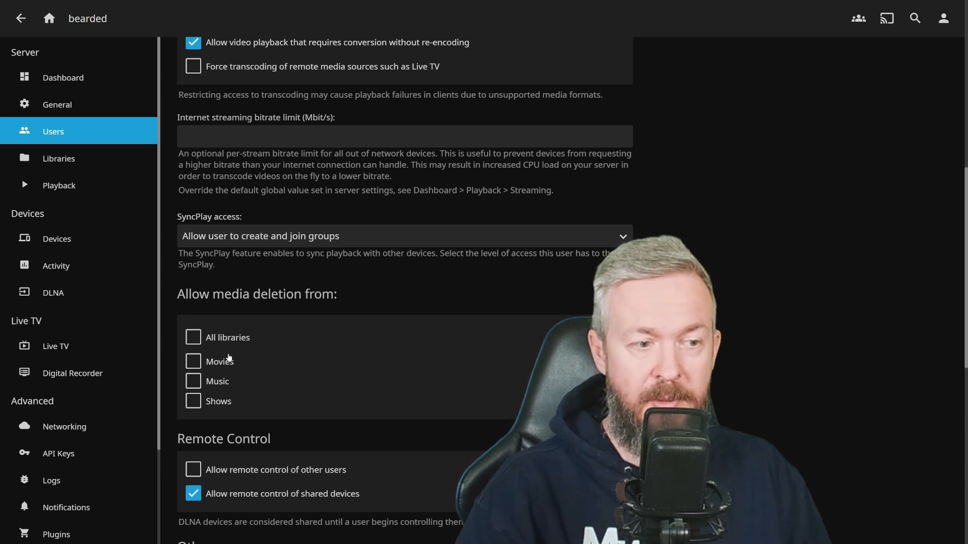
scroll(down, 3)
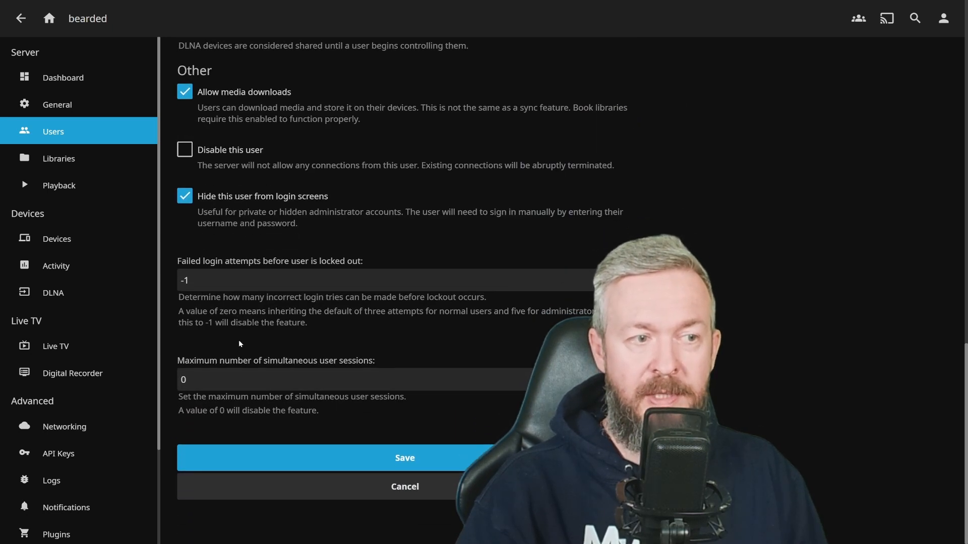
mouse_move(224, 240)
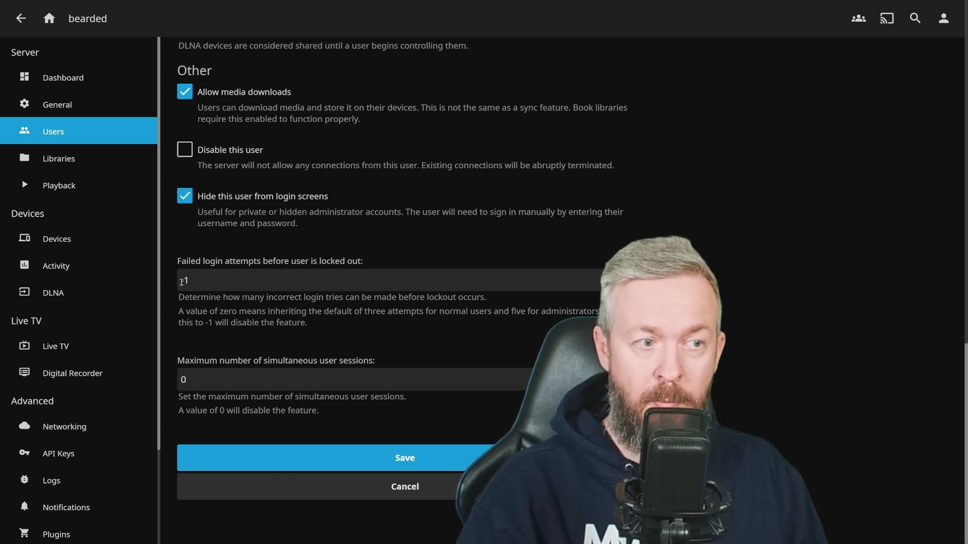
text(-)
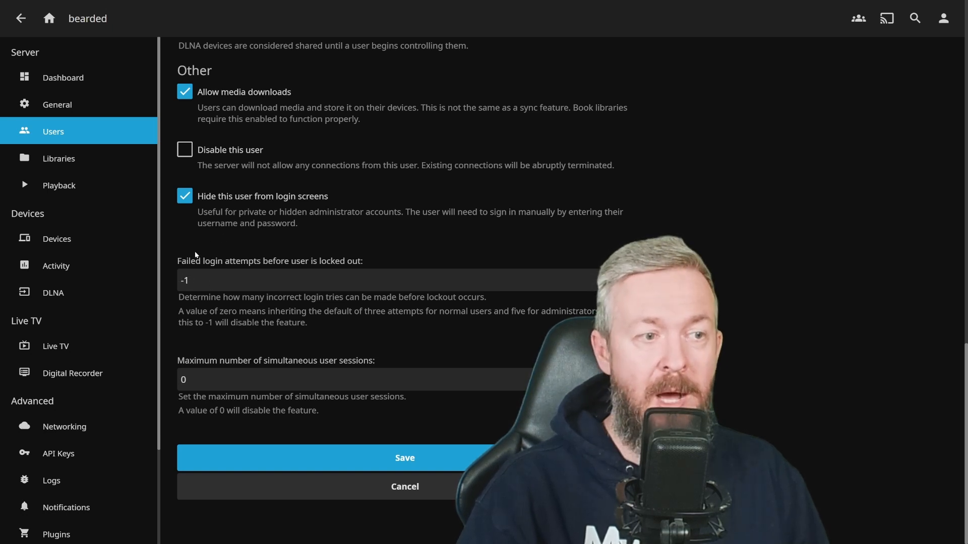
mouse_move(175, 278)
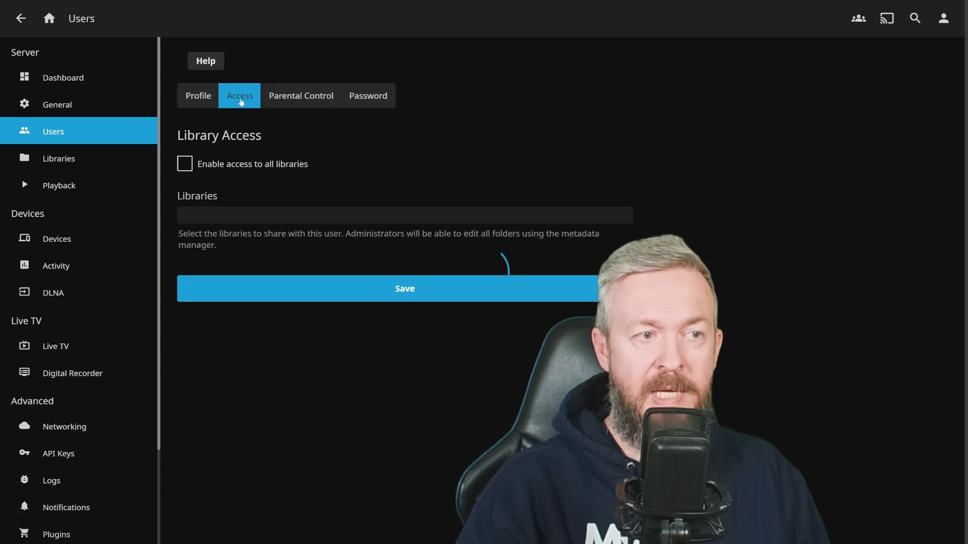
Step: View bearded's Access and Parental Control settings, then return to the Users list
click(185, 163)
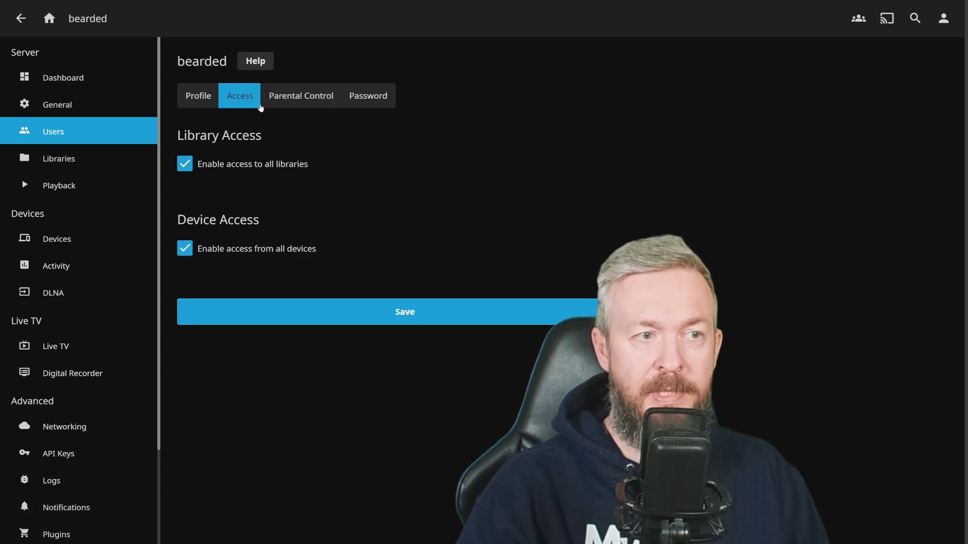
click(301, 96)
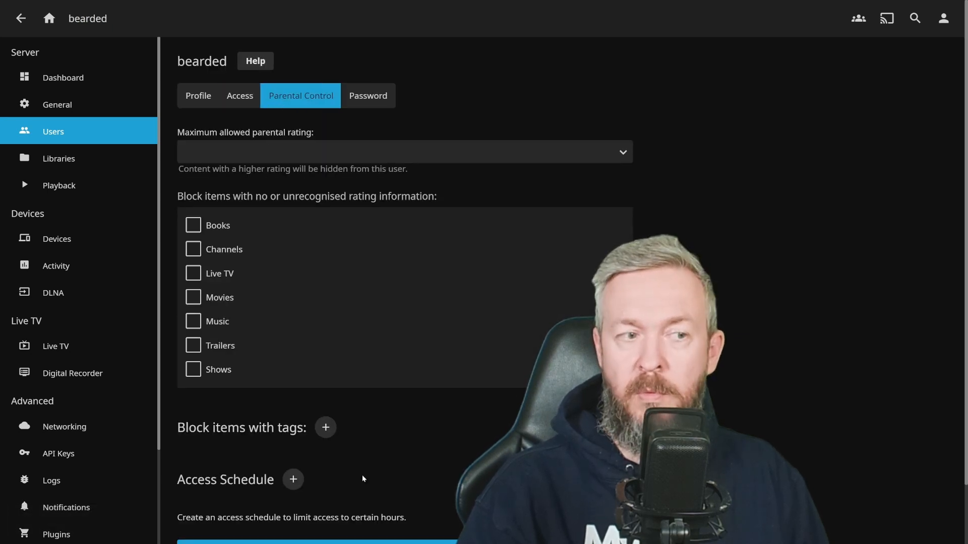
click(20, 18)
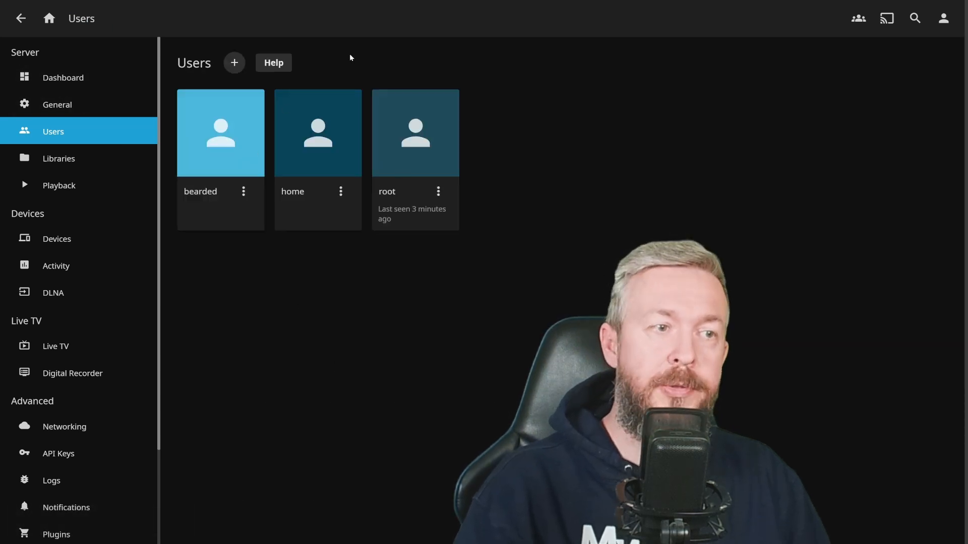
mouse_move(333, 99)
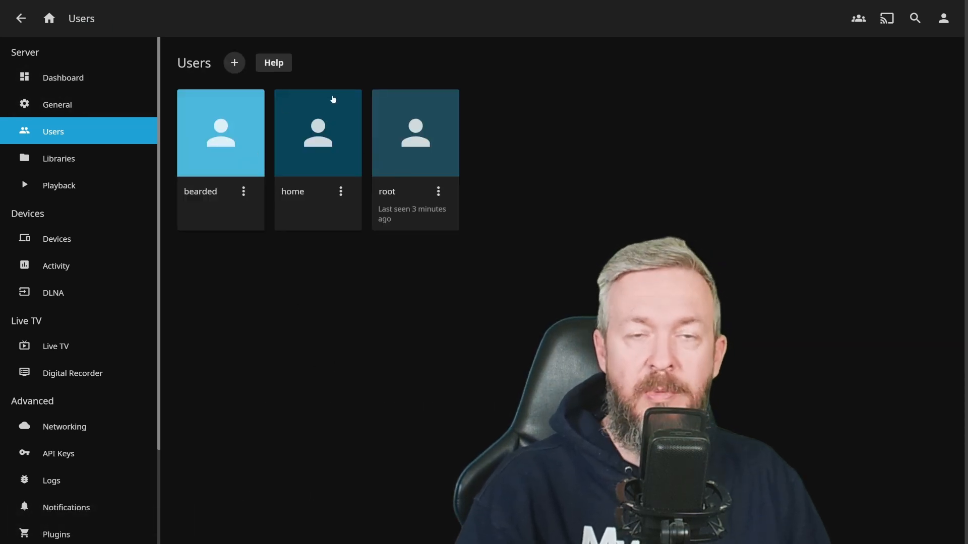
mouse_move(338, 296)
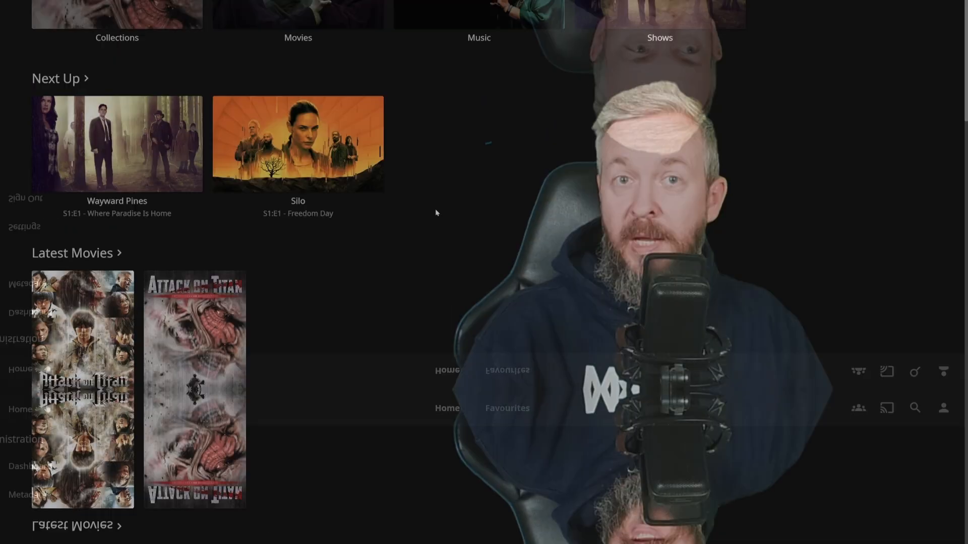
Step: Return to the Jellyfin home page listing Collections, Movies, Music and Shows
scroll(up, 3)
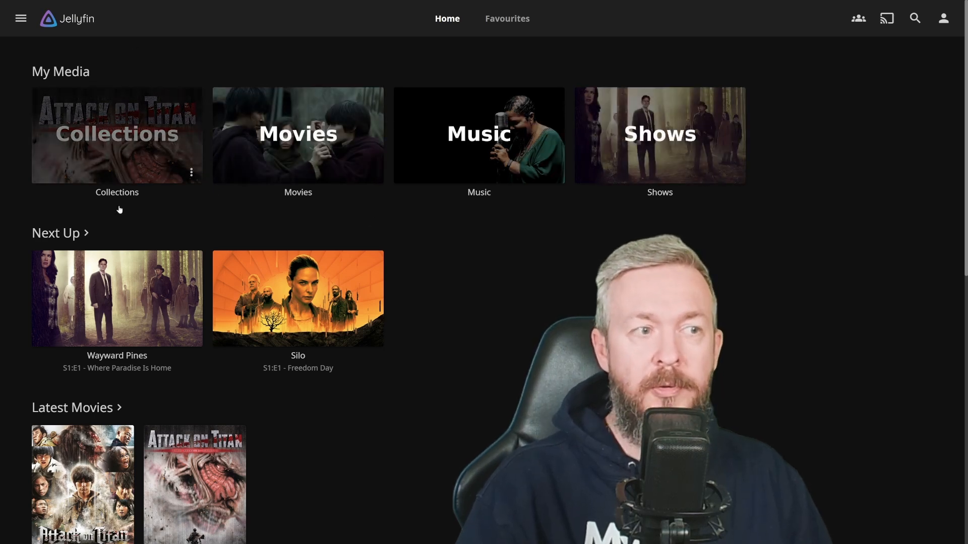
mouse_move(157, 147)
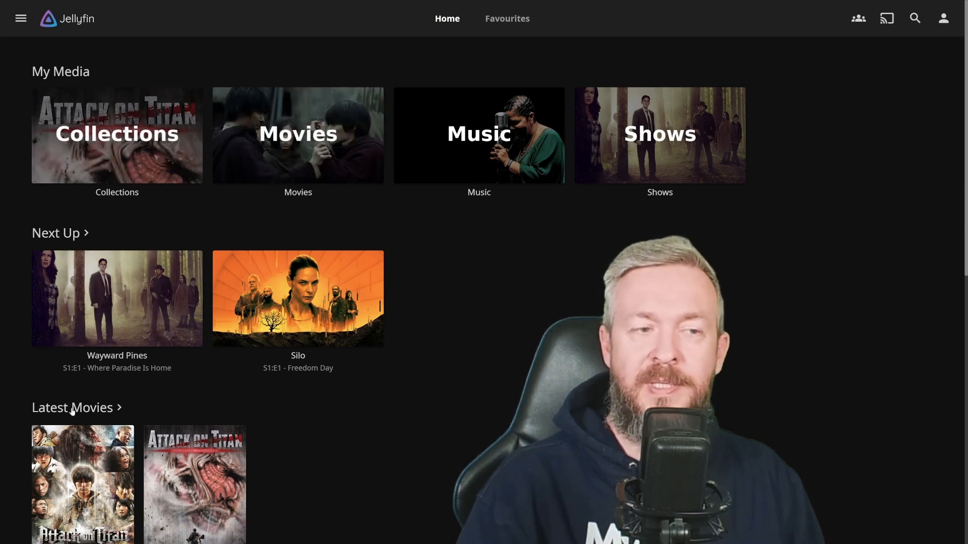
mouse_move(434, 293)
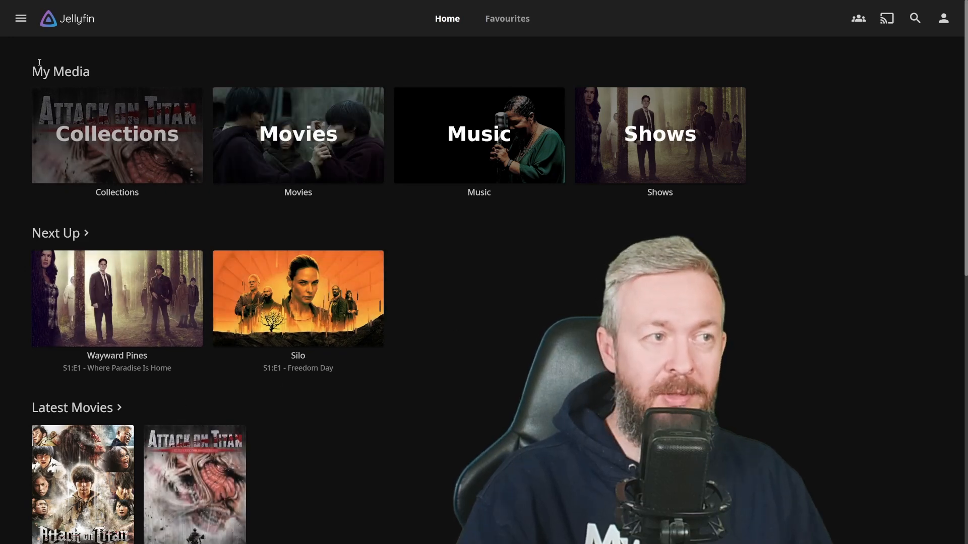
Step: Open Jellyfin's user Settings page from the user icon, then leave it
click(942, 18)
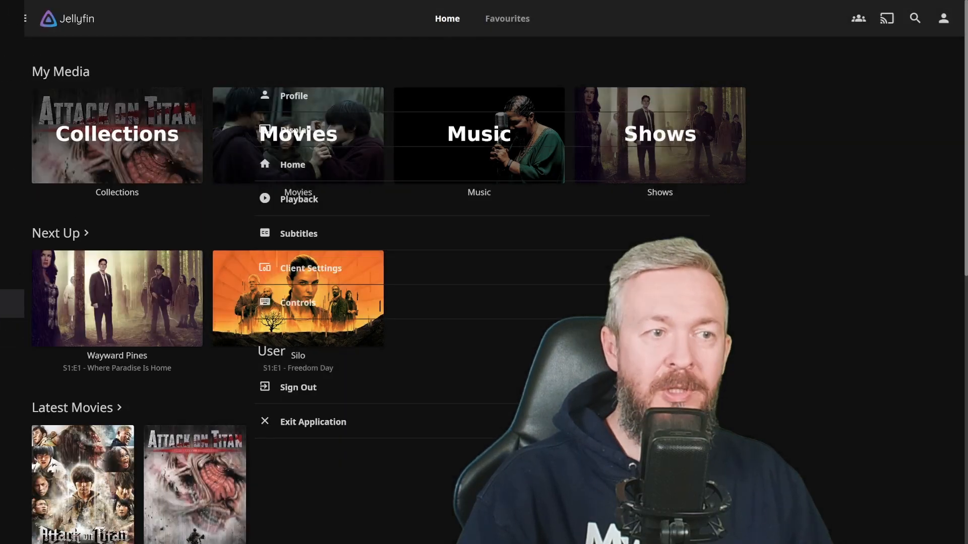
click(311, 267)
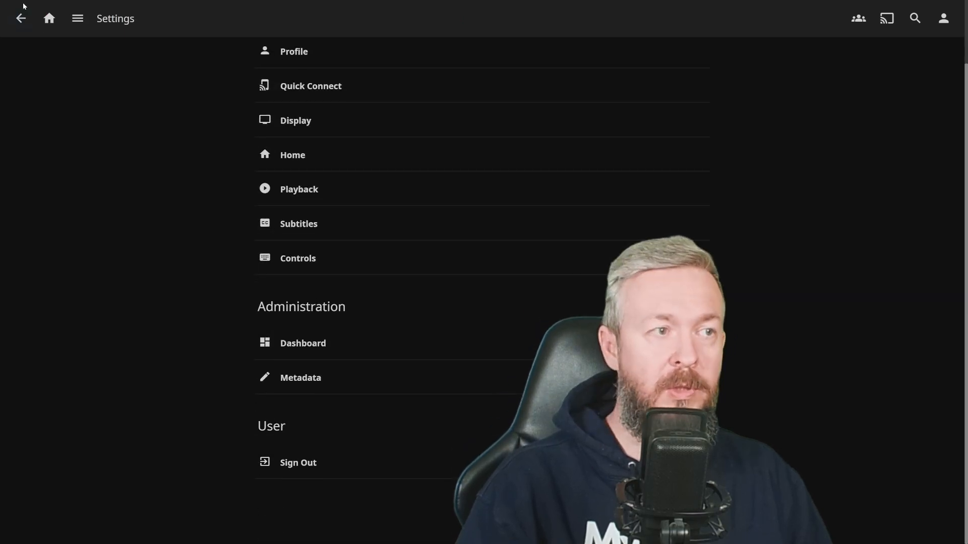
click(20, 18)
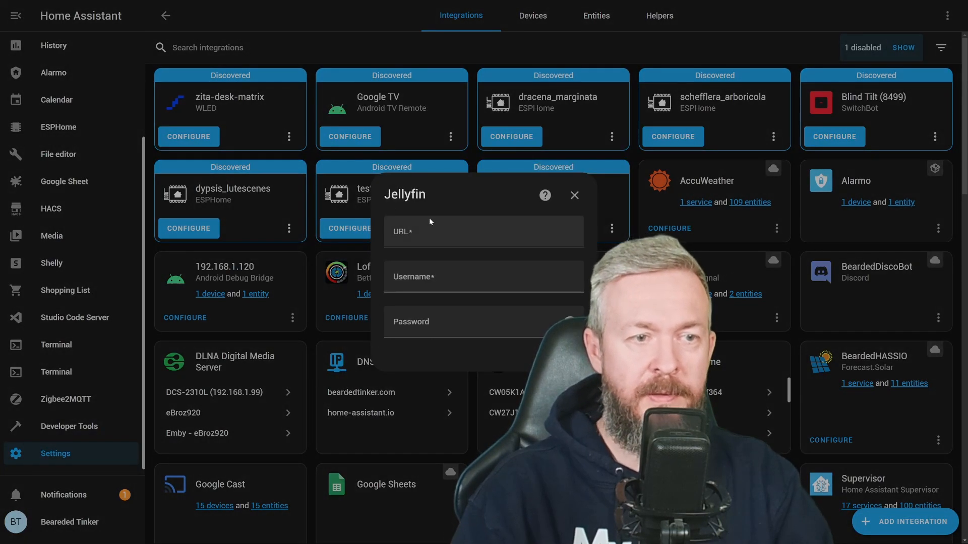
Step: Fill in the Jellyfin server URL and assign the discovered devices, including the Sonos speaker, to Living Room
click(483, 231)
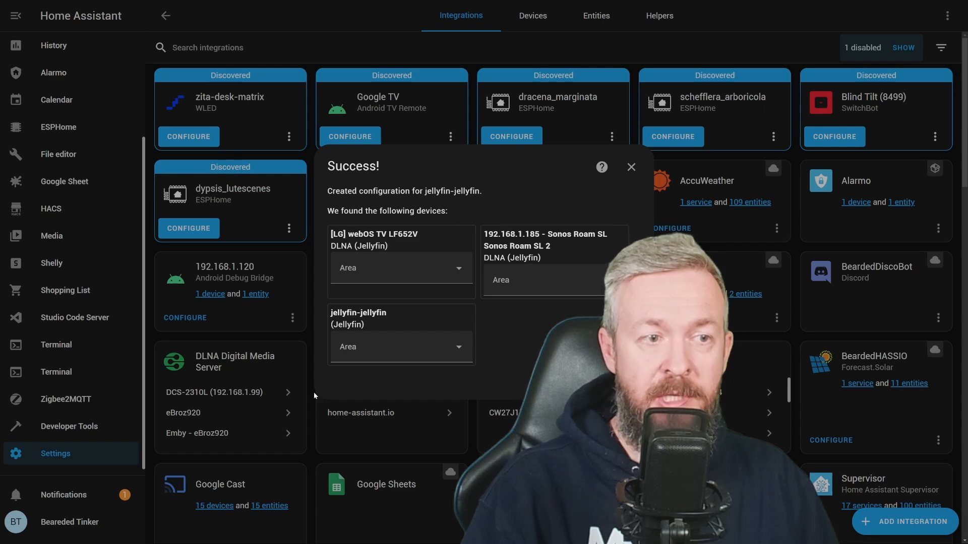
mouse_move(460, 255)
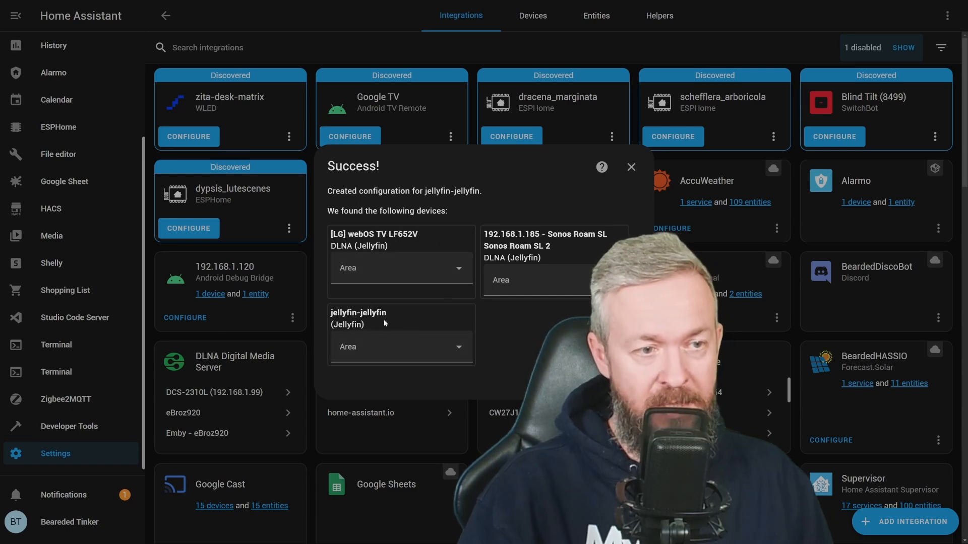
click(400, 346)
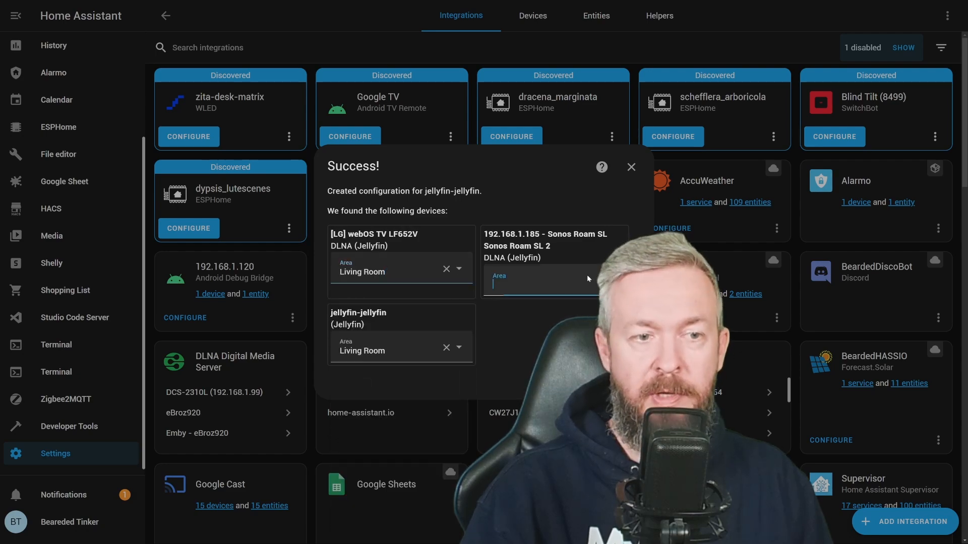
click(630, 167)
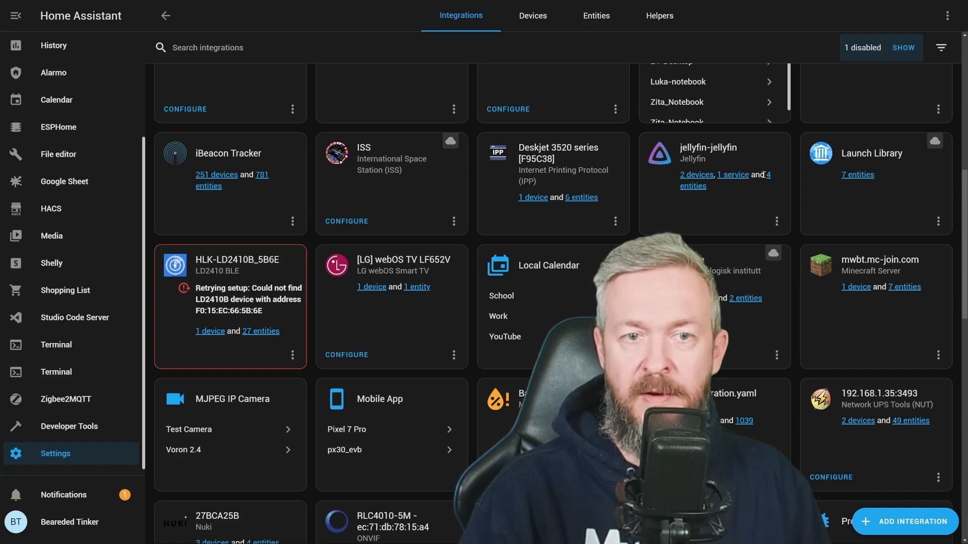
mouse_move(771, 178)
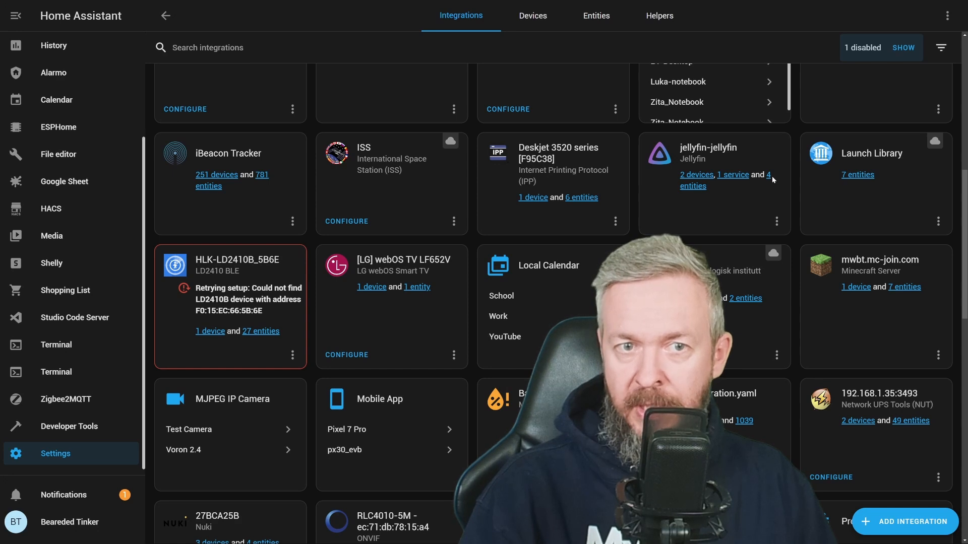
Step: List the jellyfin-jellyfin integration's three devices, all in Living Room
click(696, 175)
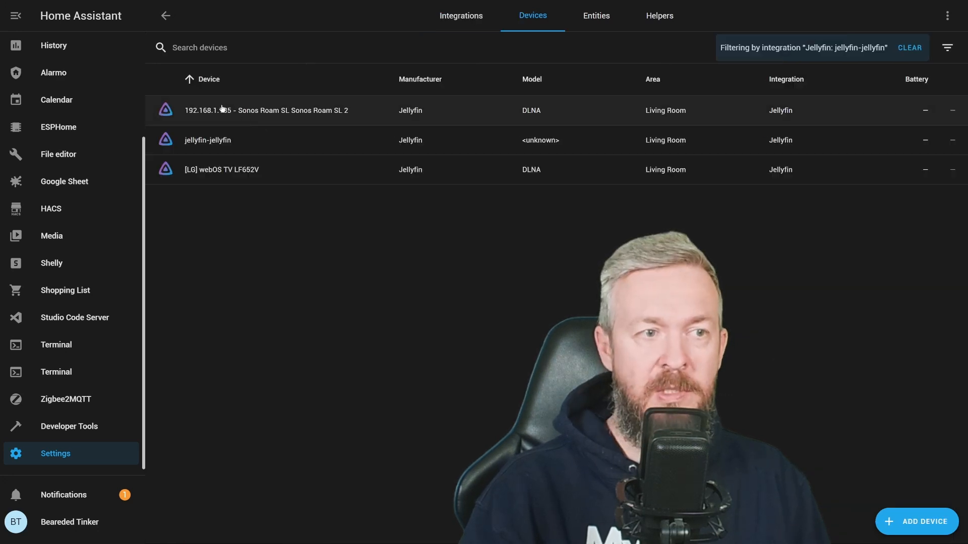
mouse_move(207, 176)
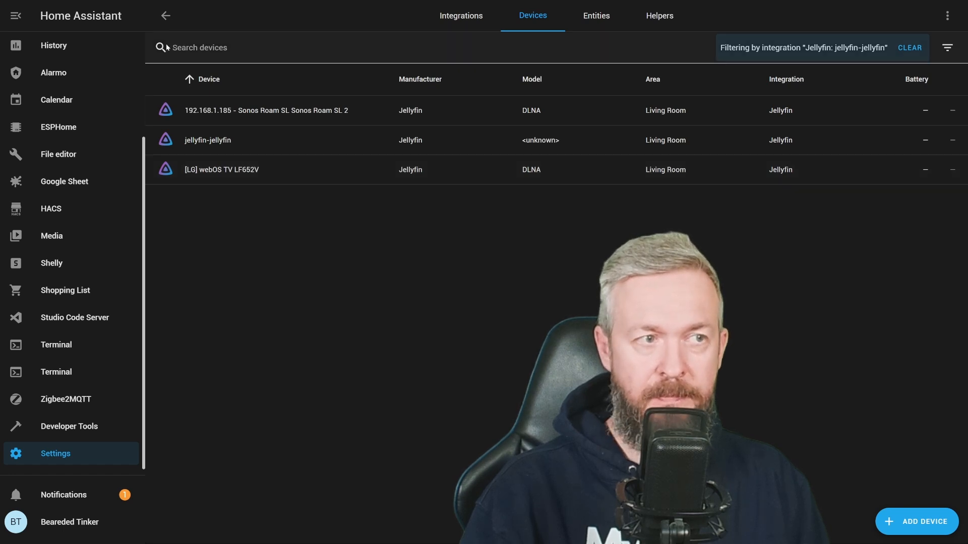
click(207, 140)
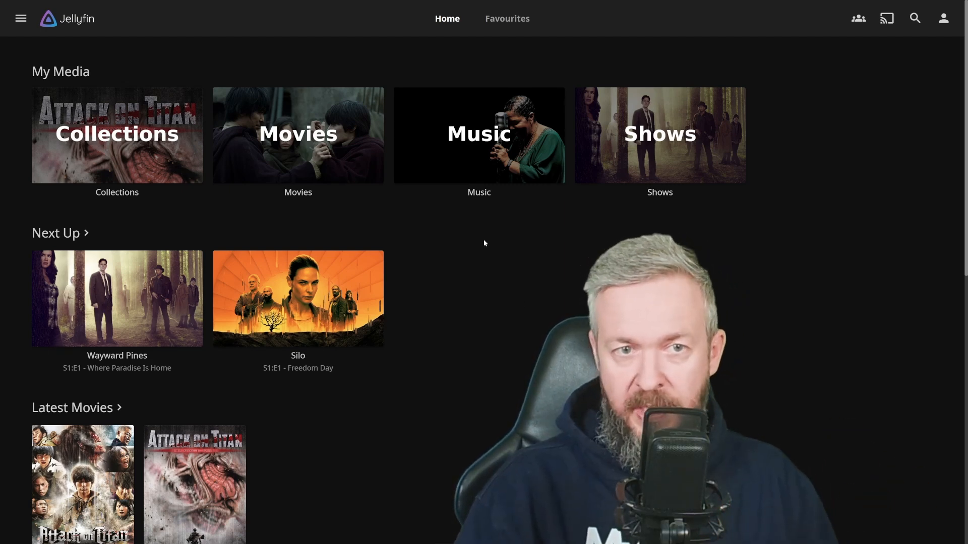
mouse_move(660, 134)
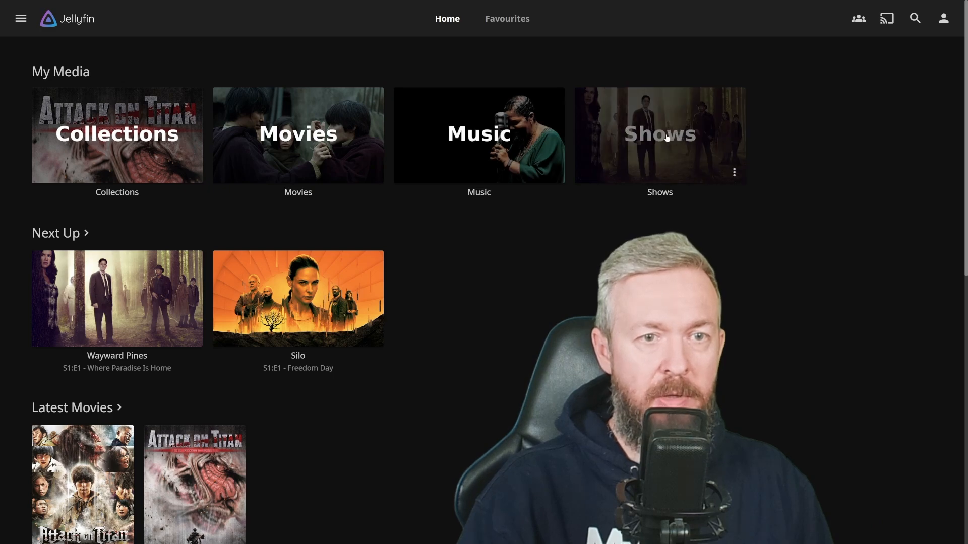
Step: Open the Shows library from the Jellyfin home page
click(660, 135)
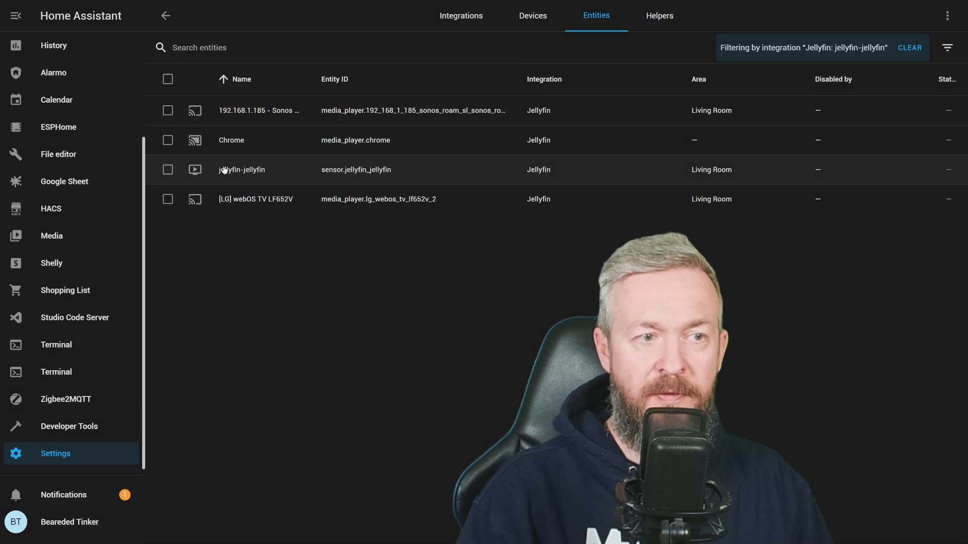
Step: Check the jellyfin-jellyfin watching sensor history, then view the Chrome player playing Silo
click(242, 170)
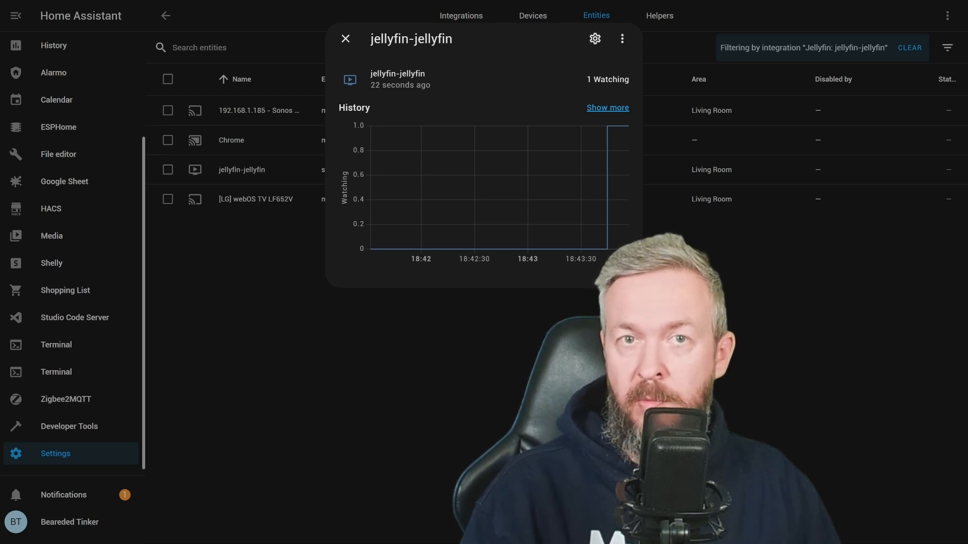
click(346, 39)
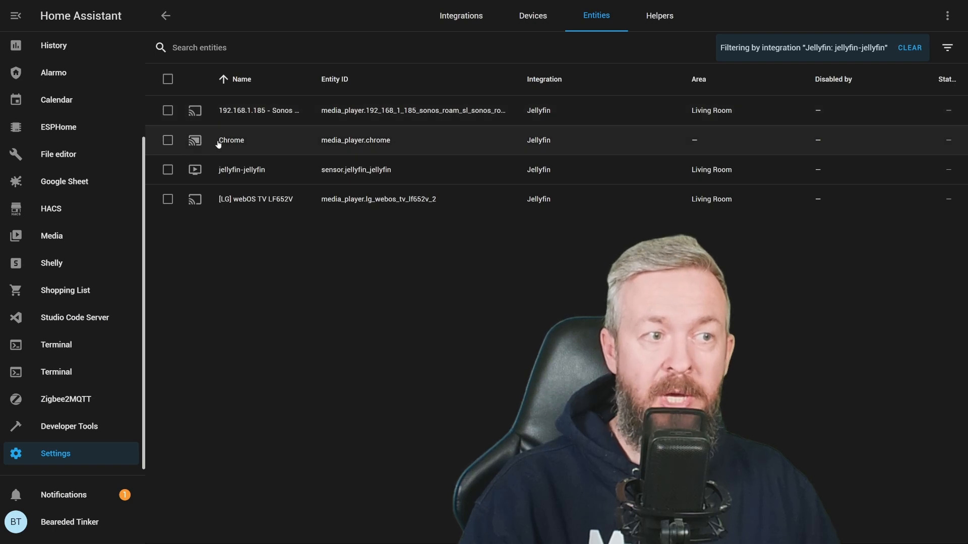
mouse_move(394, 140)
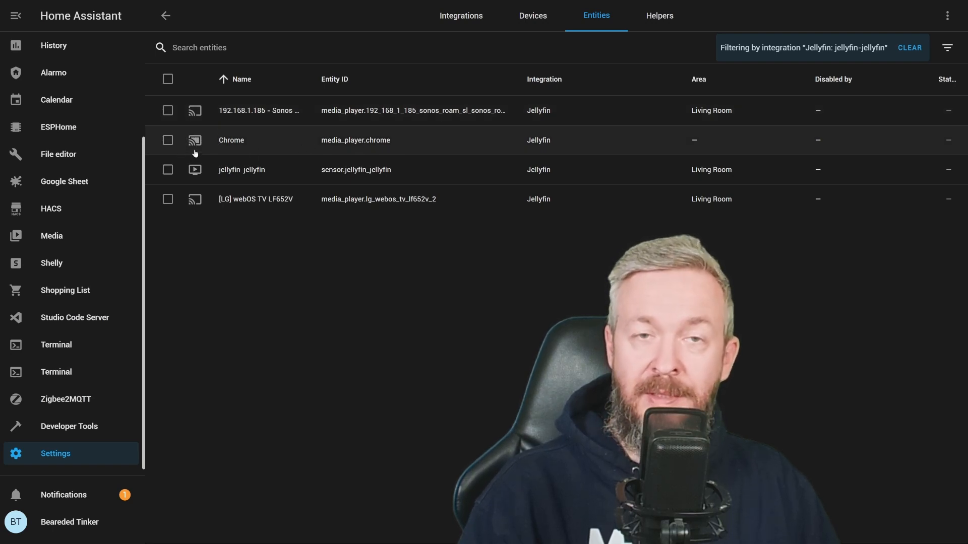
mouse_move(253, 146)
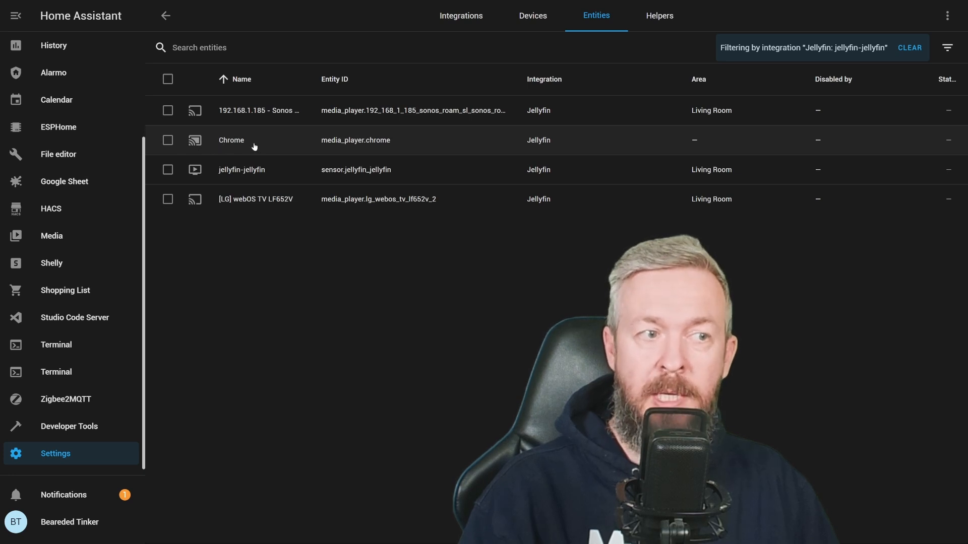
click(231, 140)
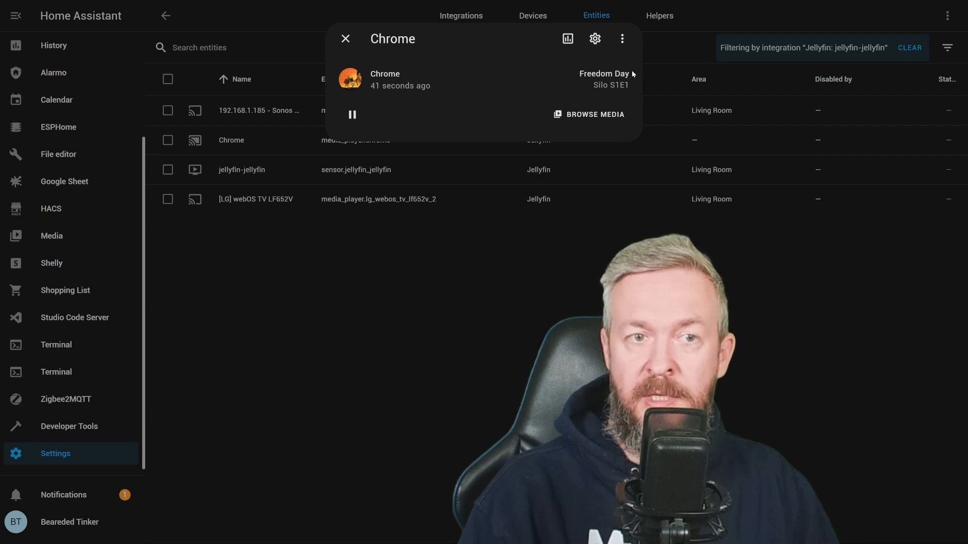
mouse_move(610, 86)
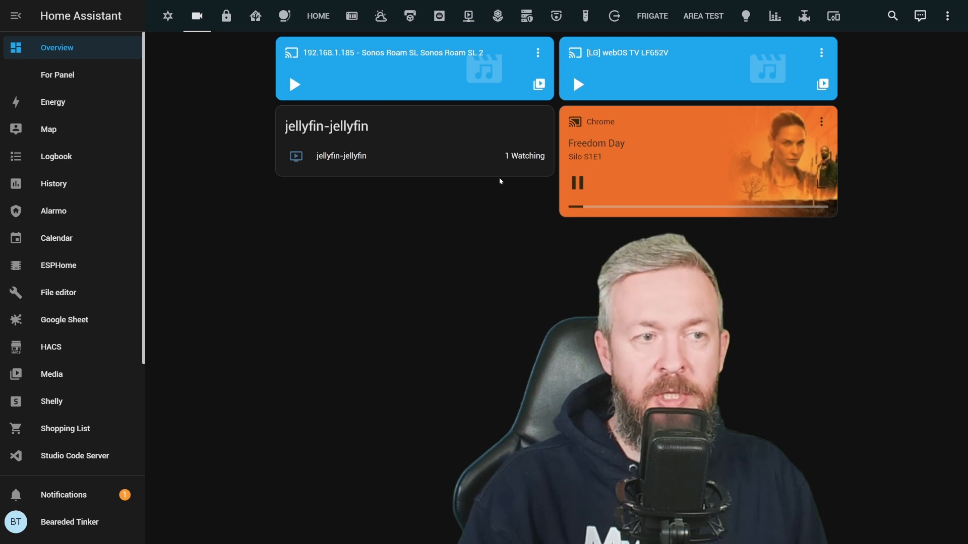
mouse_move(430, 151)
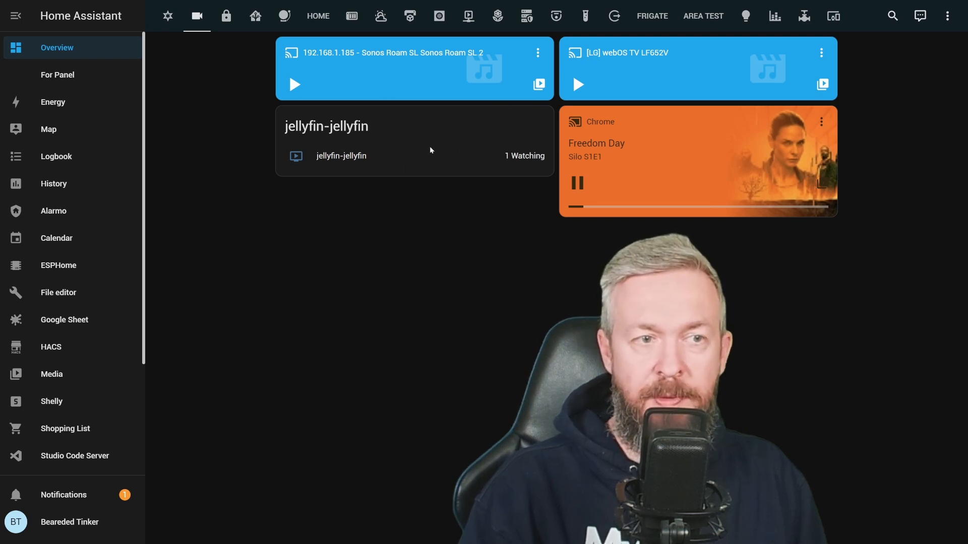
mouse_move(648, 102)
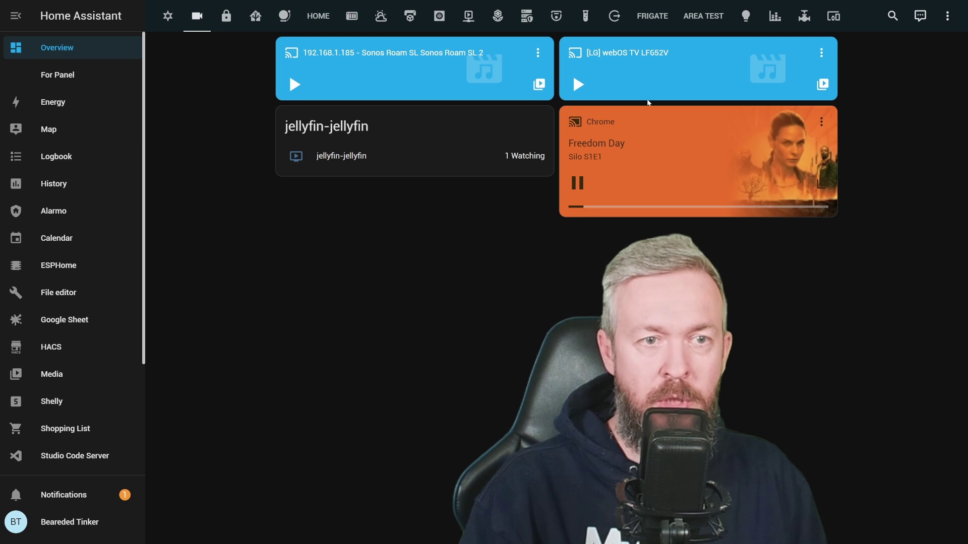
mouse_move(634, 222)
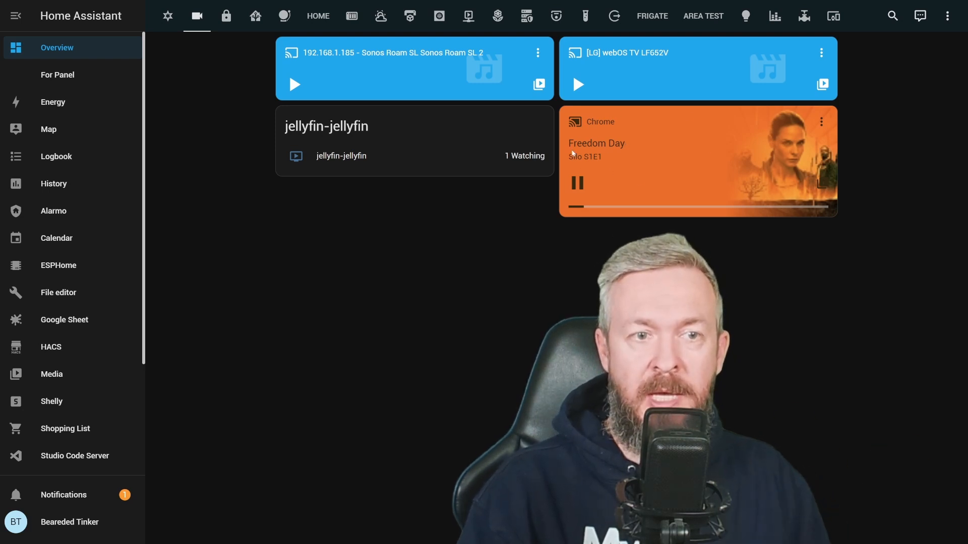
mouse_move(610, 181)
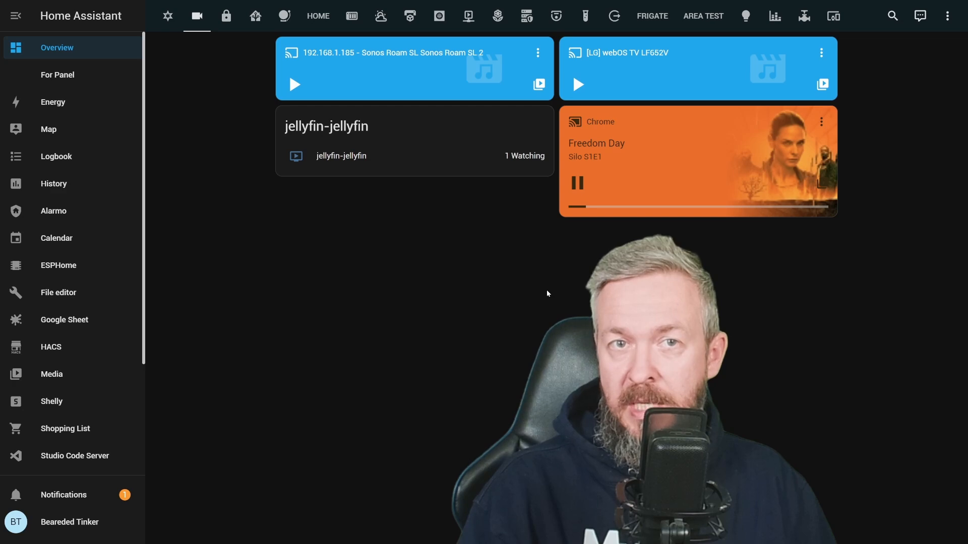
Step: Play Cesaria Evora's Cafe Atlantico album on the Sonos Roam through Browse Media, then pause it
click(389, 68)
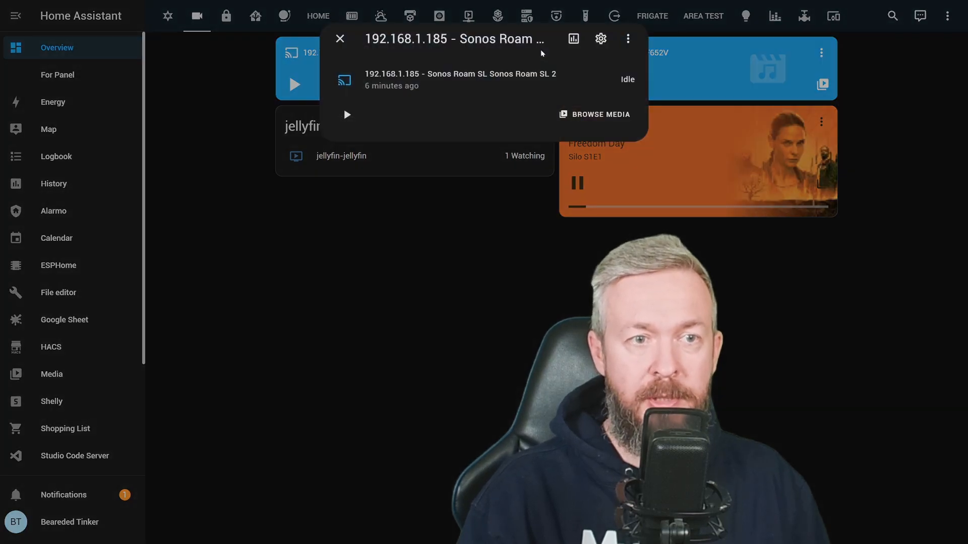
click(594, 115)
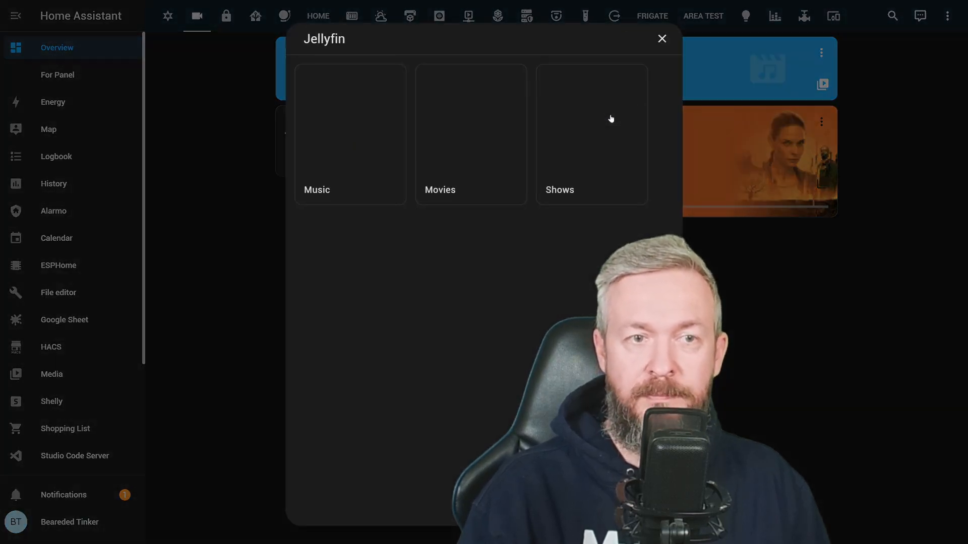
click(350, 133)
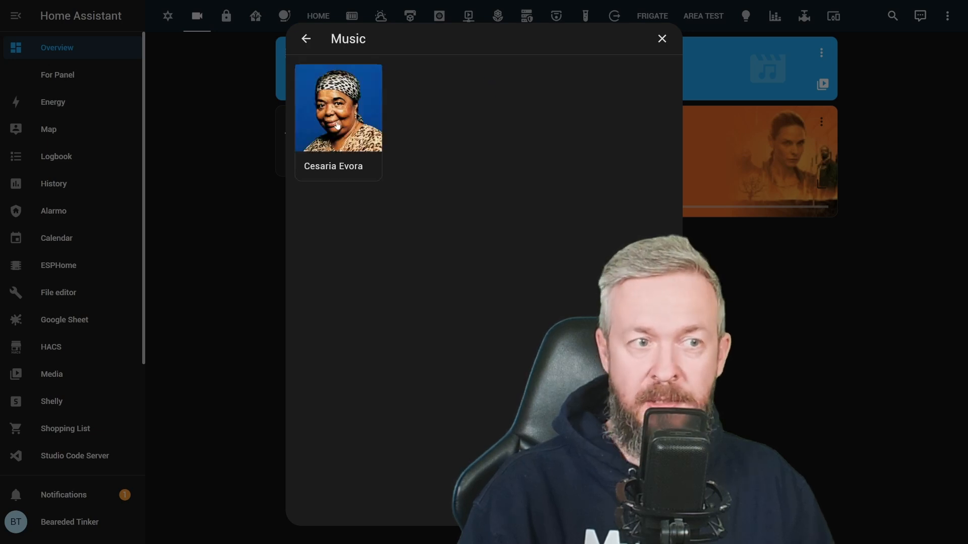
click(338, 108)
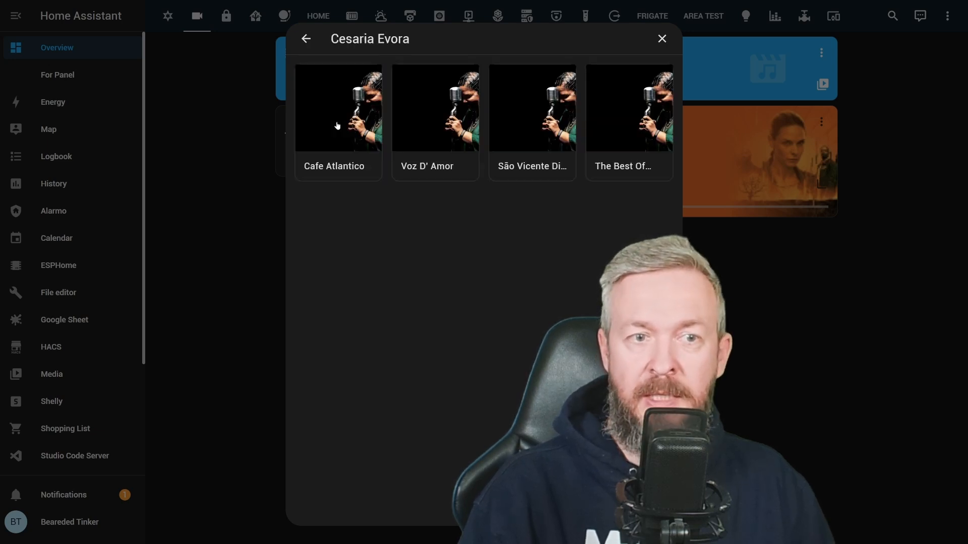
click(337, 108)
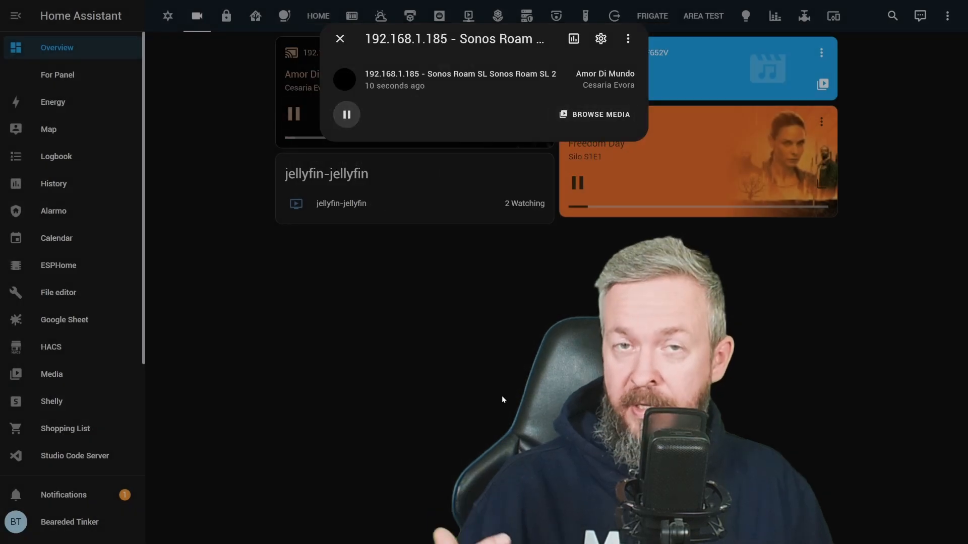
click(346, 114)
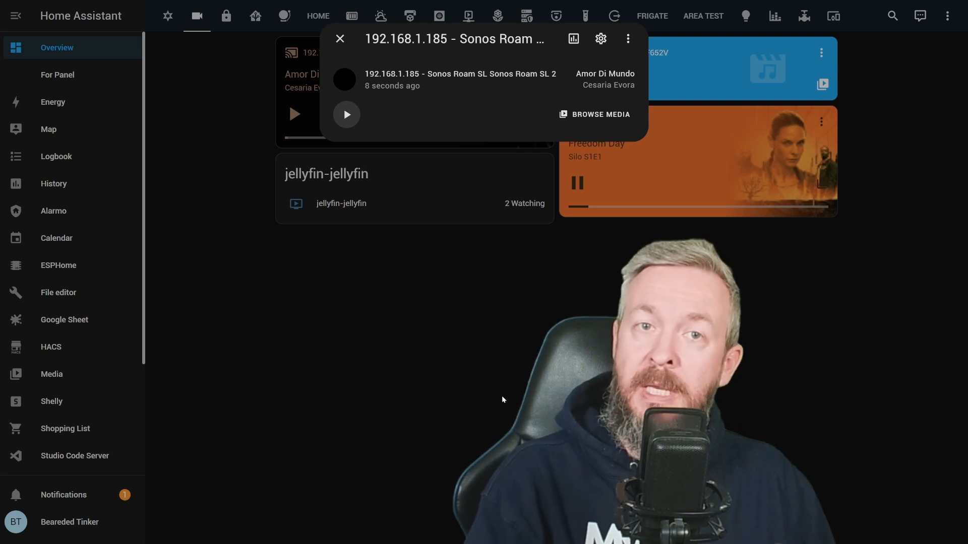
click(338, 38)
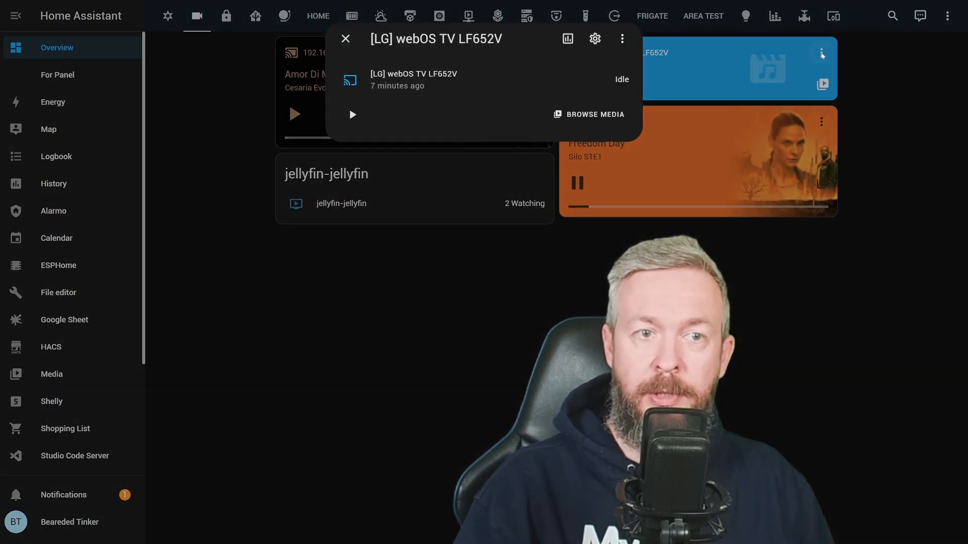
Step: Browse the LG webOS TV's media to Movies and select Attack On Titan
click(588, 114)
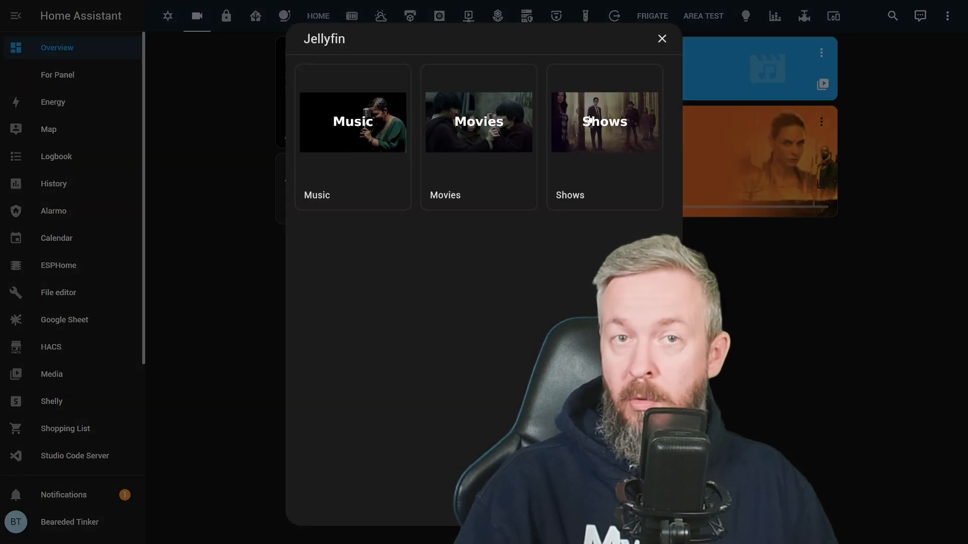
click(478, 137)
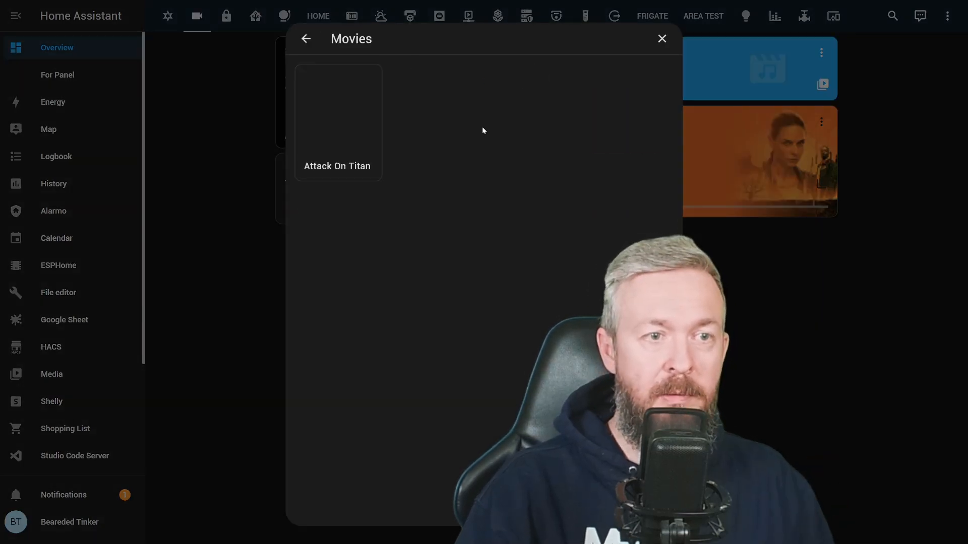
click(338, 121)
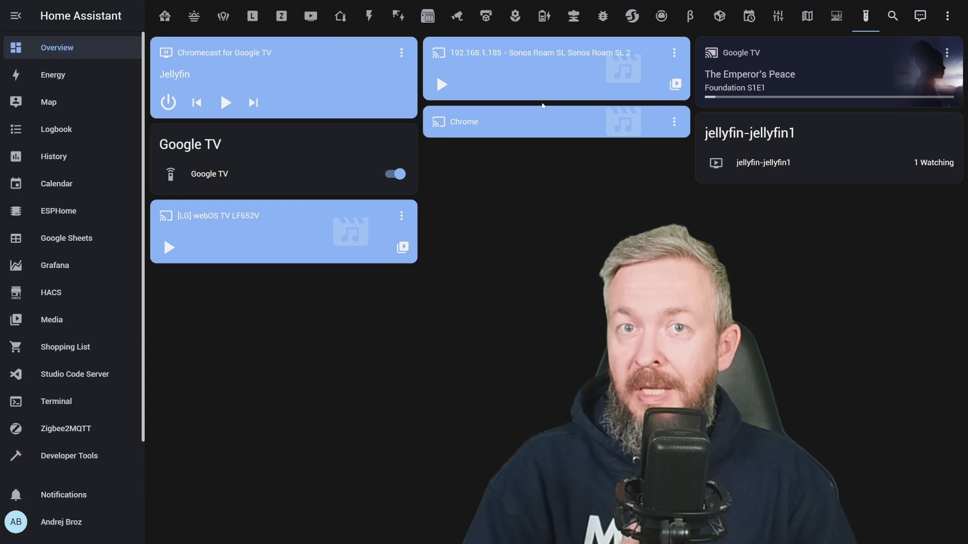
mouse_move(587, 174)
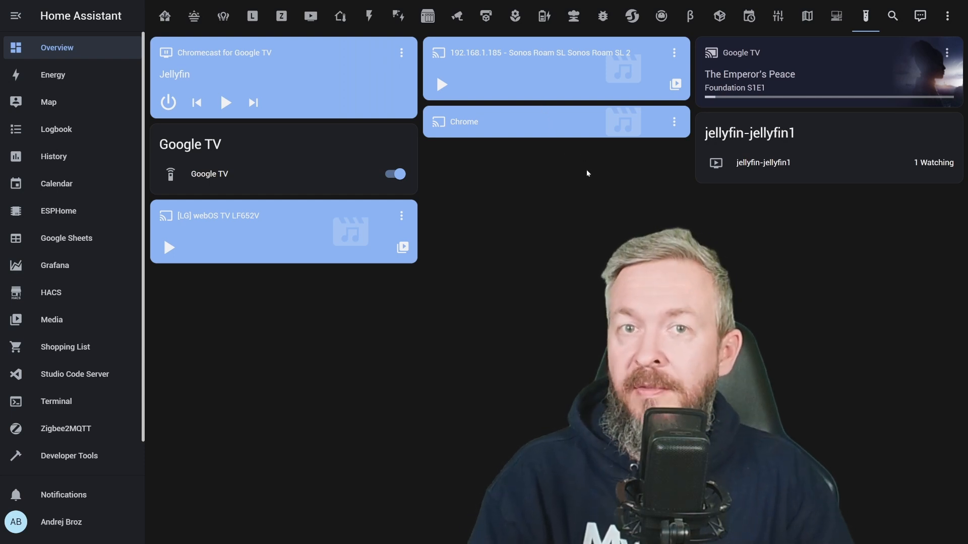
mouse_move(576, 205)
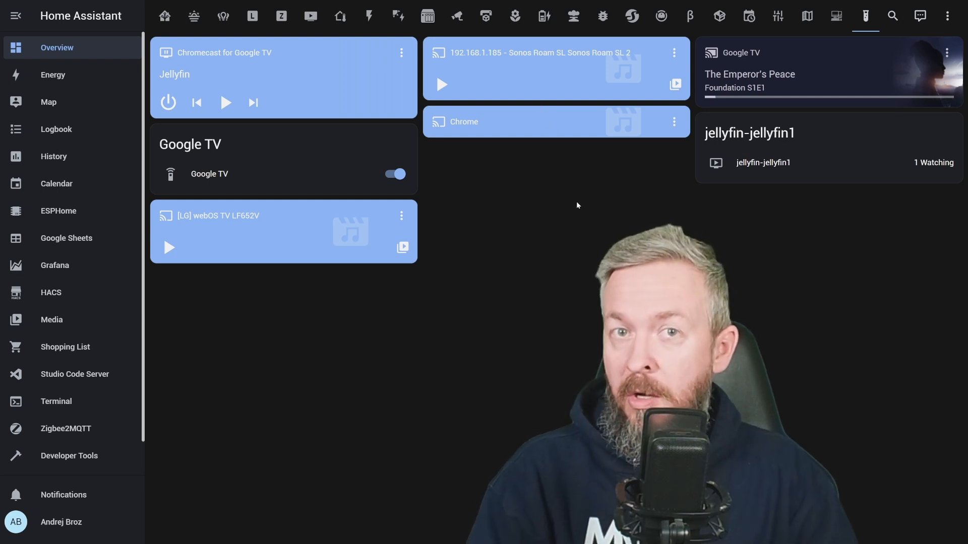
mouse_move(485, 169)
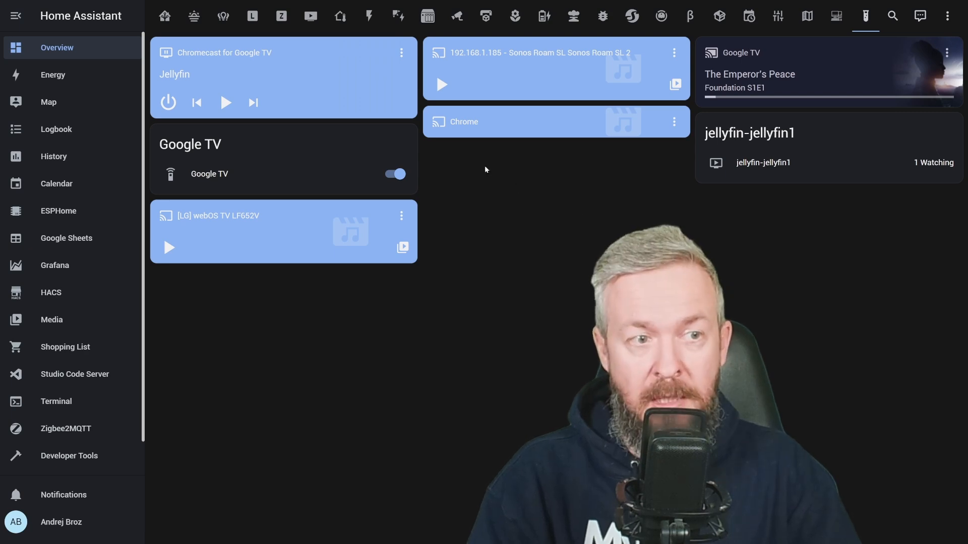
mouse_move(570, 286)
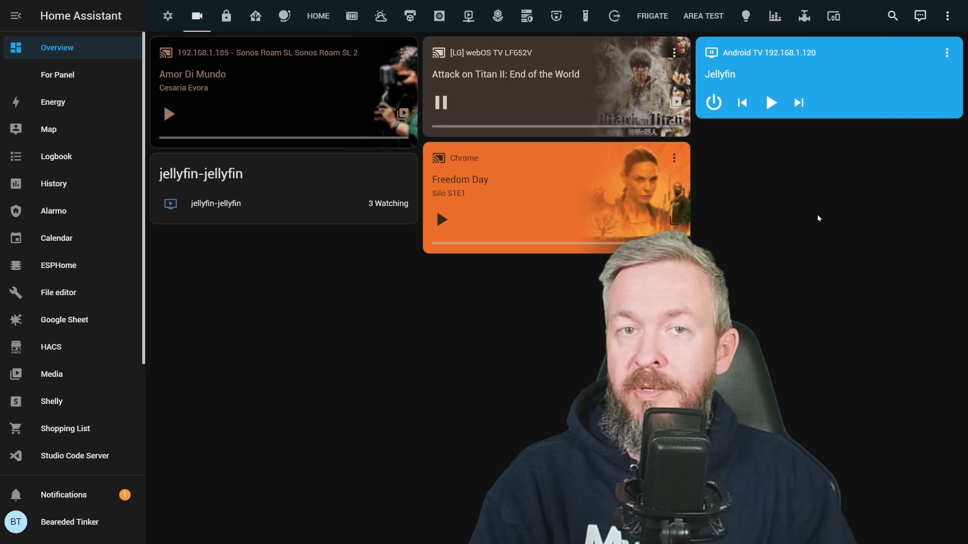
mouse_move(353, 64)
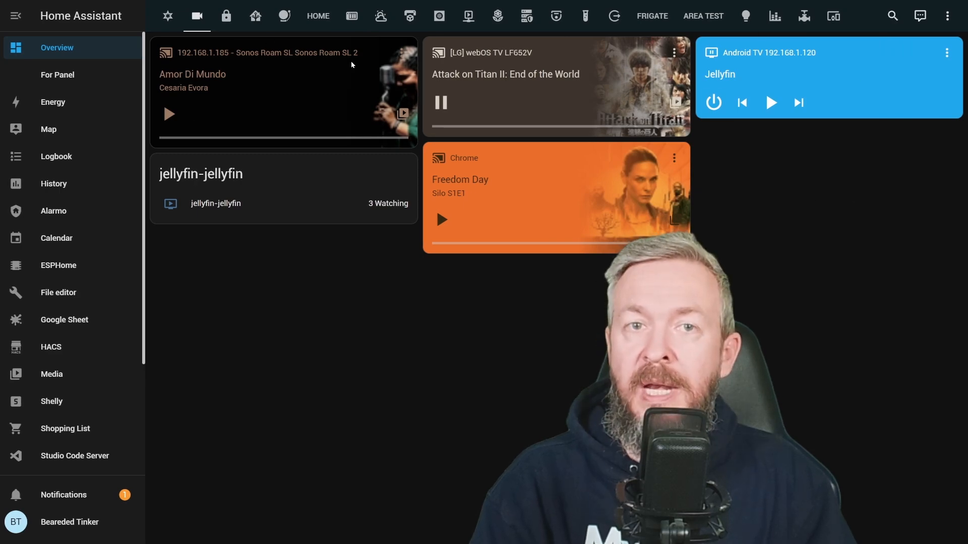
mouse_move(530, 112)
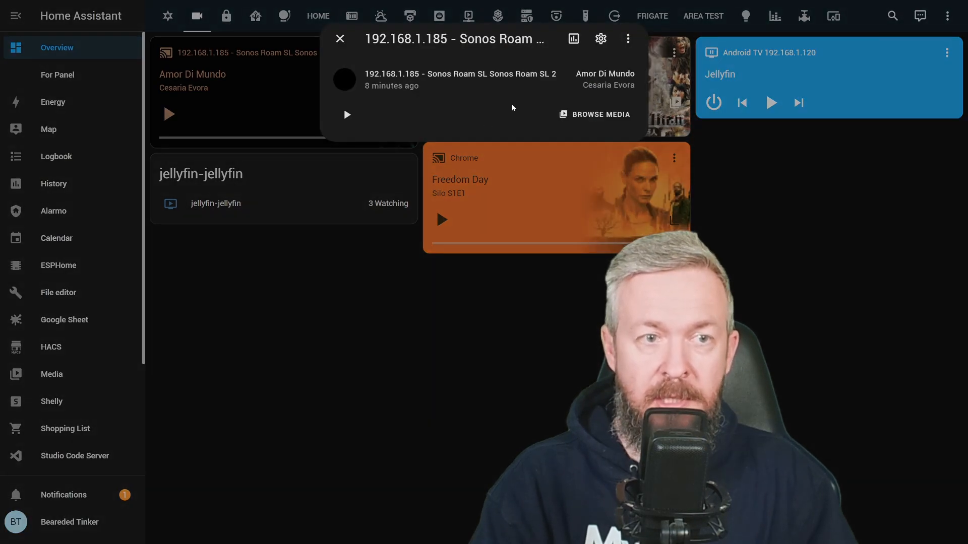
click(594, 114)
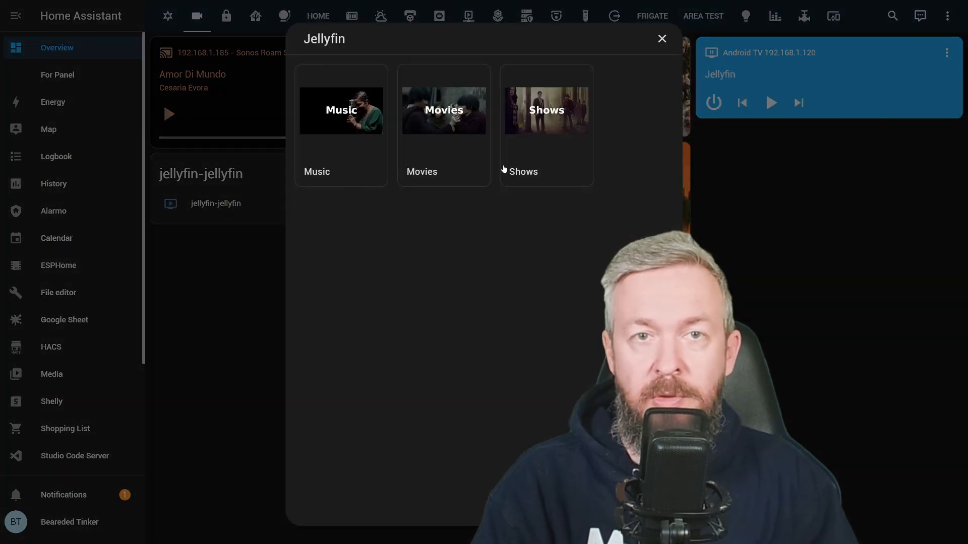
click(661, 38)
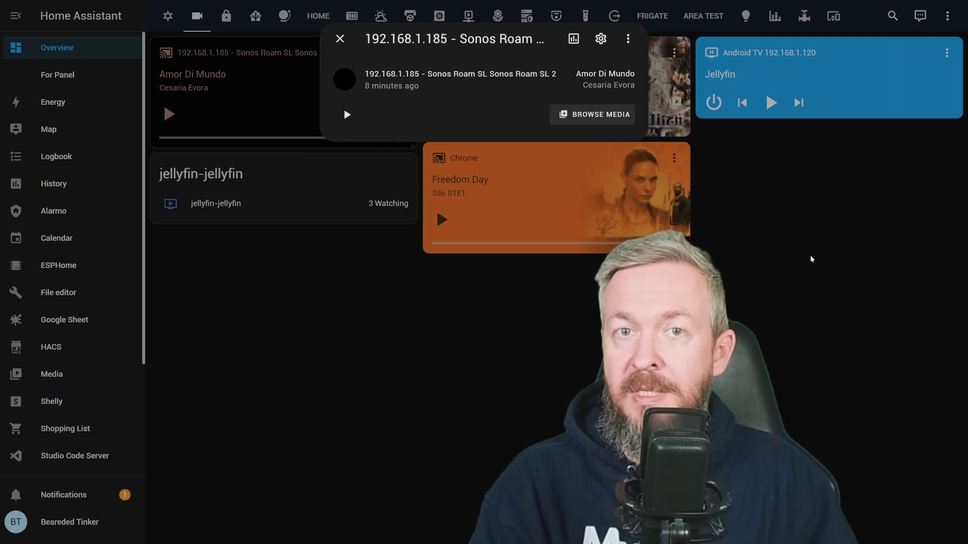
mouse_move(797, 281)
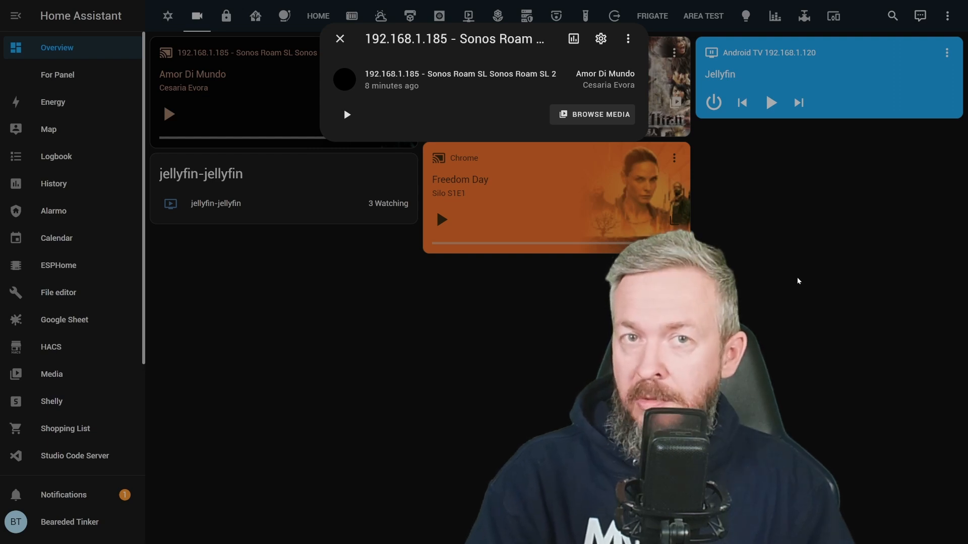
click(339, 38)
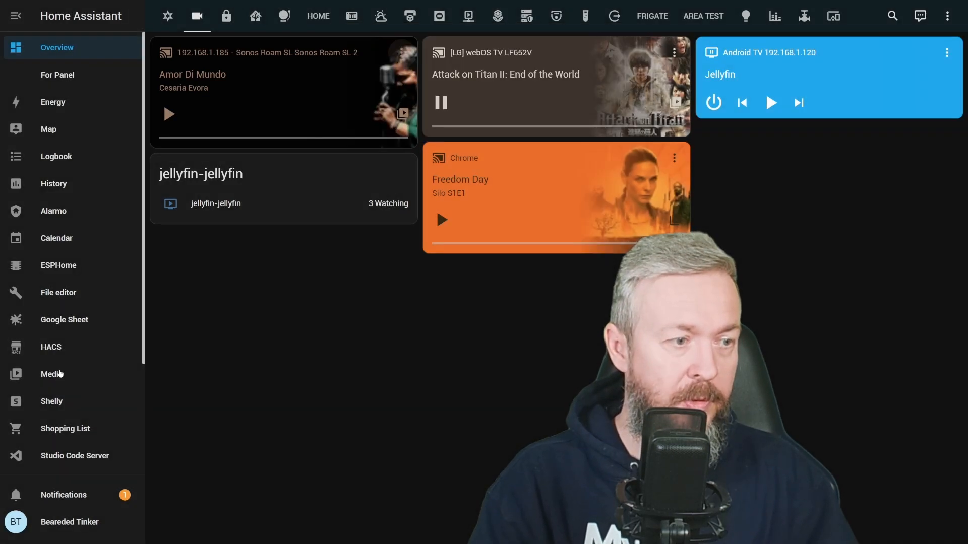
Step: In the Media panel, browse Jellyfin Music to Cesaria Evora's The Best Of Cesaria Evora
click(52, 374)
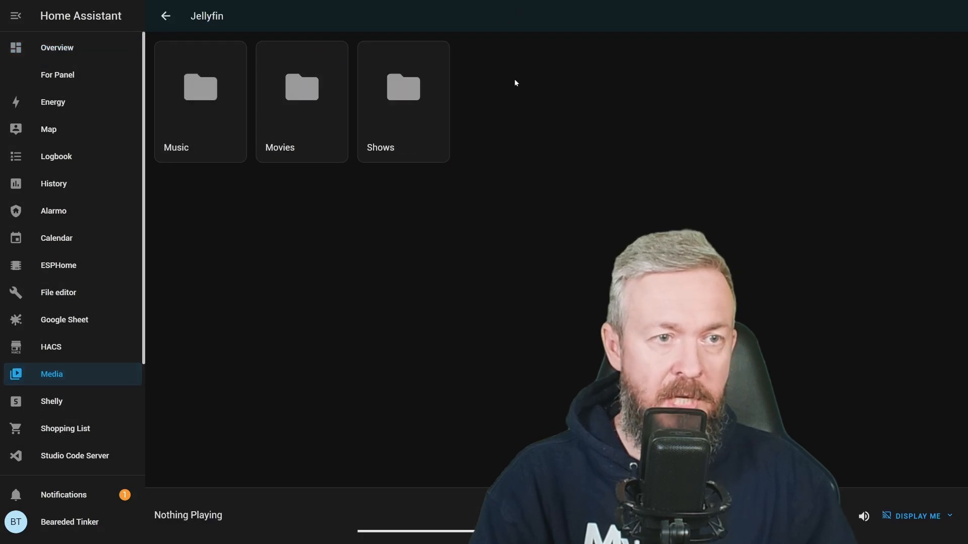
click(199, 87)
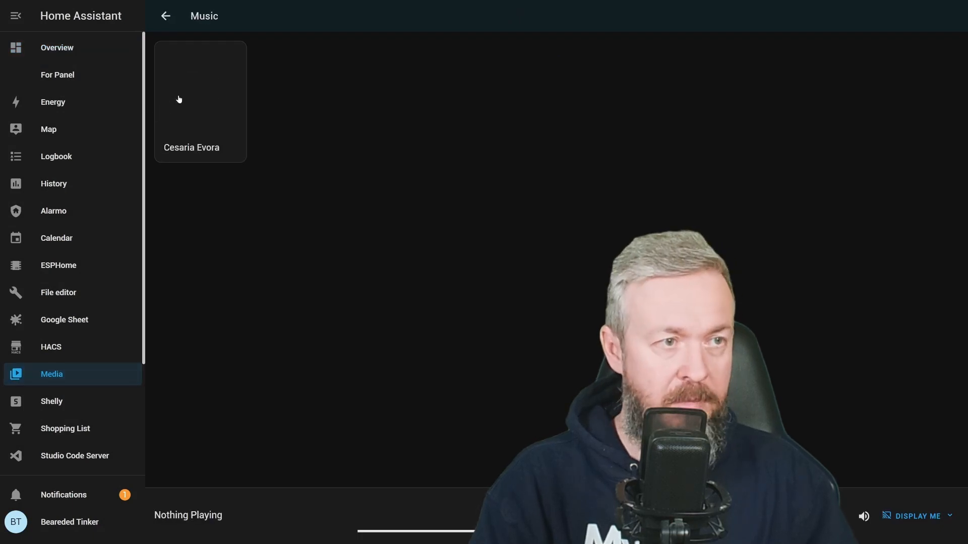
click(200, 99)
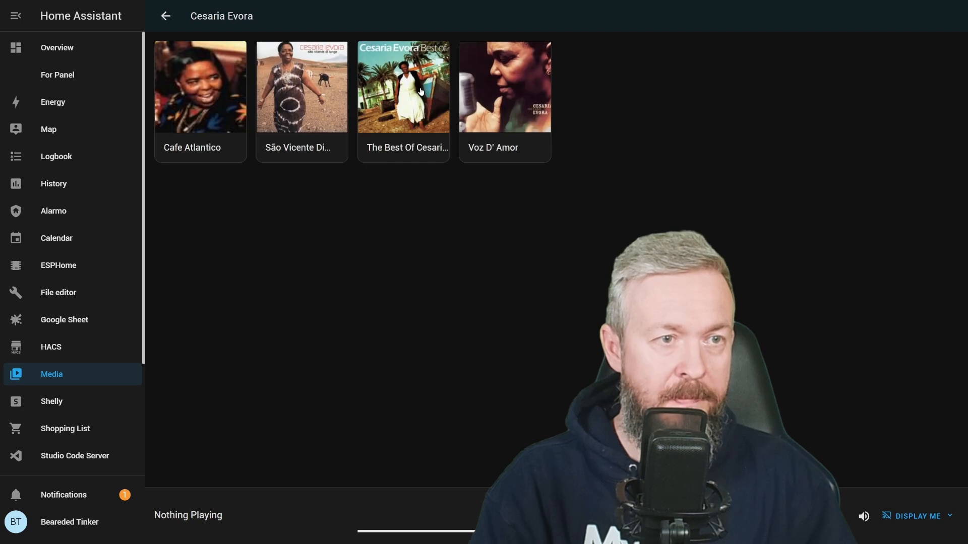
click(404, 86)
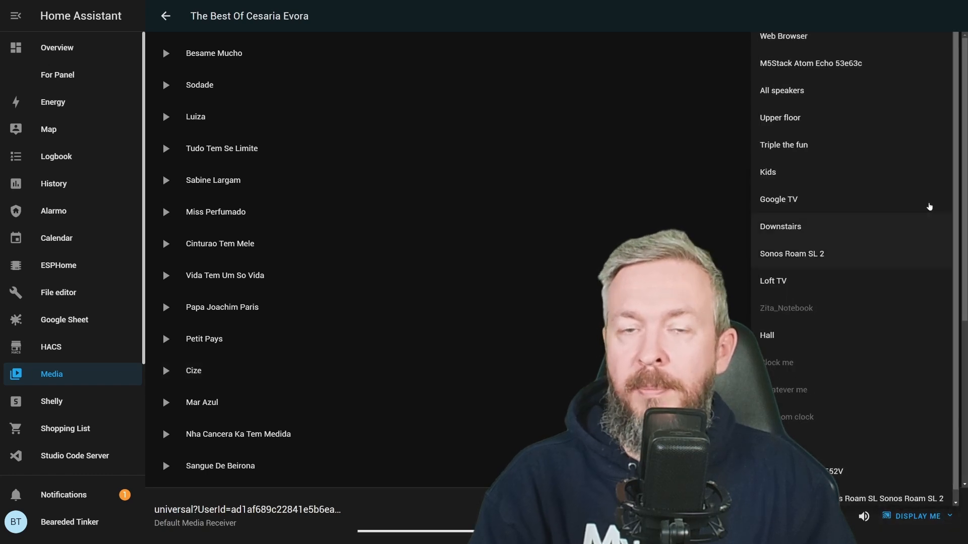
mouse_move(858, 179)
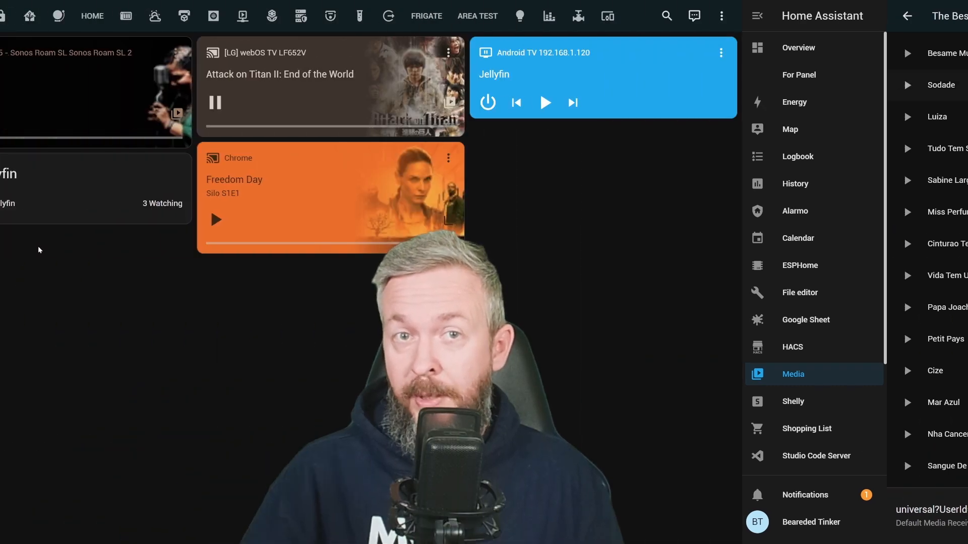
Step: Search HACS integrations for Jellyfin and select jellyfin_ha's Upcoming Media Card heading
click(792, 346)
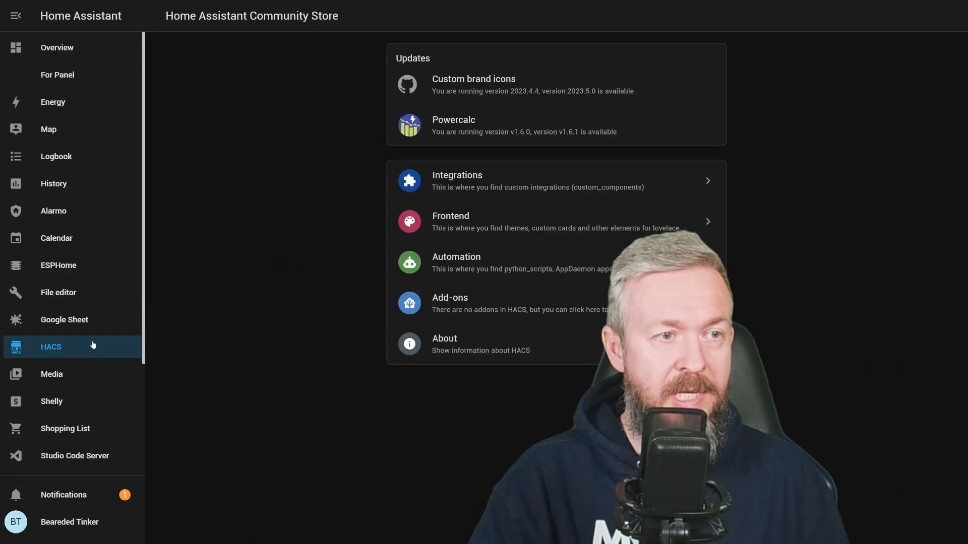
click(457, 181)
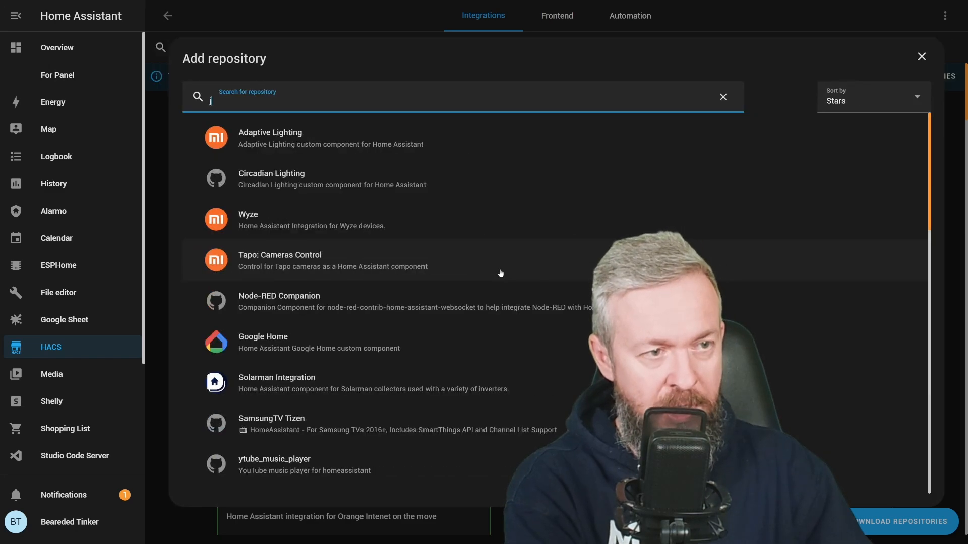
text(el)
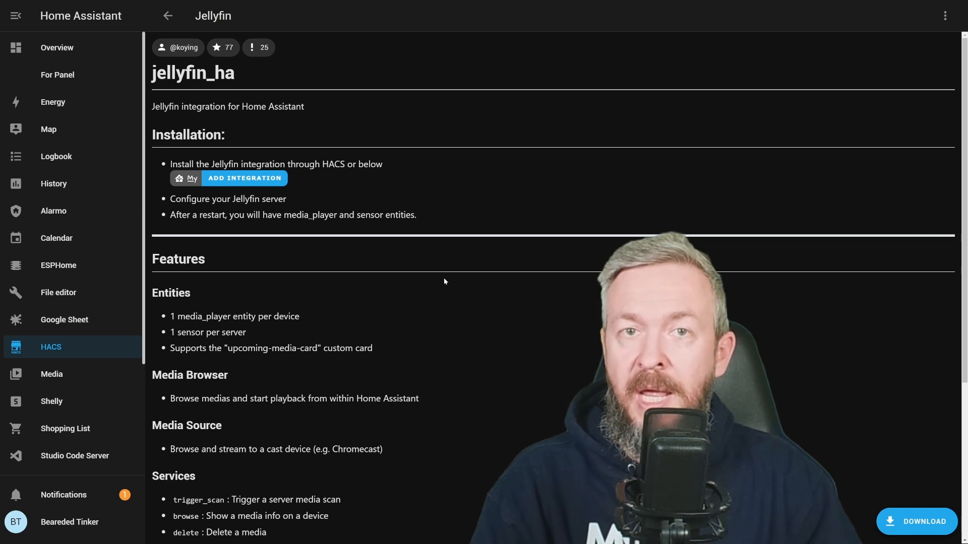
mouse_move(476, 218)
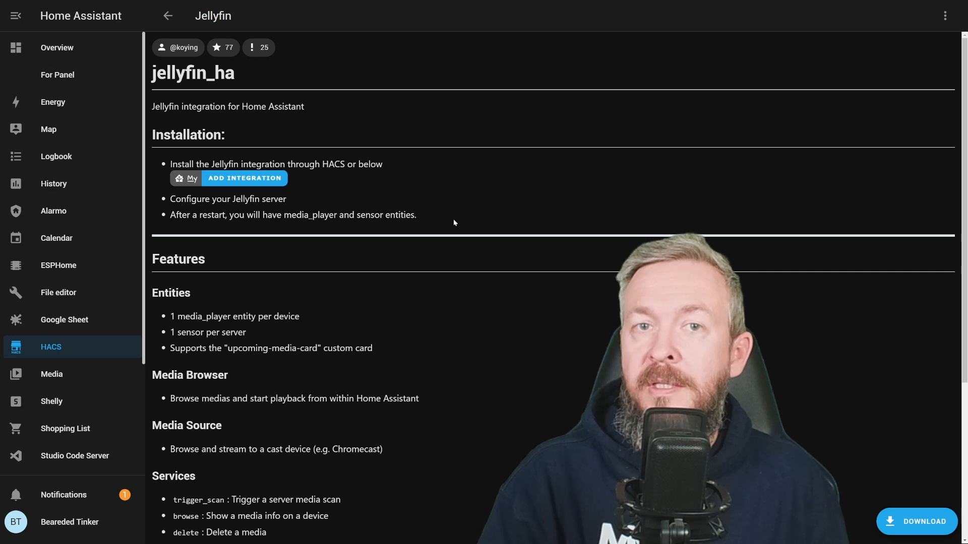
scroll(down, 3)
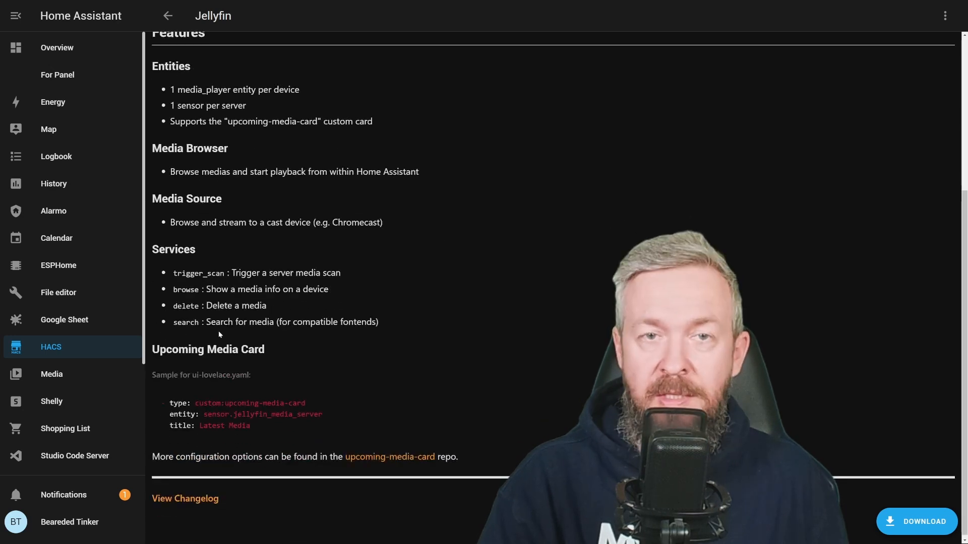
double_click(197, 349)
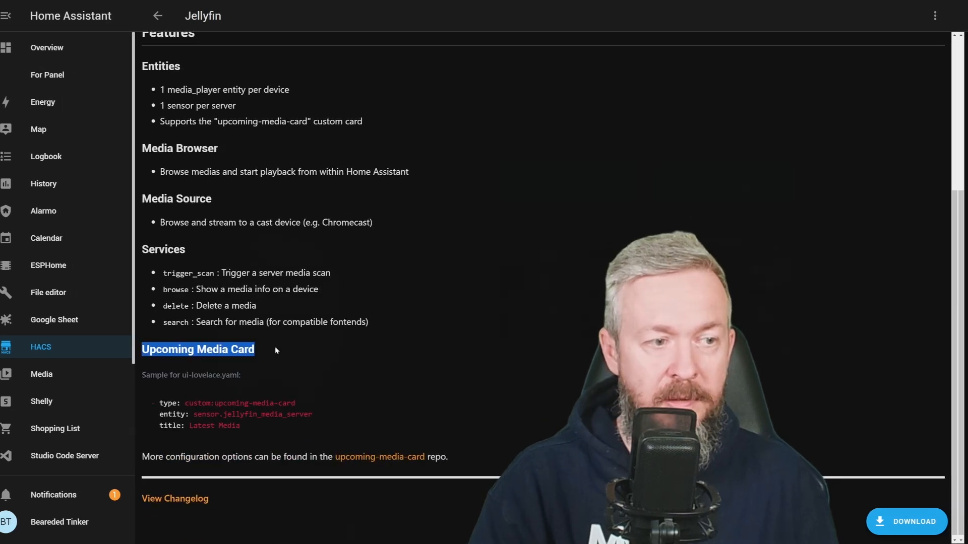
Step: Open the upcoming-media-card GitHub repository and scroll through its README
click(379, 457)
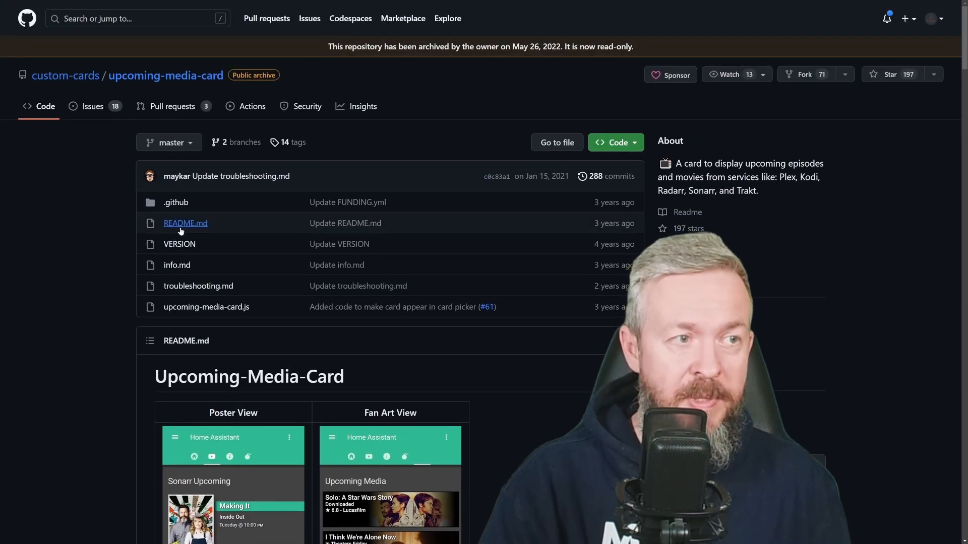
scroll(down, 3)
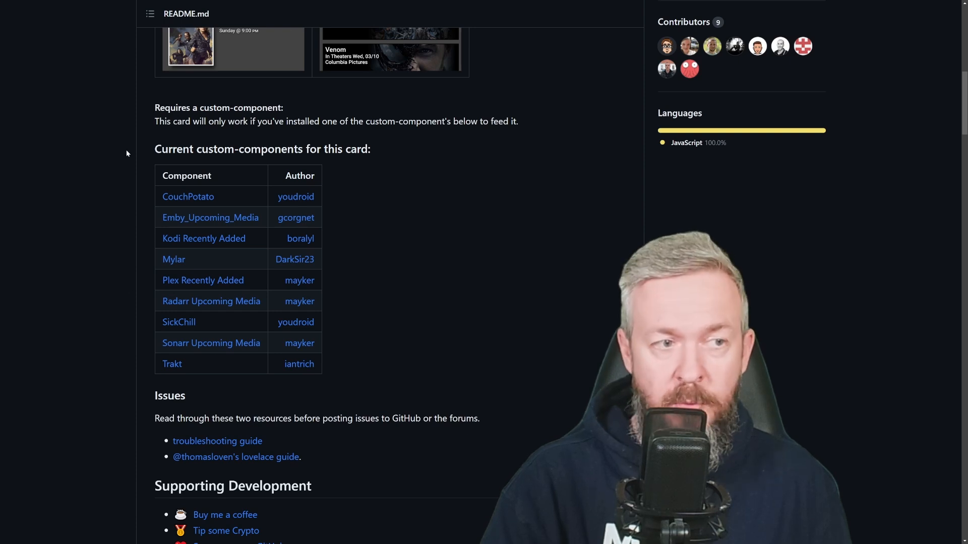
mouse_move(330, 220)
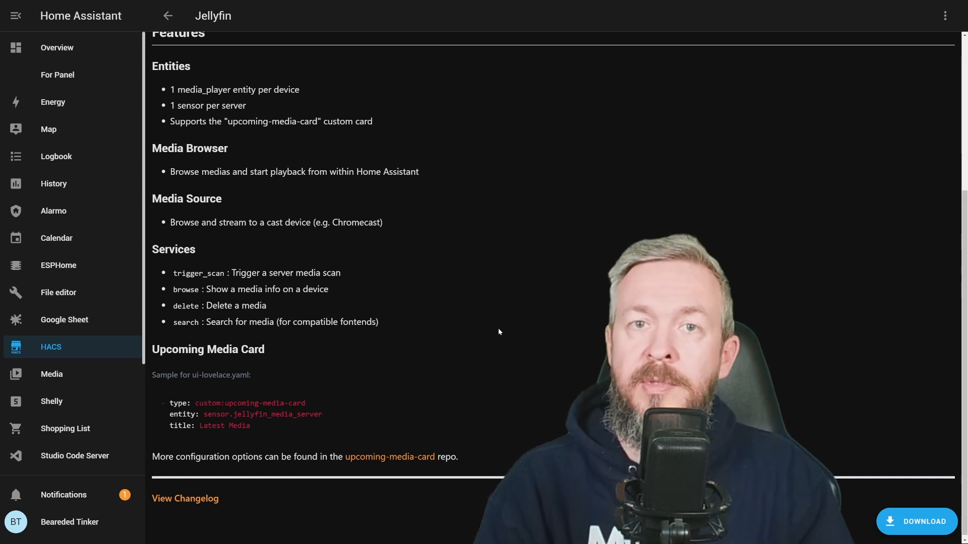
mouse_move(495, 346)
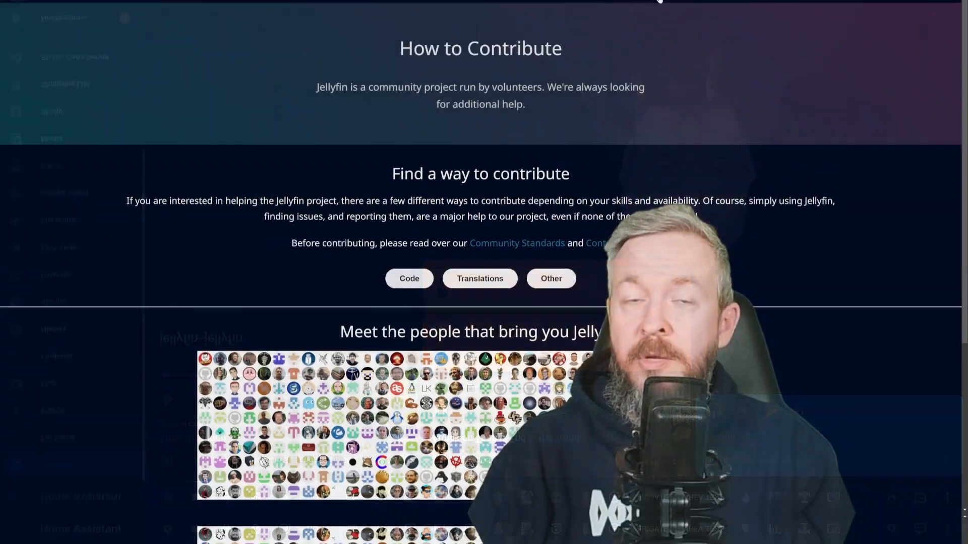
Step: Show the Other contribution options, like troubleshooting help and funding, on Jellyfin's Contribute page
scroll(up, 3)
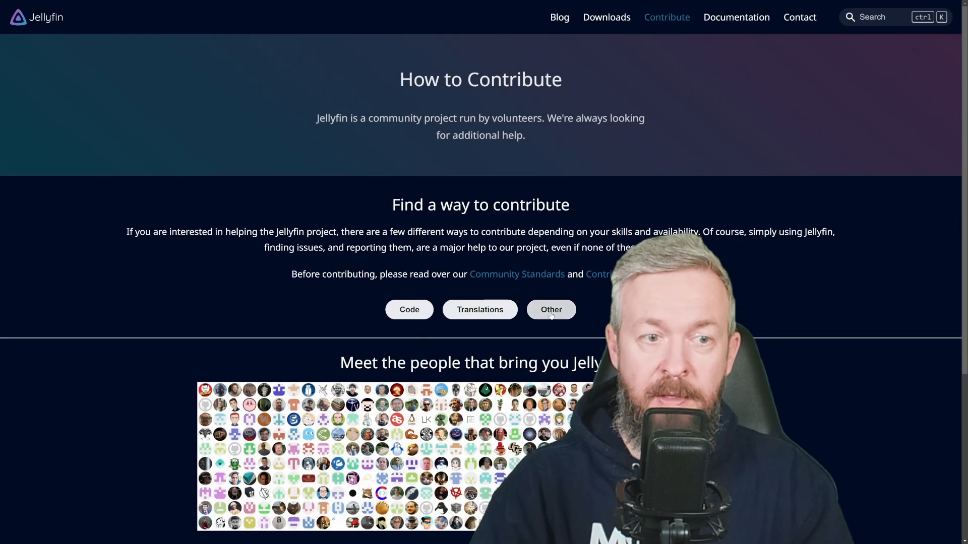
click(551, 309)
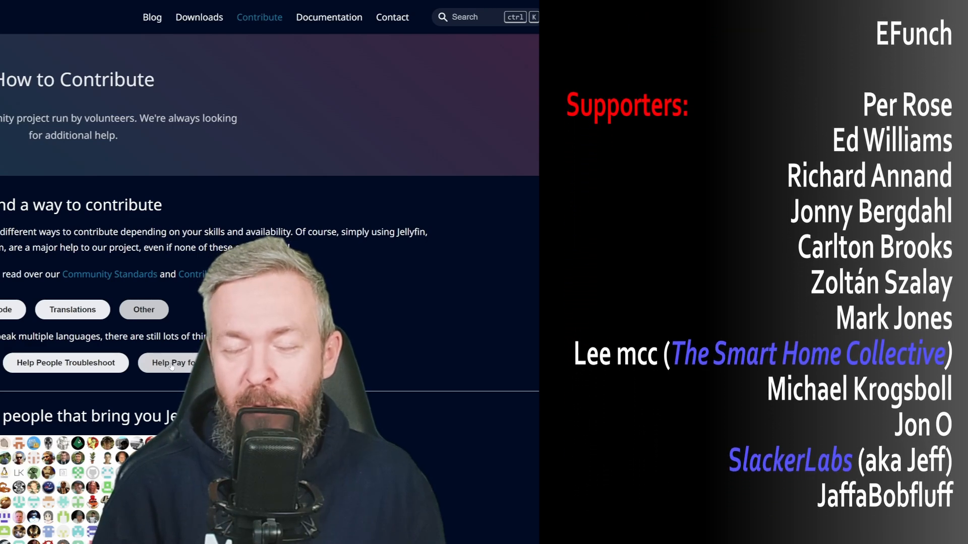
scroll(up, 3)
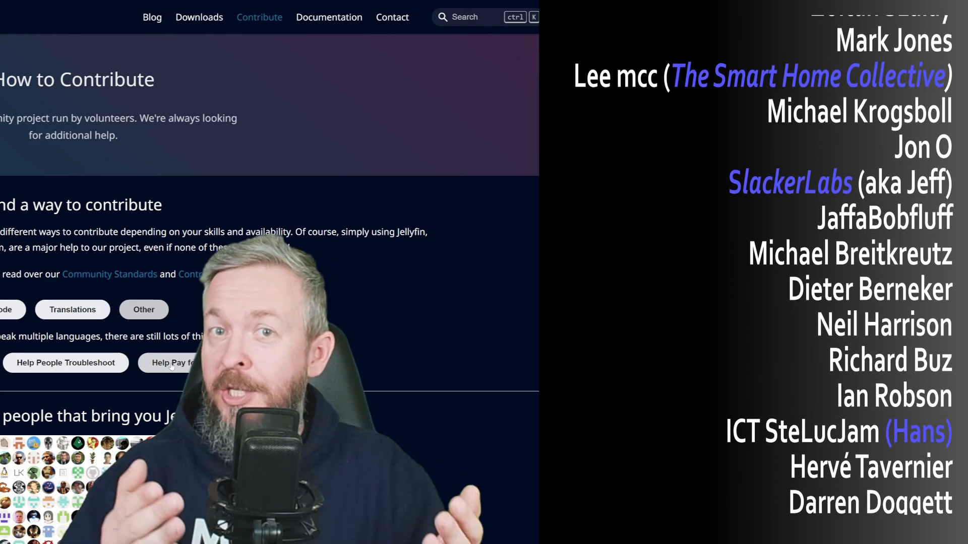
scroll(down, 3)
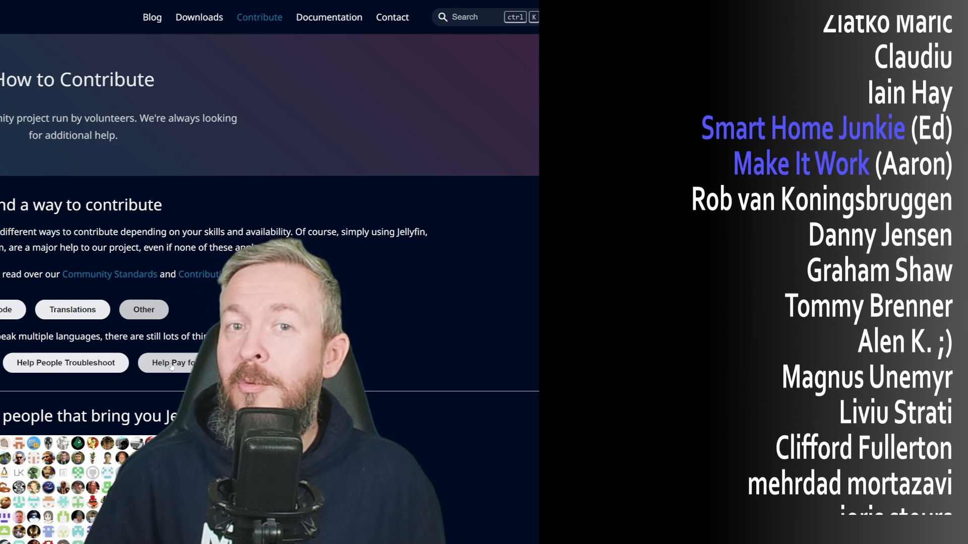
scroll(up, 3)
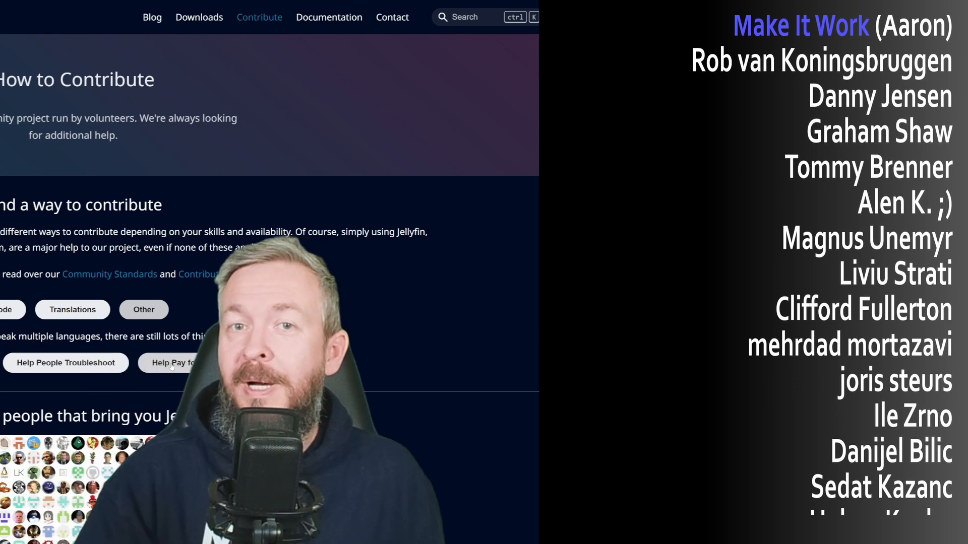